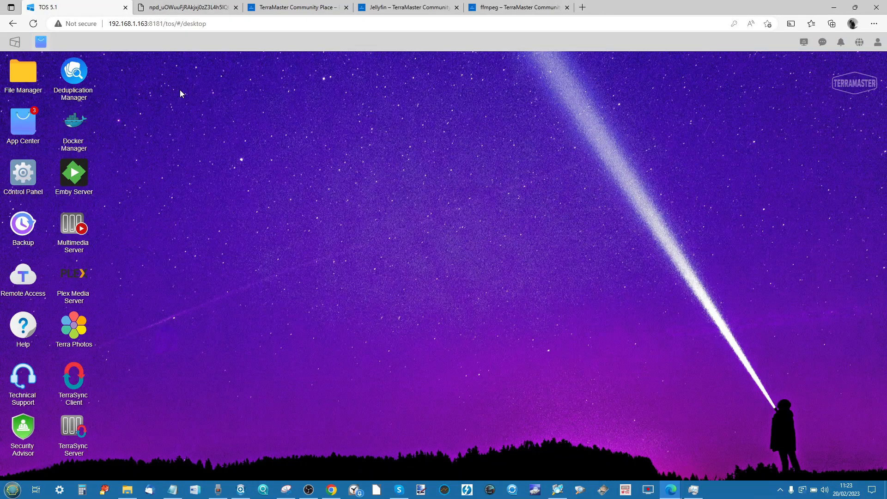
mouse_move(252, 68)
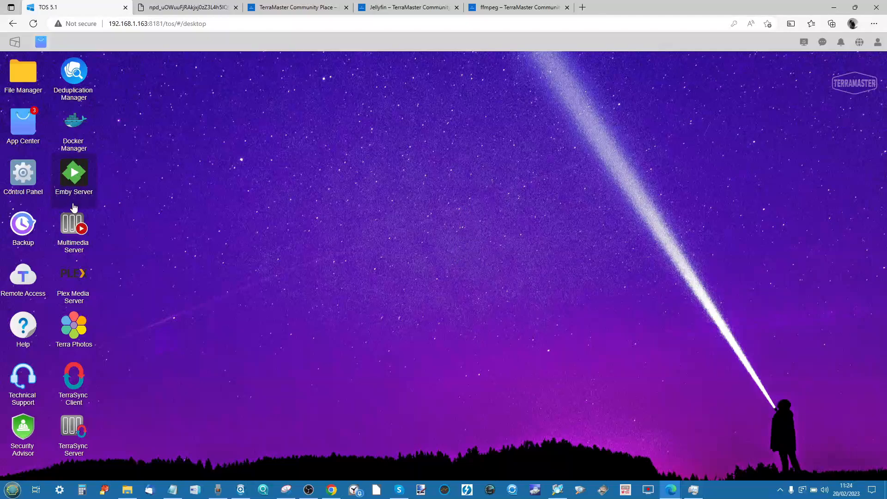
mouse_move(22, 123)
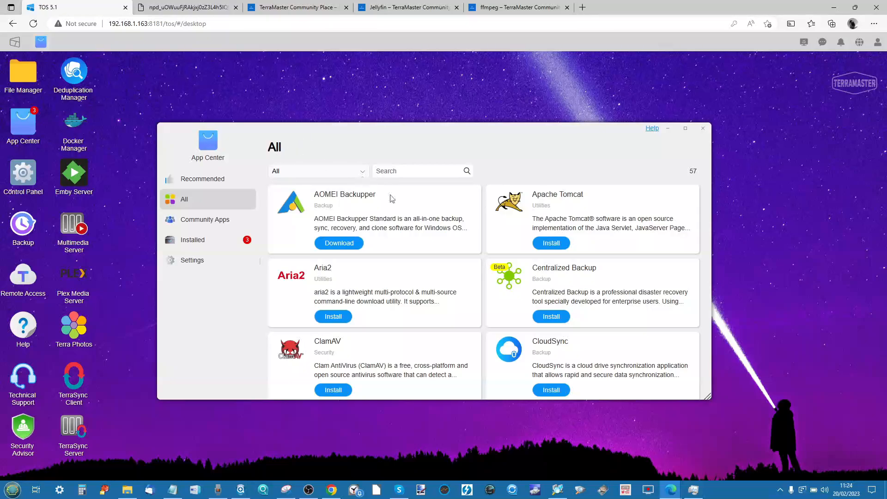
scroll(down, 3)
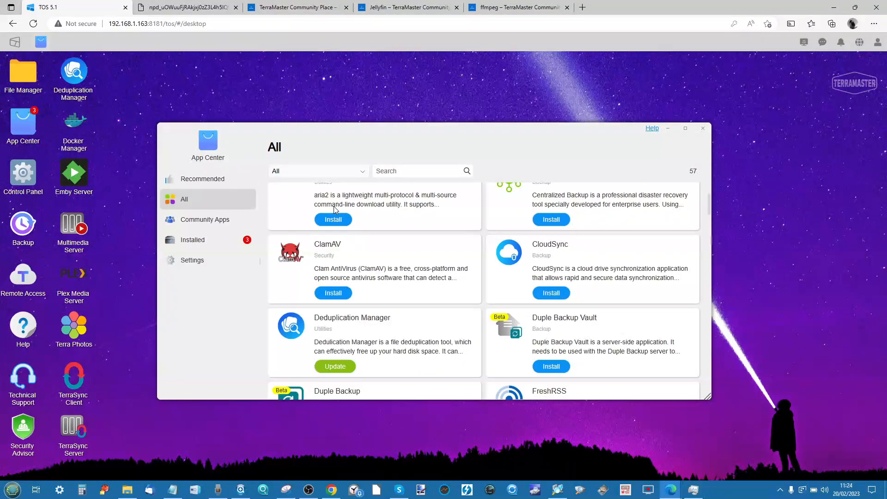
scroll(down, 3)
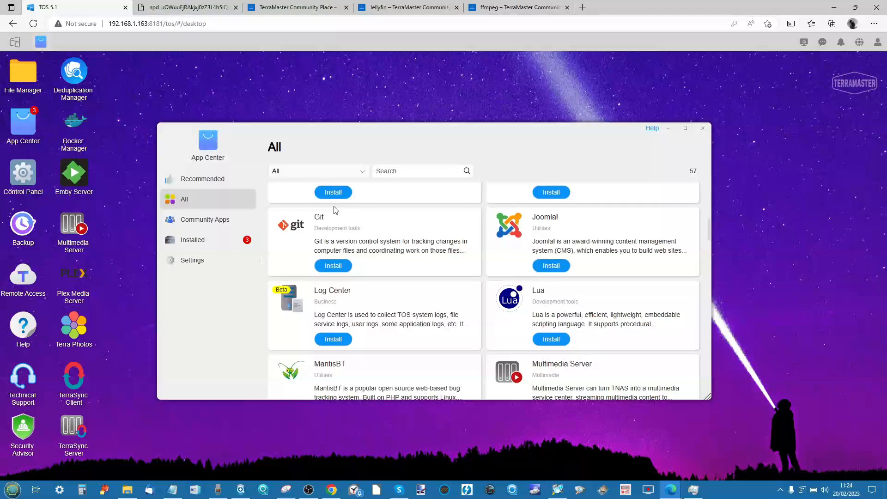
scroll(down, 3)
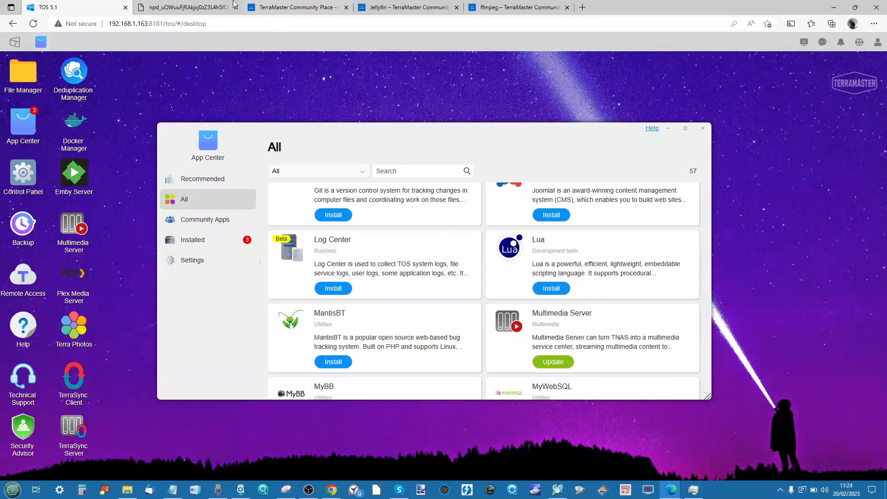
click(181, 7)
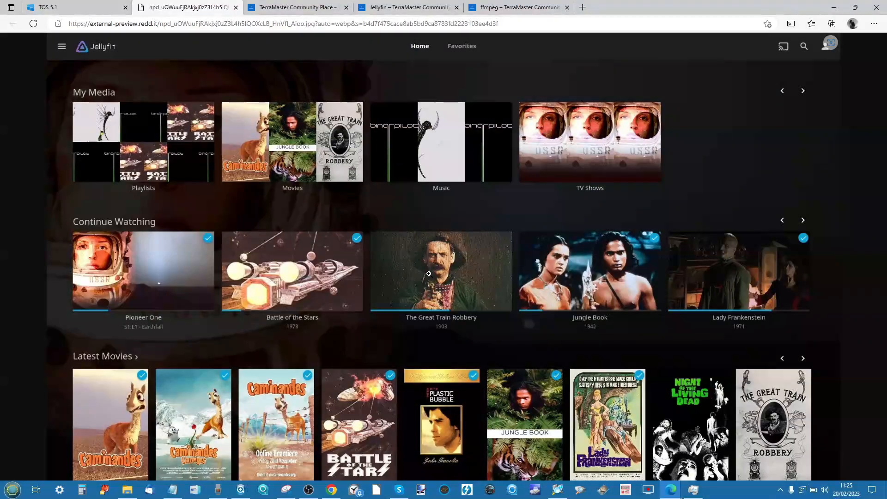
click(48, 7)
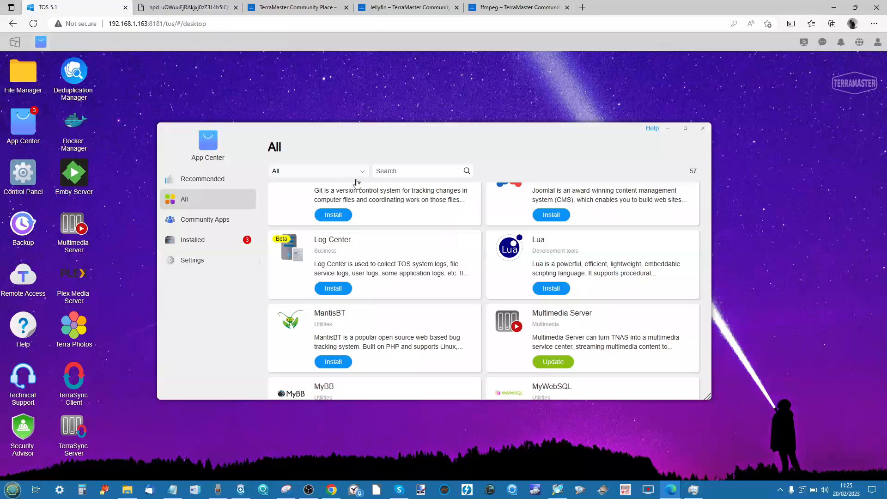
- Search the App Center catalogue for 'jellyfin', which finds no matching apps
click(423, 171)
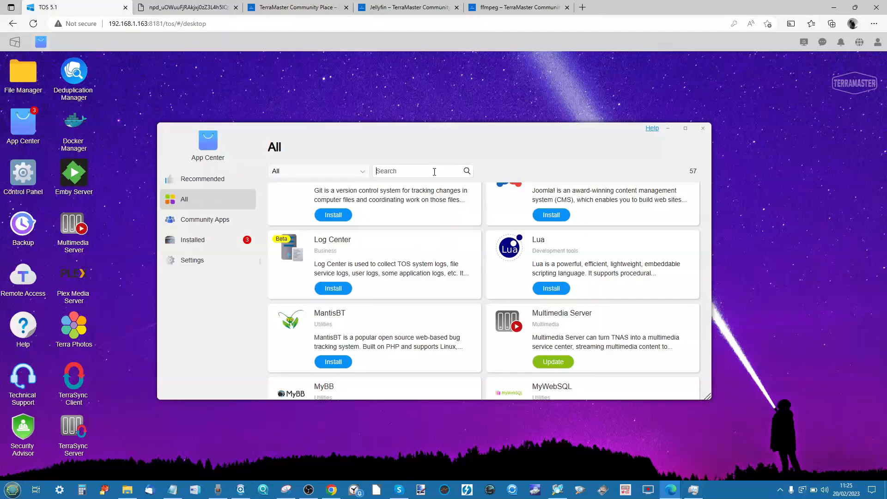
text(jellyfin)
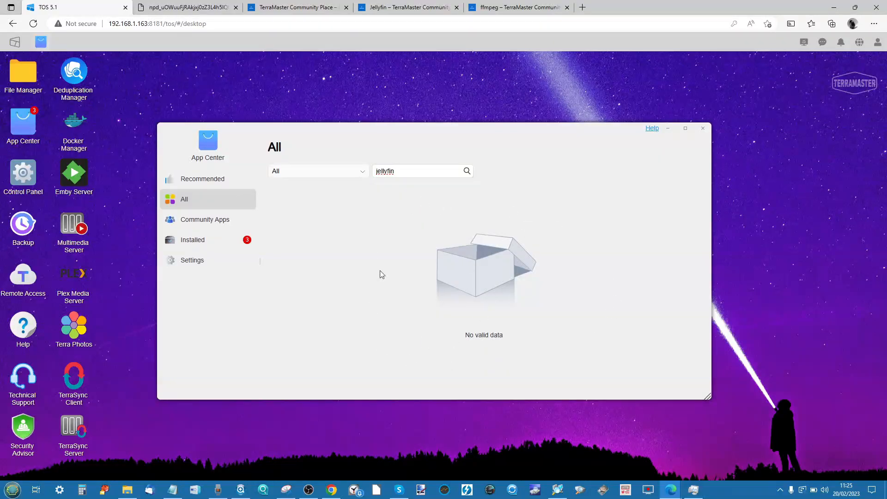
mouse_move(125, 151)
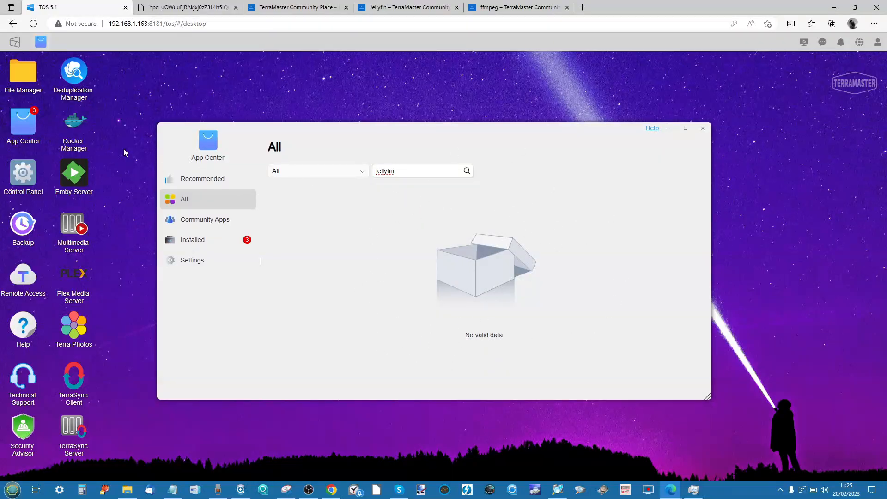
mouse_move(103, 120)
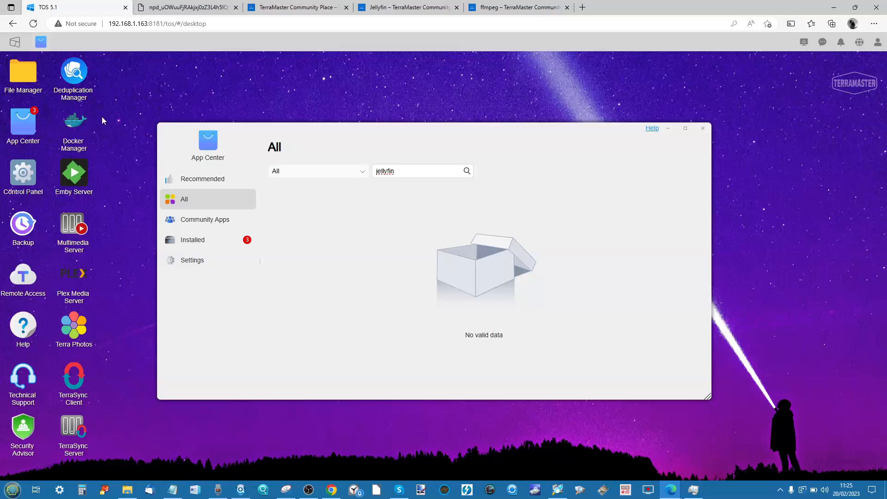
- Leave the app catalogue and bring up Docker Manager's image registry
click(73, 124)
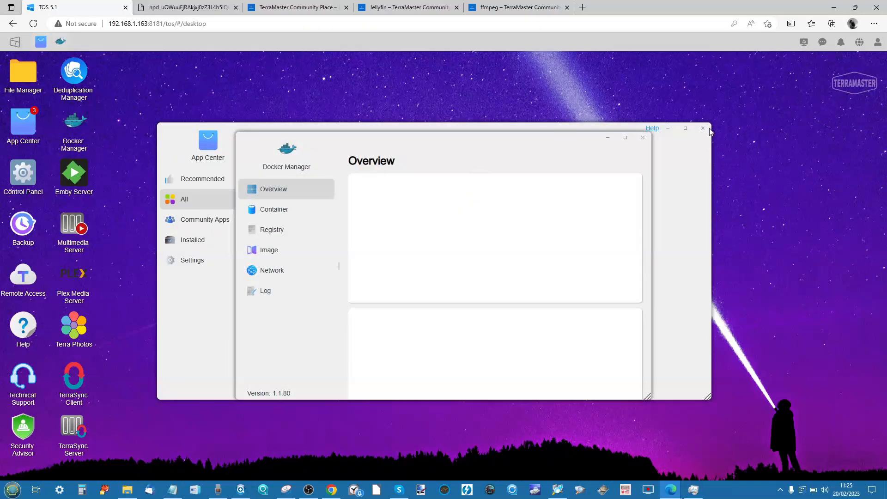
click(704, 128)
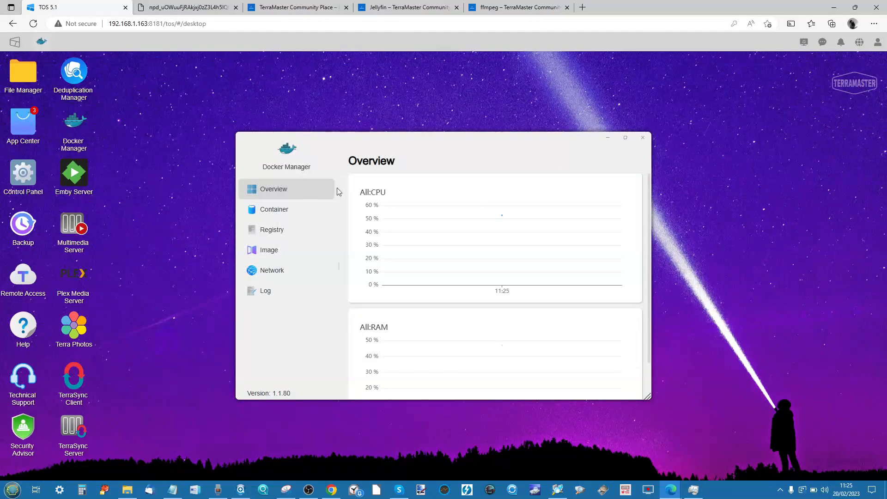
click(272, 229)
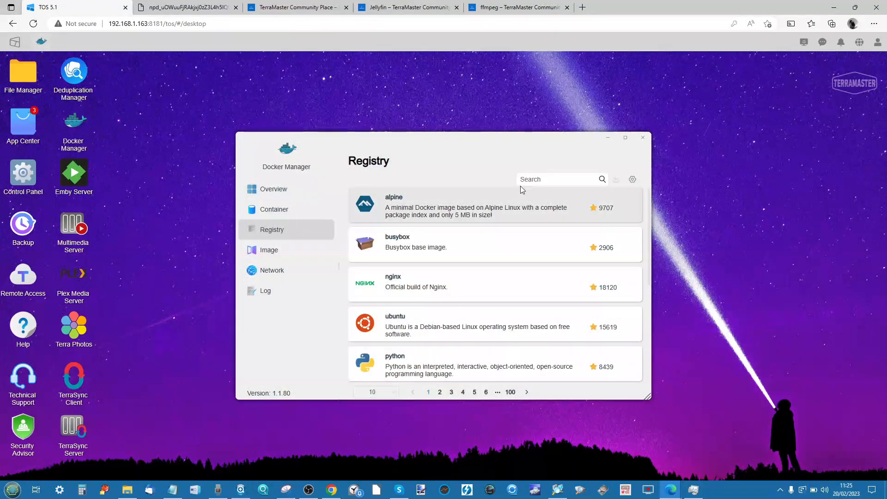
- Search the registry for jellyfin images such as linuxserver/jellyfin and jellyfin/jellyfin
text(jellyfin)
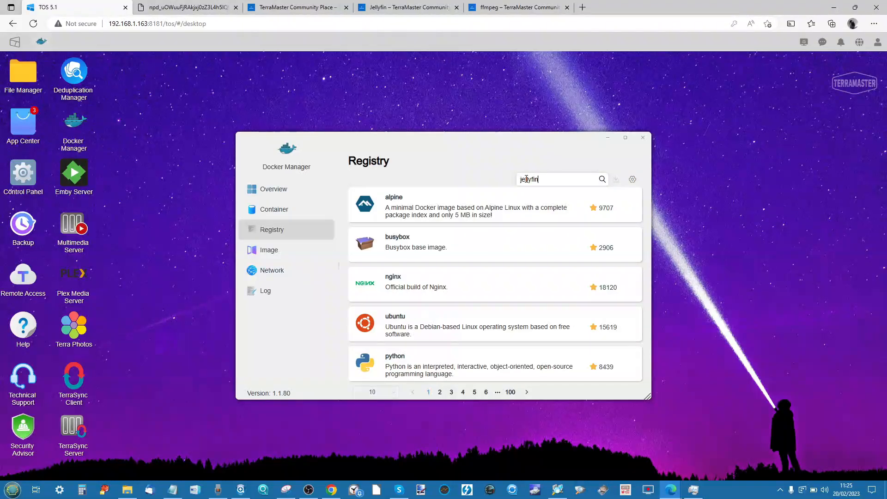
click(601, 178)
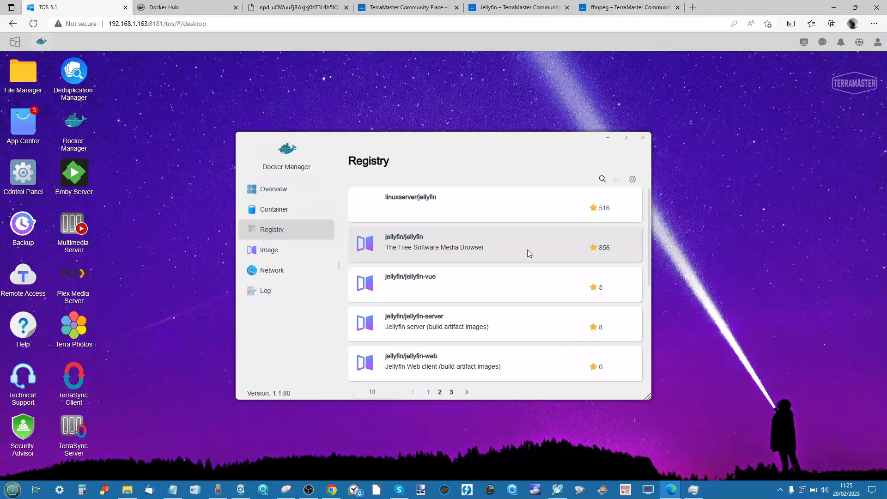
mouse_move(467, 249)
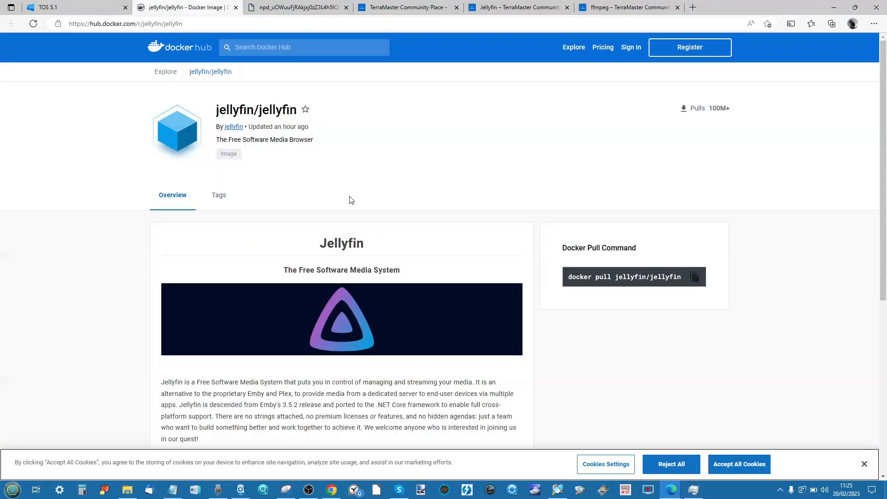
scroll(down, 3)
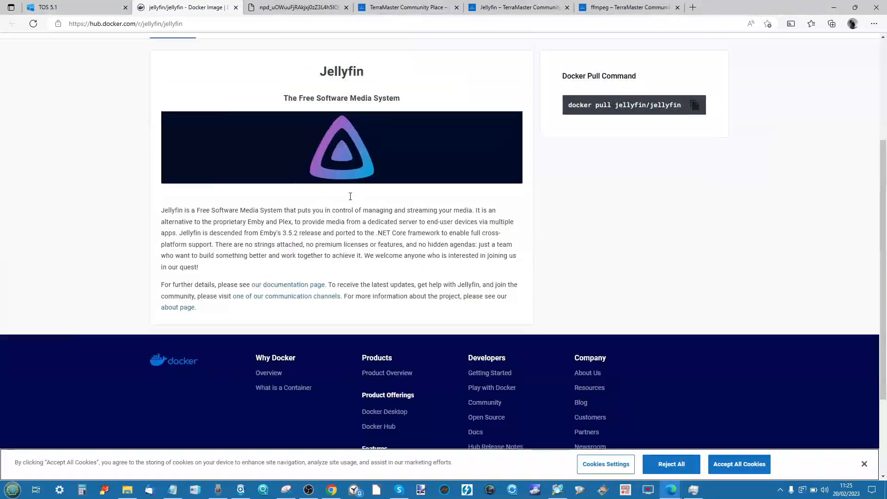
scroll(up, 3)
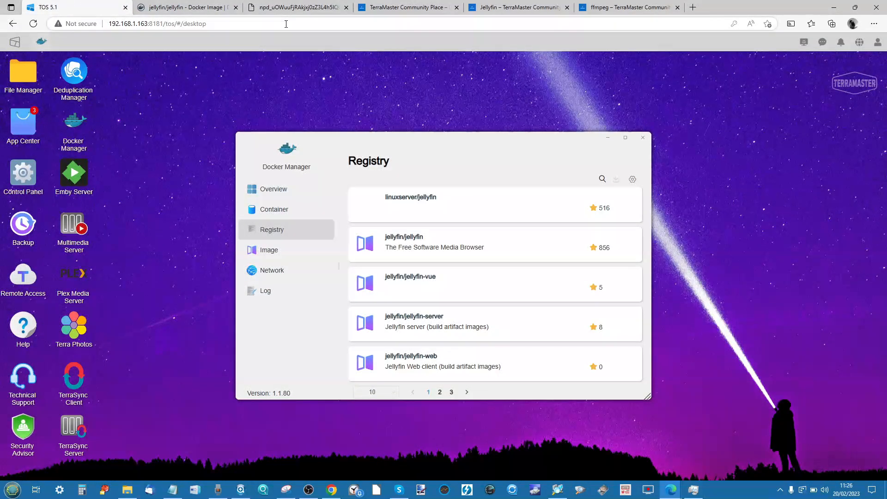
click(405, 7)
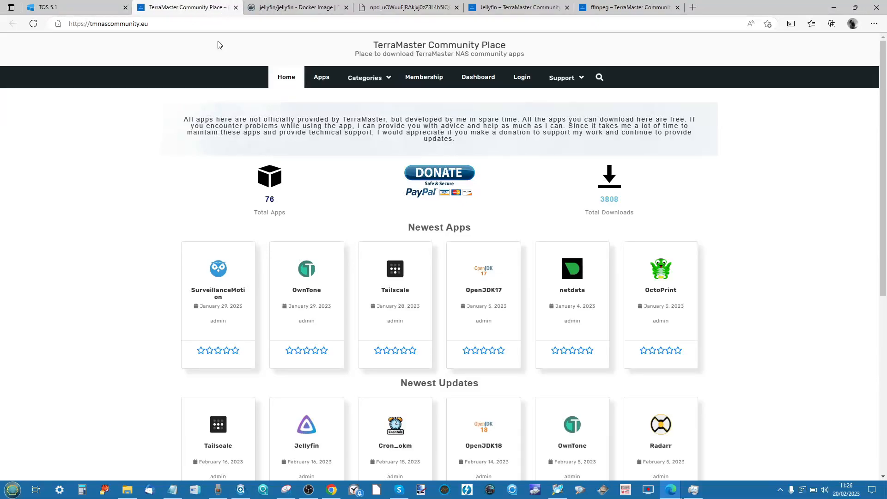
- Review Community Place's newest updates, then return to the TOS 5.1 desktop
scroll(down, 3)
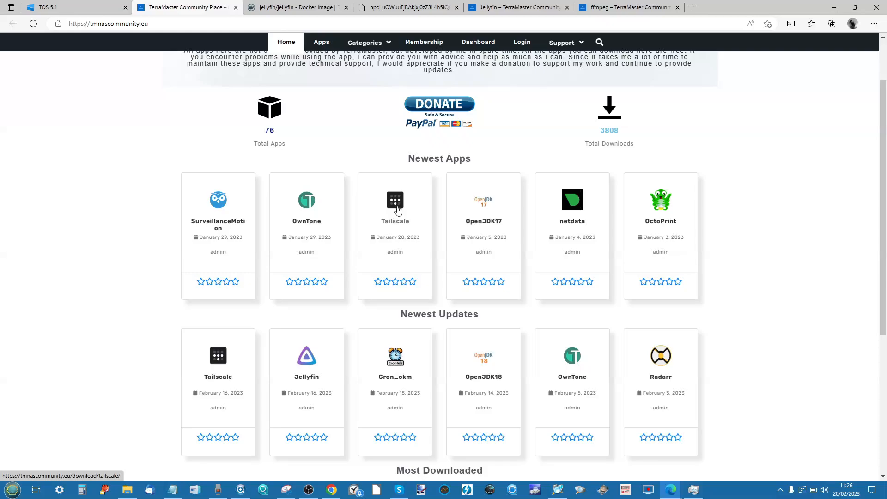
click(74, 7)
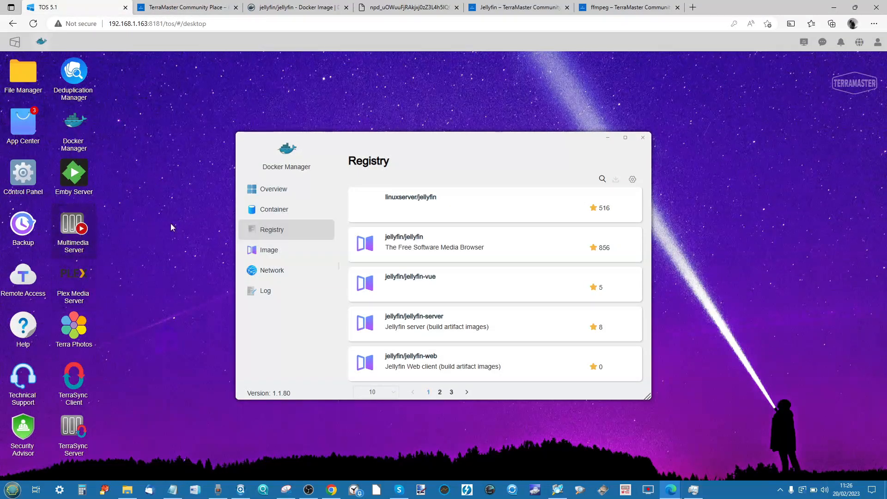
mouse_move(643, 137)
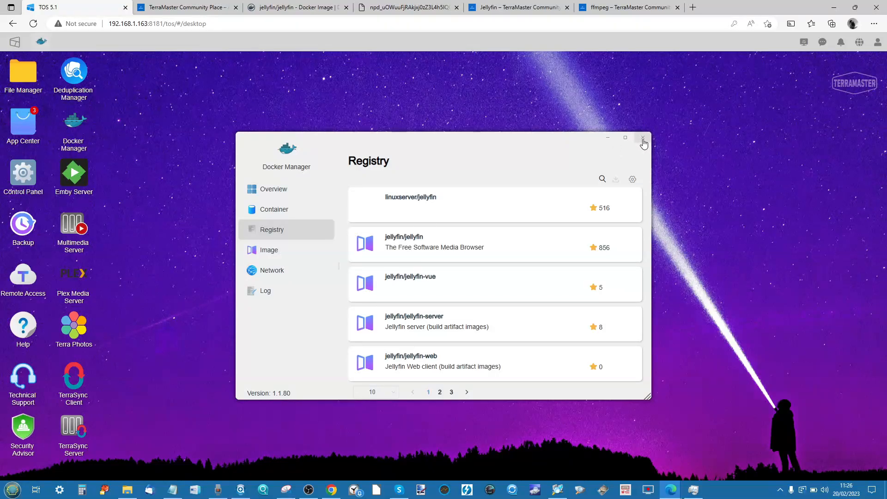
- Close Docker Manager, check App Center's beta-app setting, and reopen Community Place
click(643, 137)
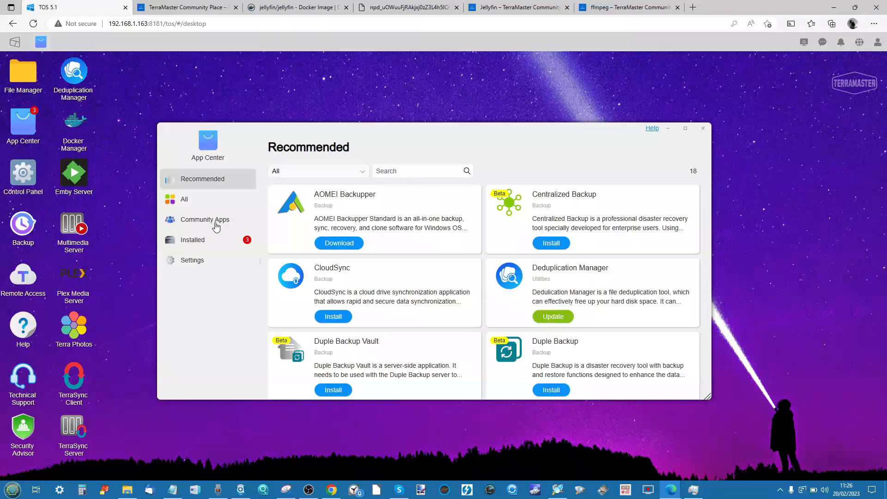
click(192, 259)
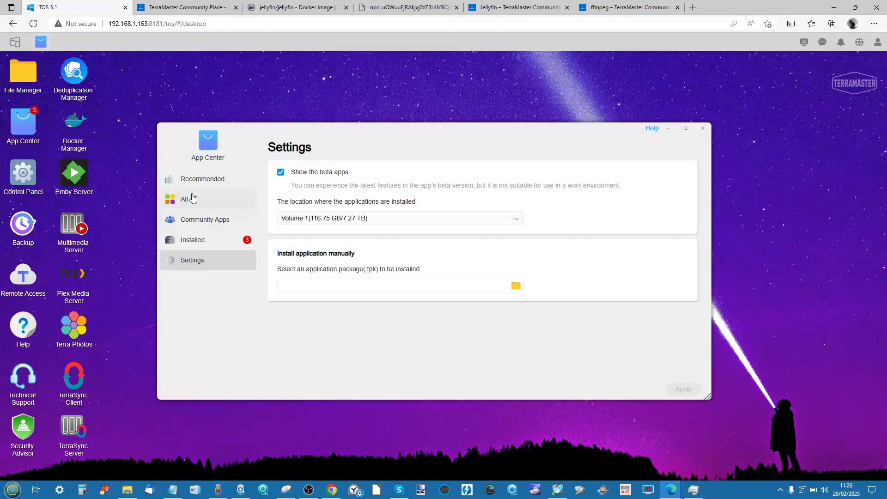
click(184, 199)
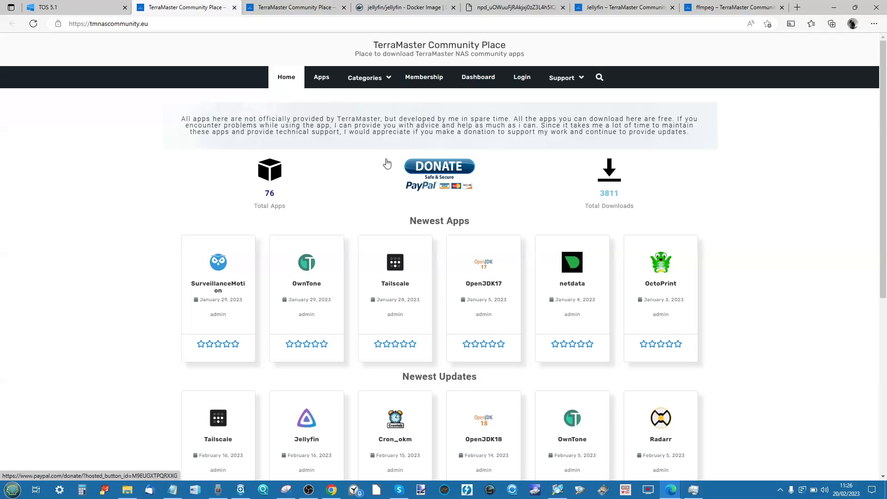
- Compare the Jellyfin and ffmpeg TOS5 .tpk package pages on Community Place
click(599, 76)
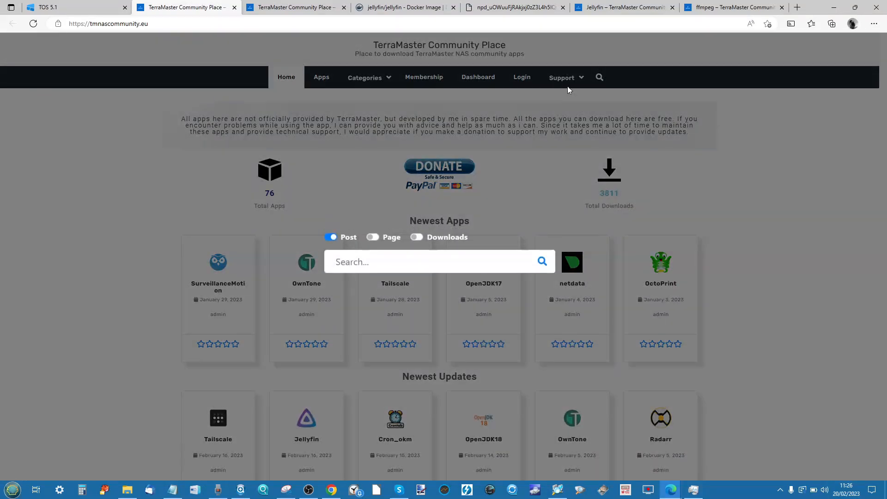
click(411, 261)
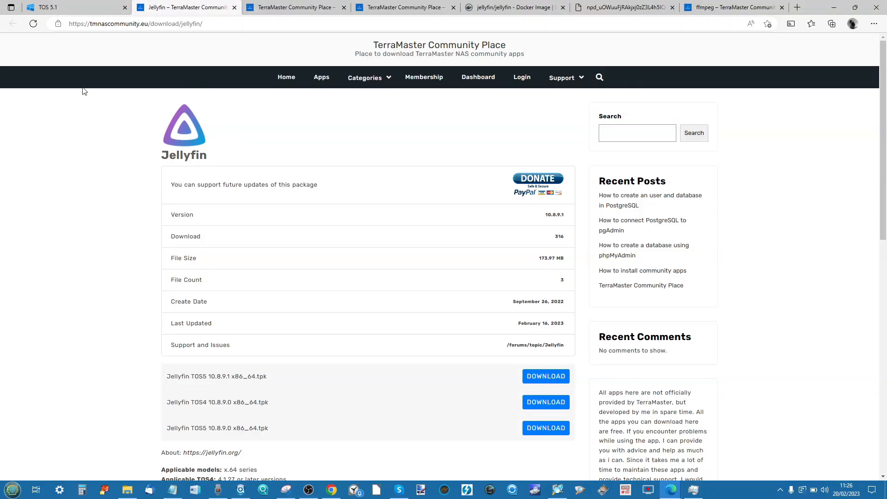
click(656, 7)
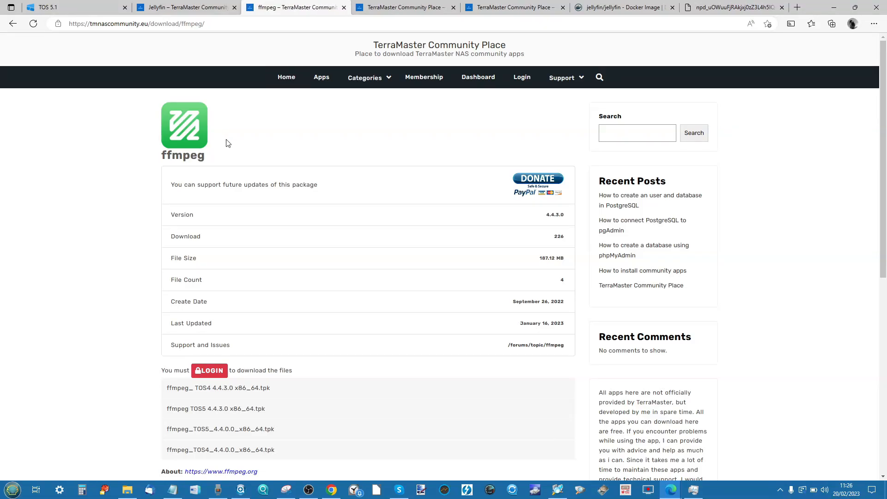
mouse_move(230, 215)
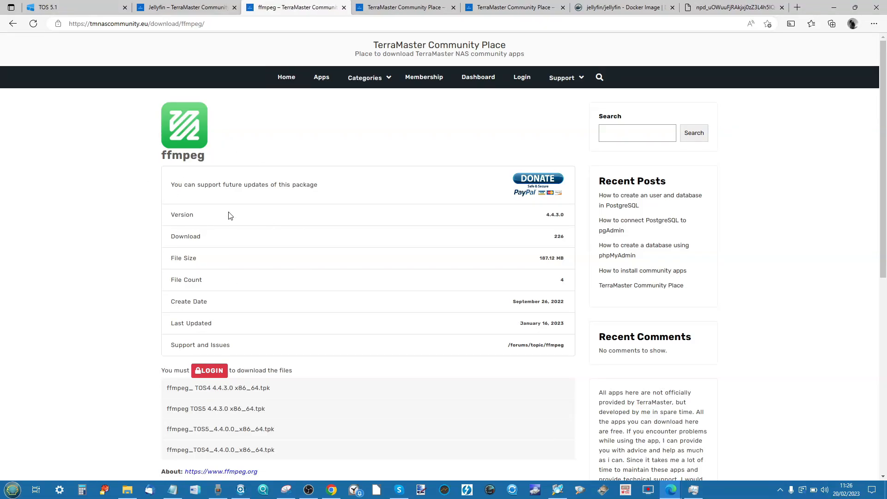
click(181, 6)
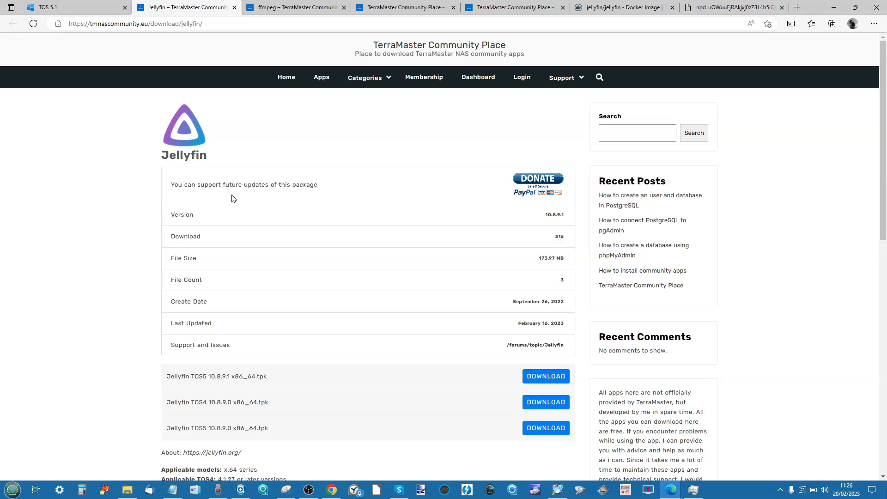
scroll(down, 3)
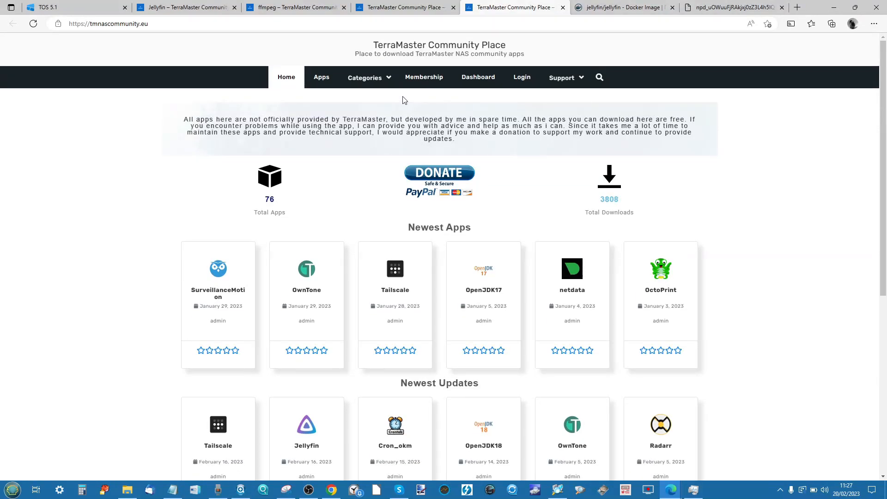
mouse_move(466, 243)
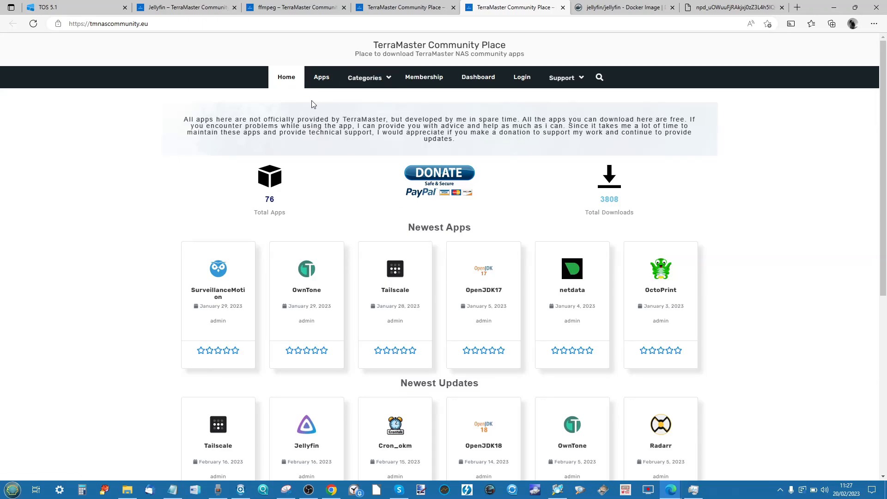
- Return from the Community Place home page toward the Jellyfin package page
click(365, 77)
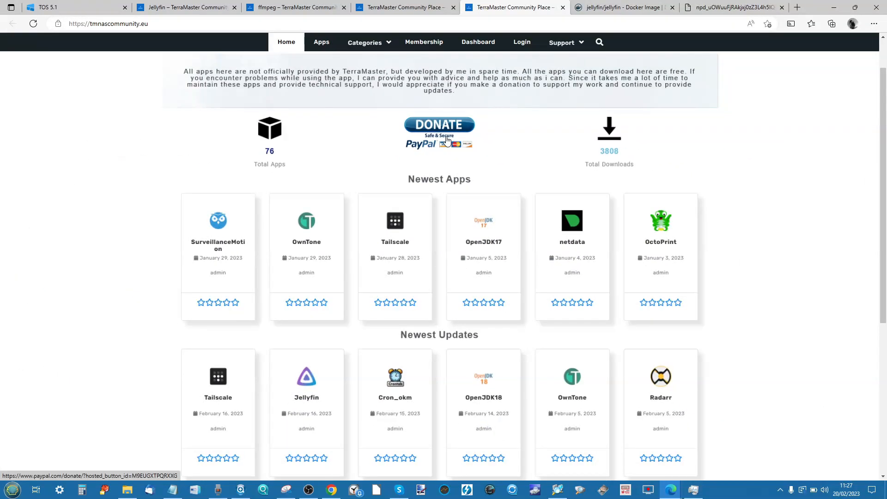
mouse_move(392, 142)
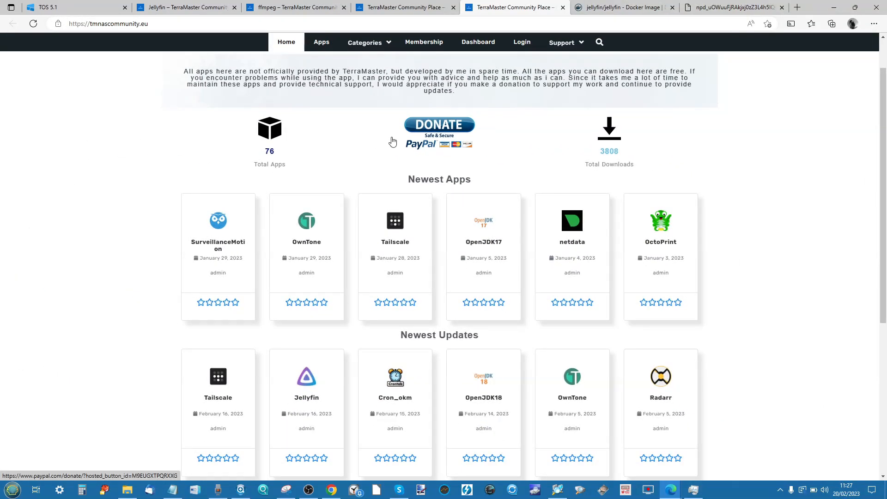
mouse_move(409, 154)
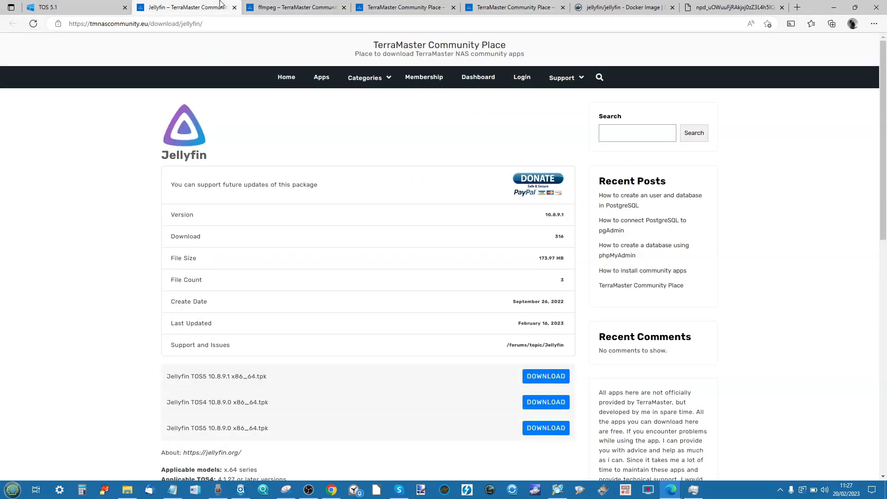
mouse_move(442, 75)
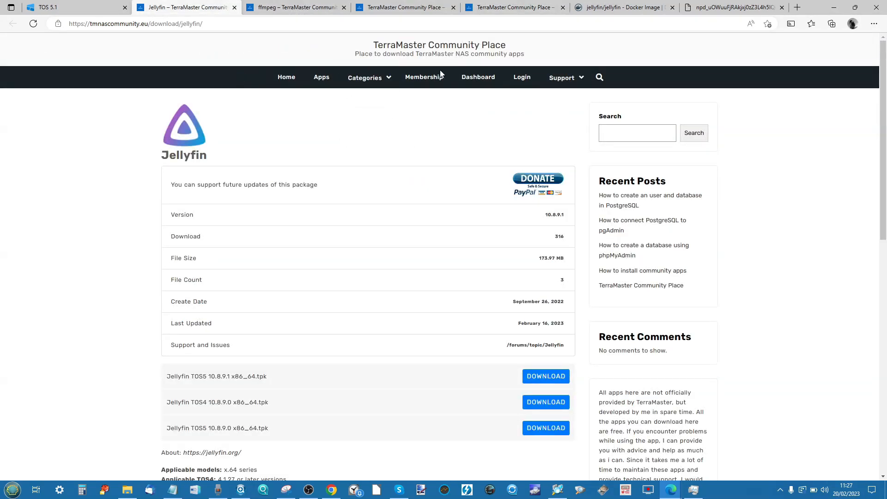
mouse_move(424, 79)
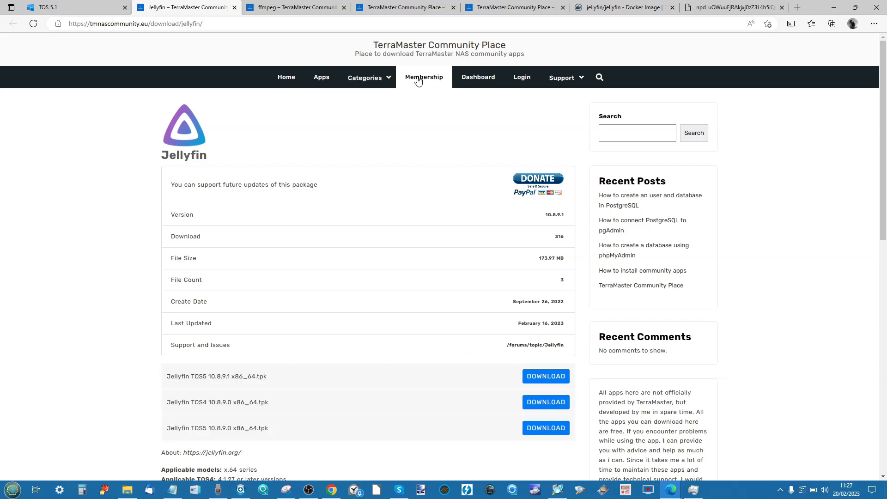
mouse_move(474, 255)
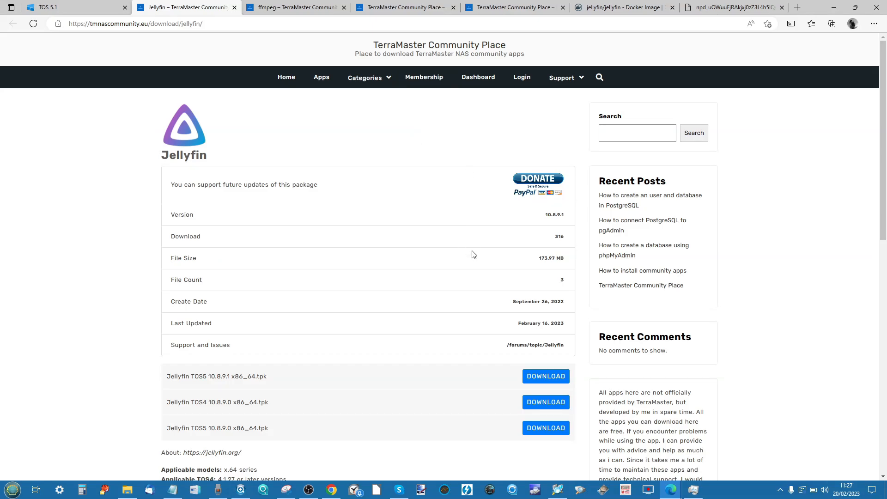
mouse_move(321, 226)
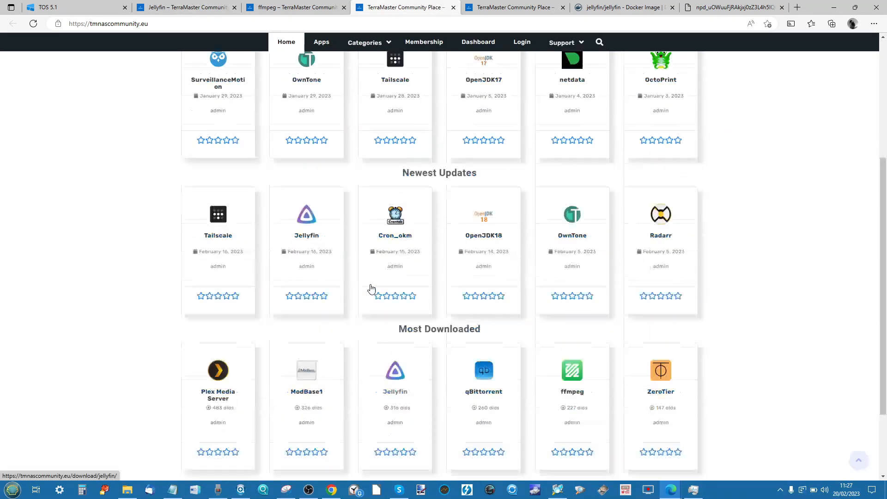
- Recheck the ffmpeg page and come back to Jellyfin's TOS5 and TOS4 .tpk downloads
scroll(up, 3)
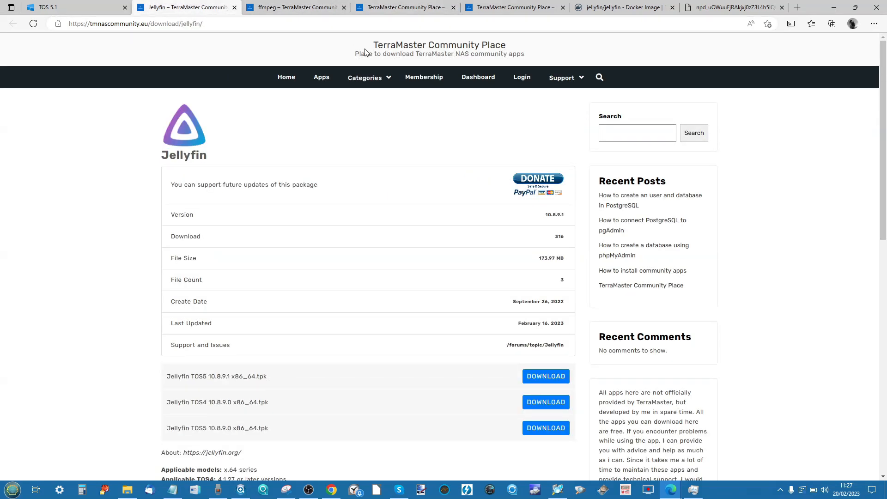
mouse_move(405, 6)
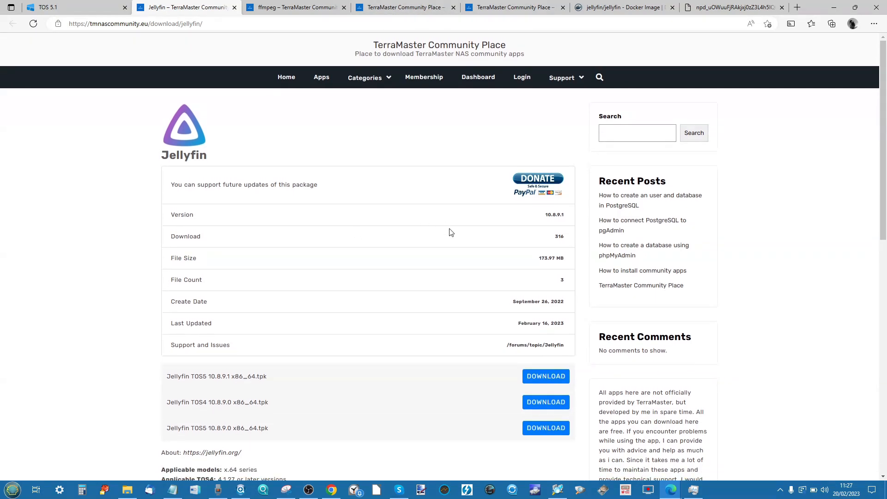
click(294, 7)
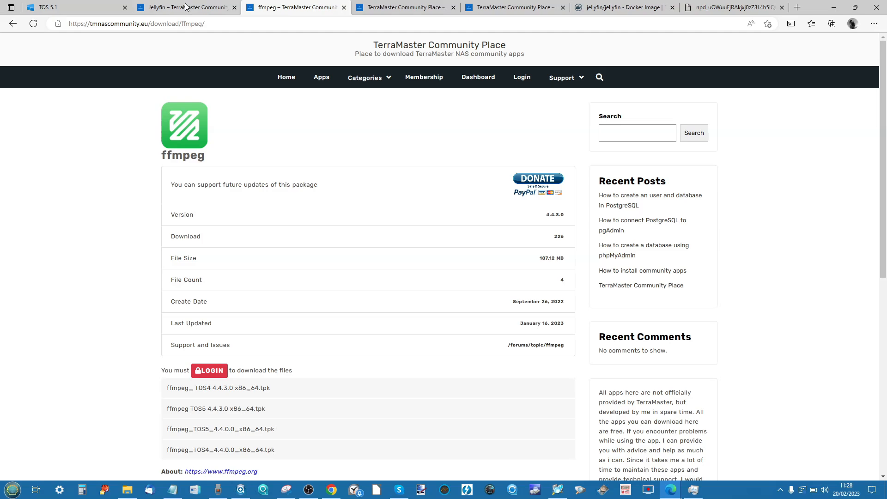
click(182, 7)
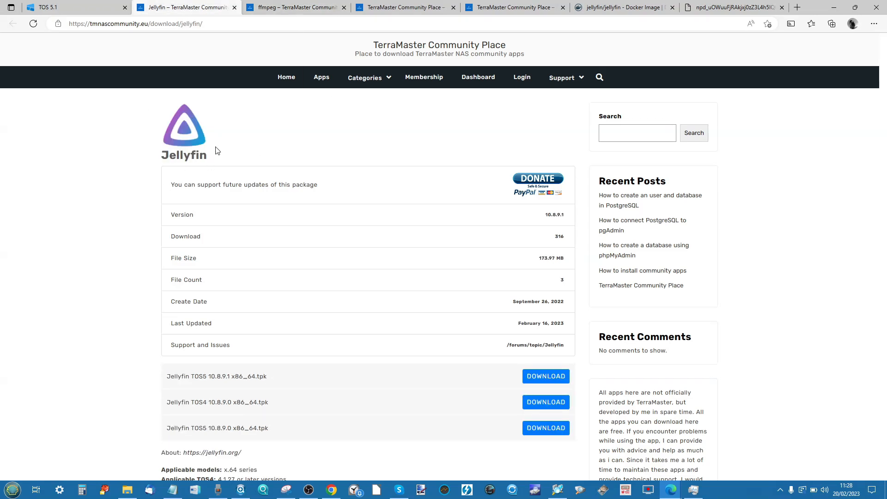
mouse_move(405, 7)
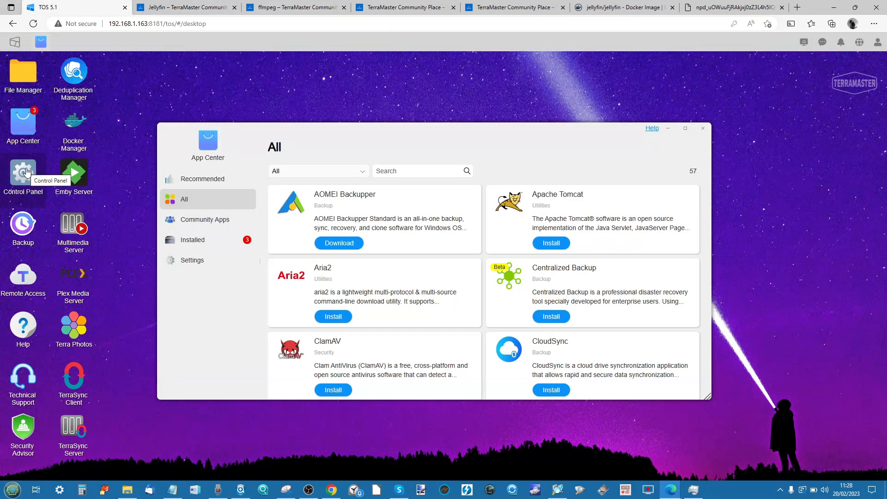
- Bring up Control Panel's System update page showing TOS 5.1.13 as the latest version
click(23, 172)
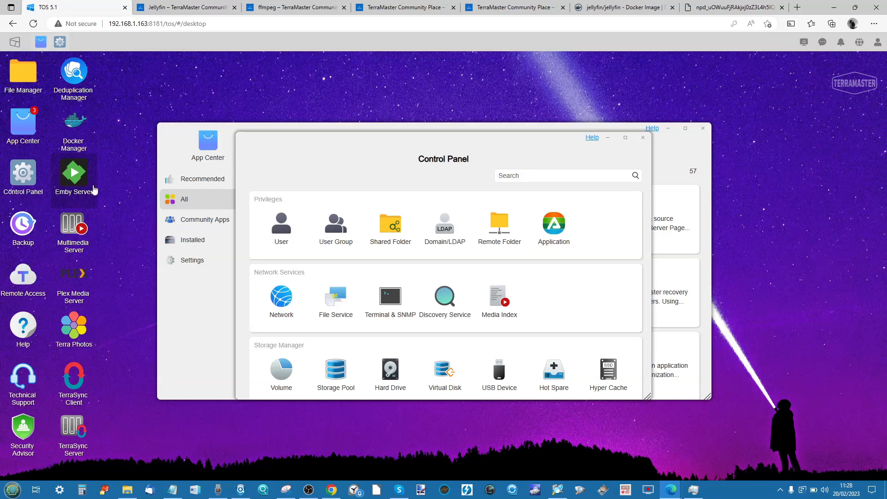
scroll(down, 3)
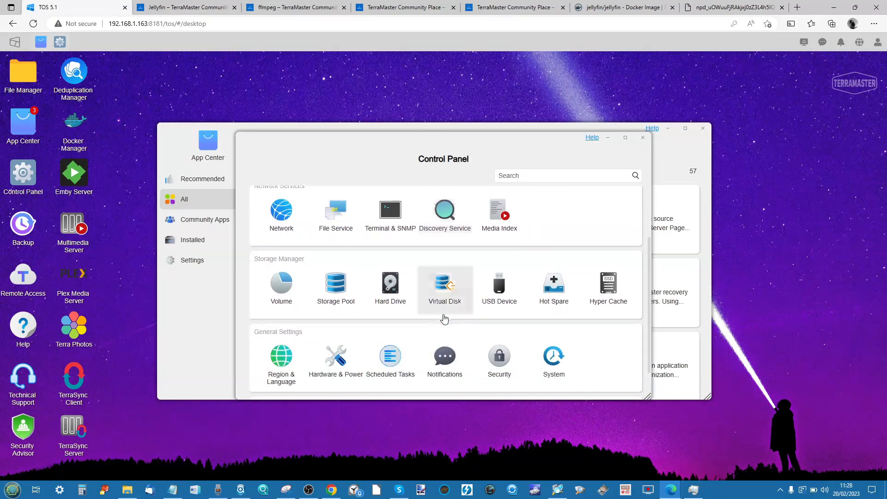
scroll(down, 3)
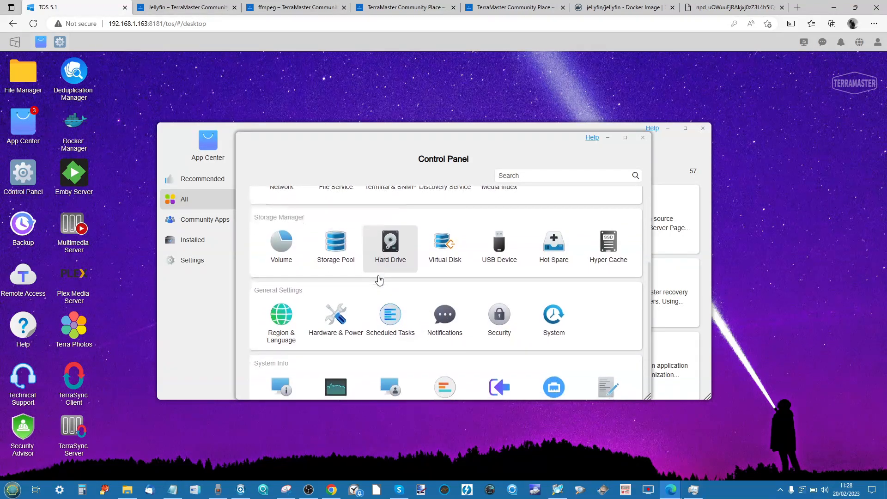
click(554, 317)
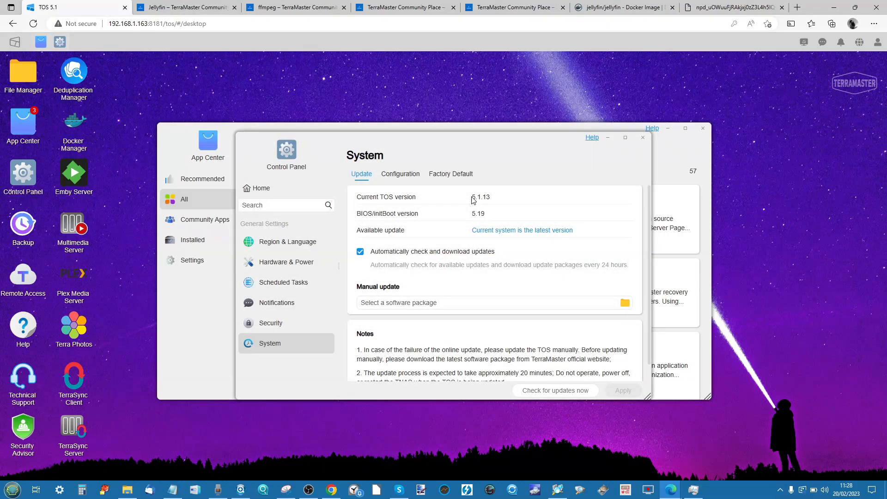
mouse_move(484, 225)
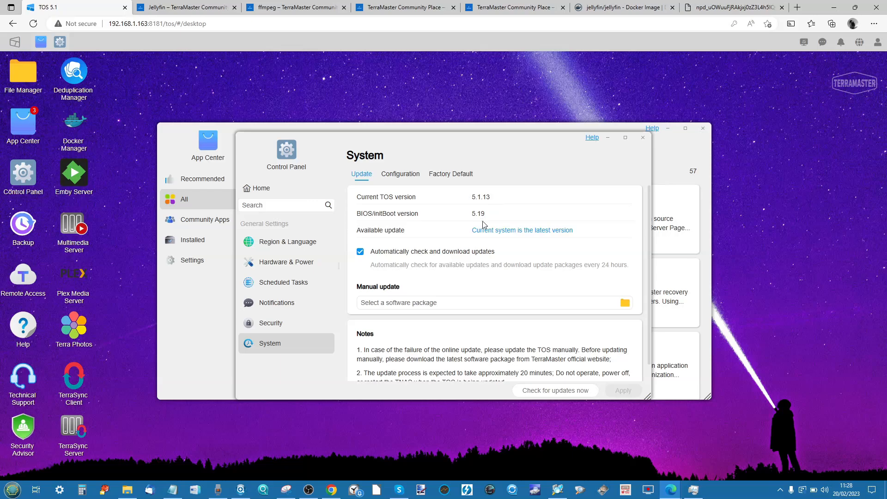
mouse_move(469, 197)
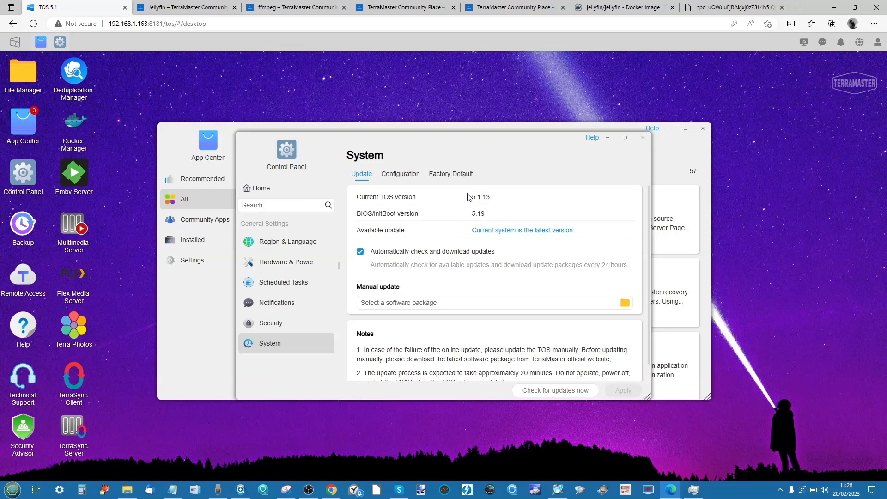
mouse_move(848, 258)
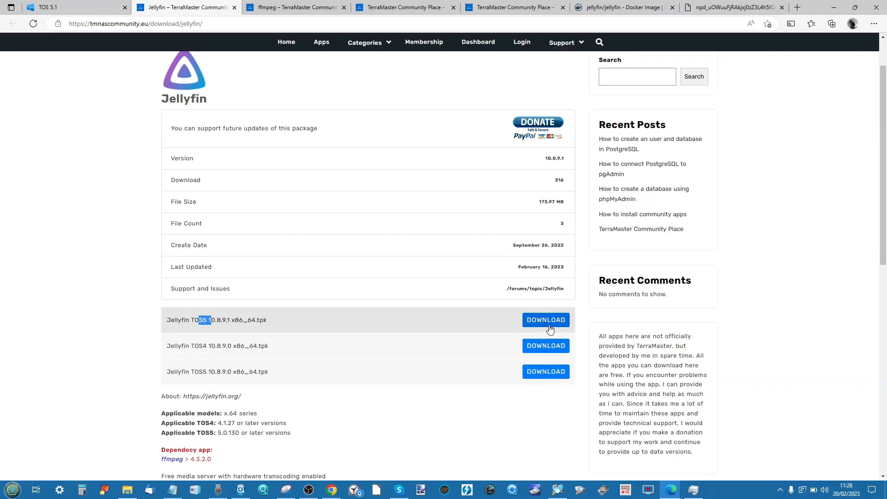
- View the ffmpeg package's TOS5 files, its 5.1.13 requirement and ModBase1 dependency
click(294, 7)
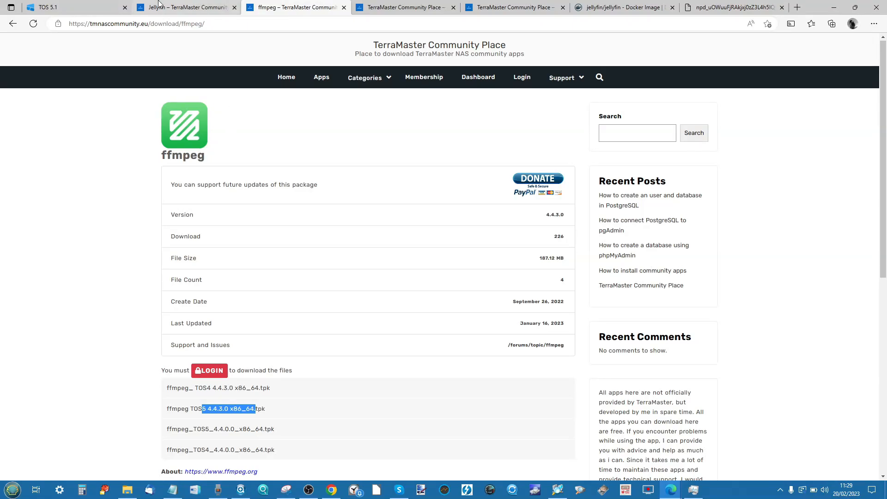
click(184, 6)
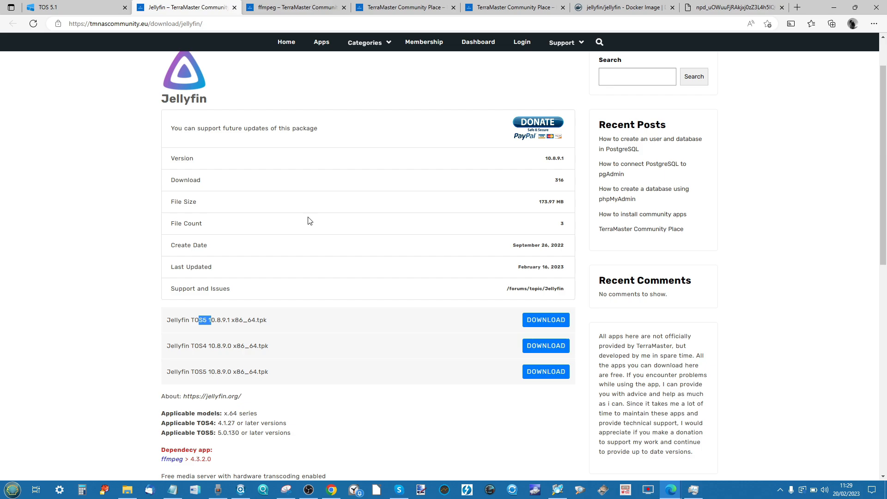
click(294, 7)
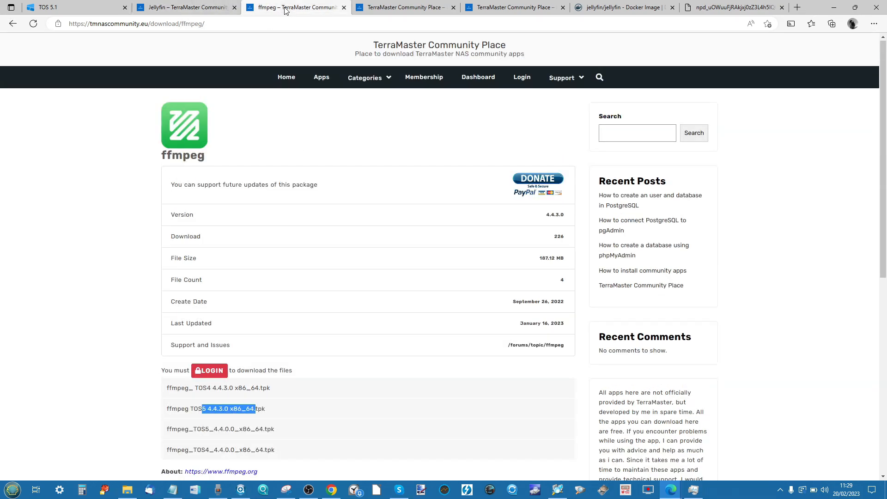
mouse_move(314, 114)
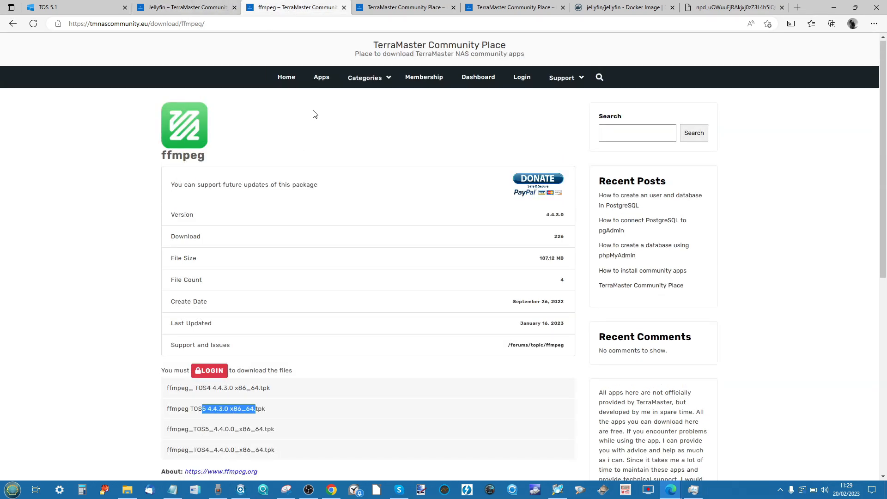
scroll(down, 3)
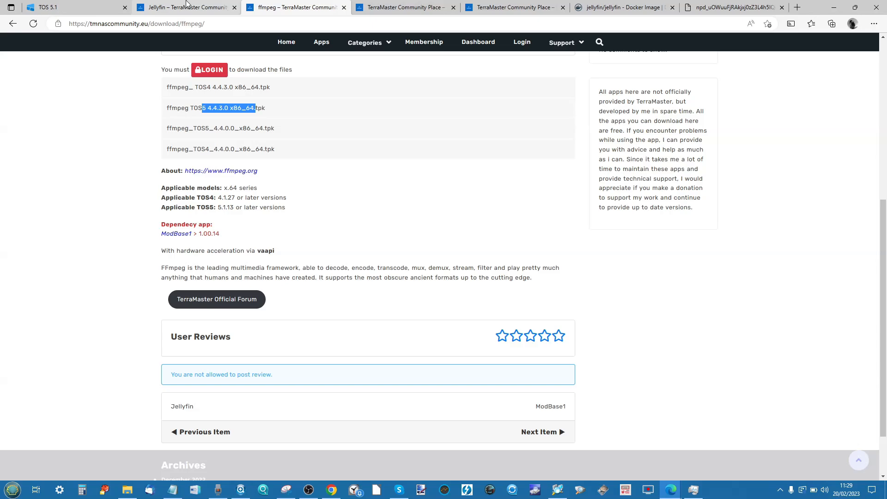
mouse_move(309, 225)
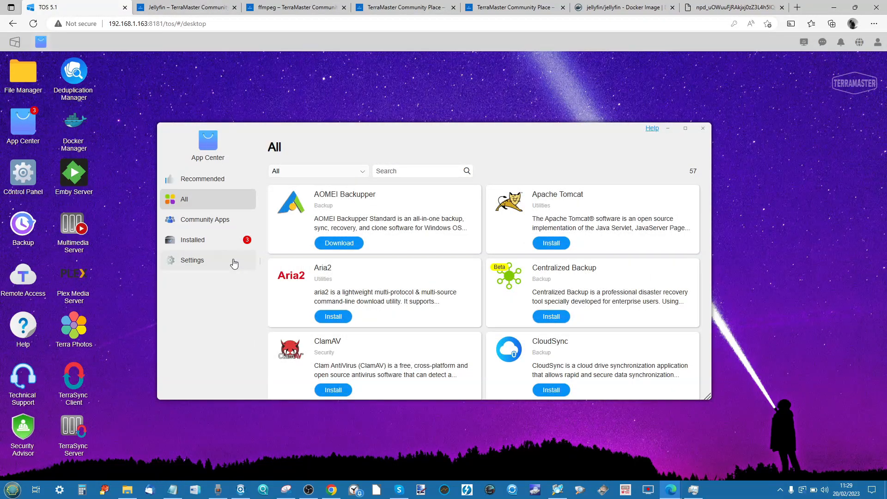
mouse_move(255, 324)
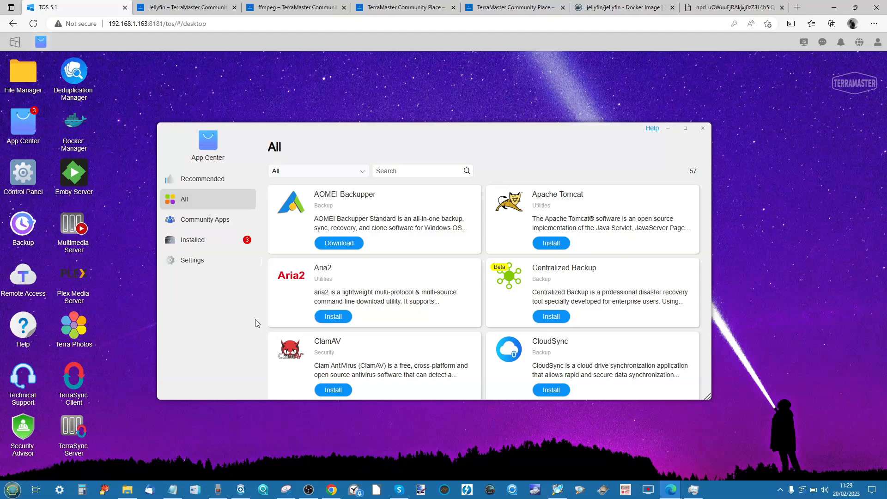
- Load the Jellyfin TOS5 10.8.9.1 .tpk from Downloads for manual installation
click(193, 260)
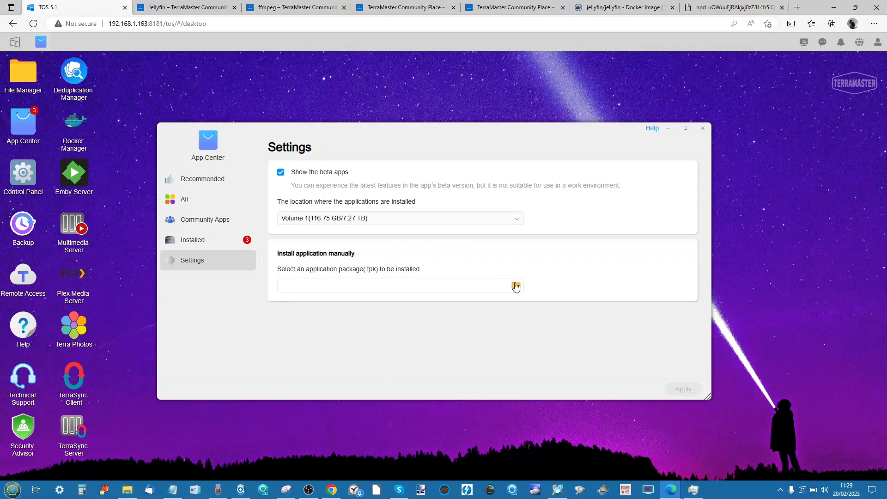
click(515, 286)
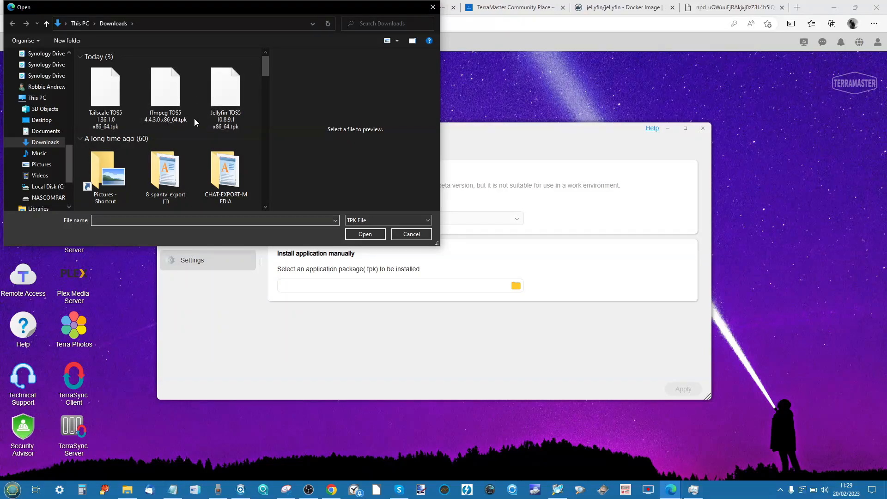
click(226, 88)
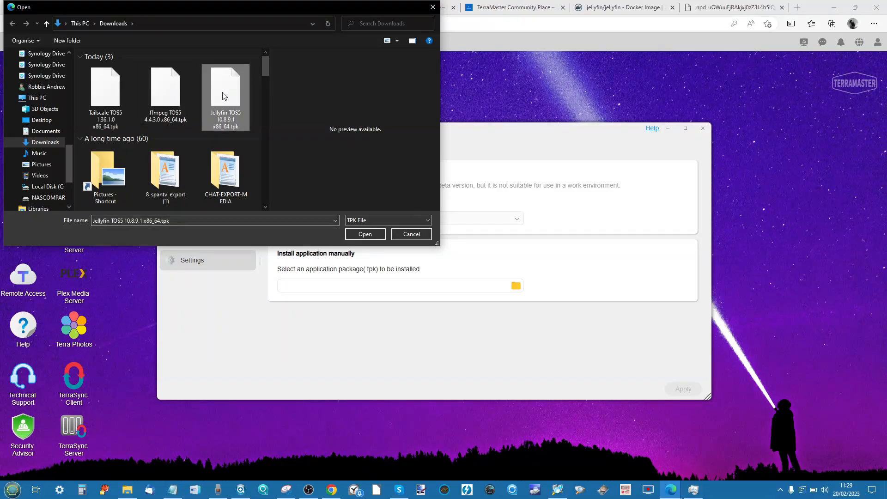
click(411, 234)
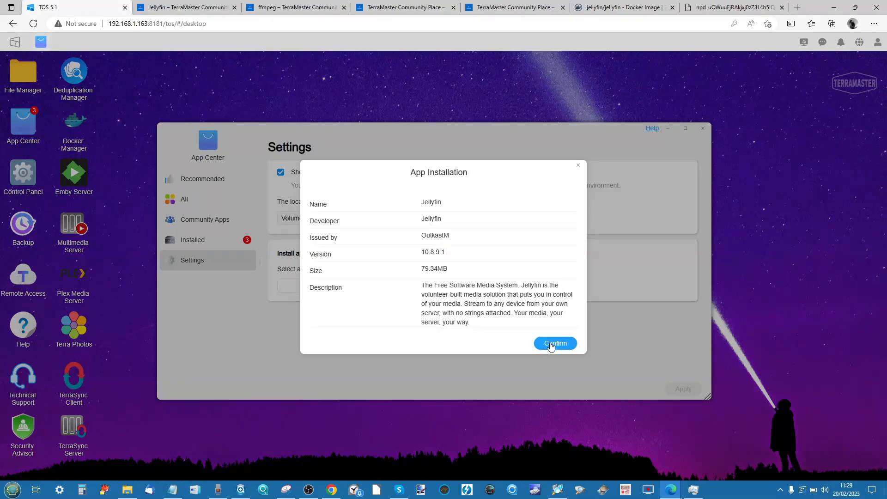
- Confirm the Jellyfin 10.8.9.1 installation and let it run
click(556, 344)
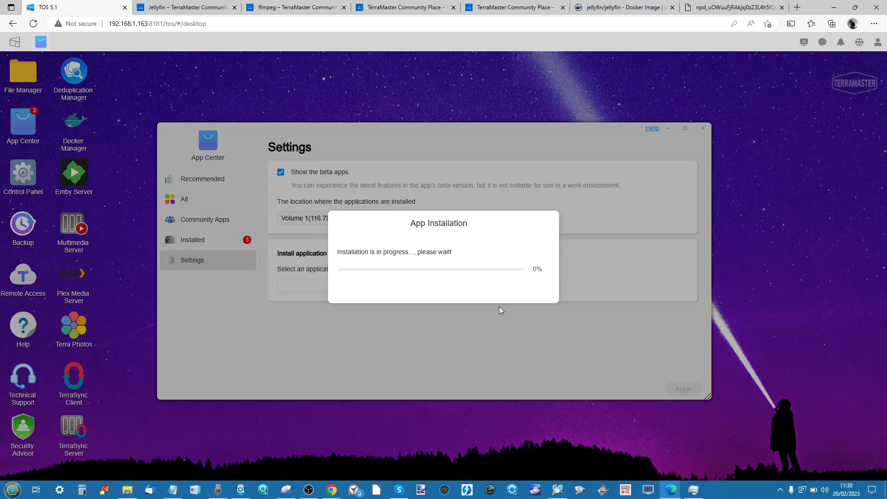
mouse_move(203, 204)
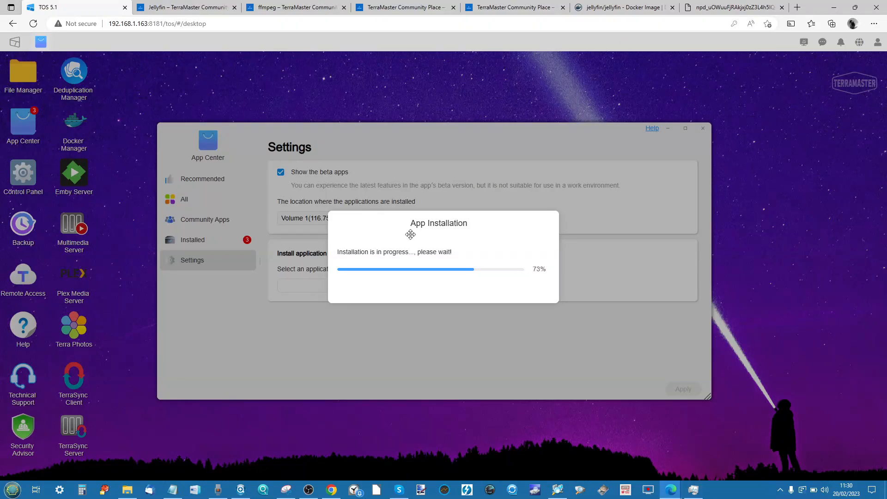
mouse_move(270, 236)
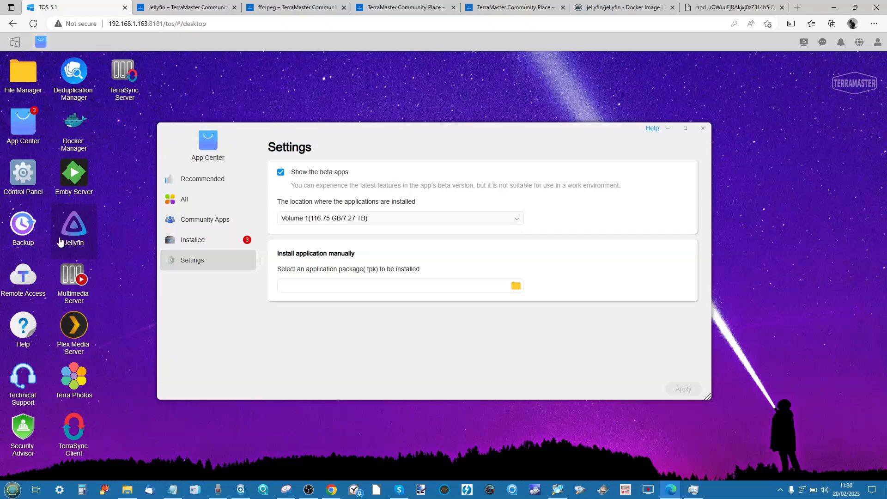
mouse_move(117, 218)
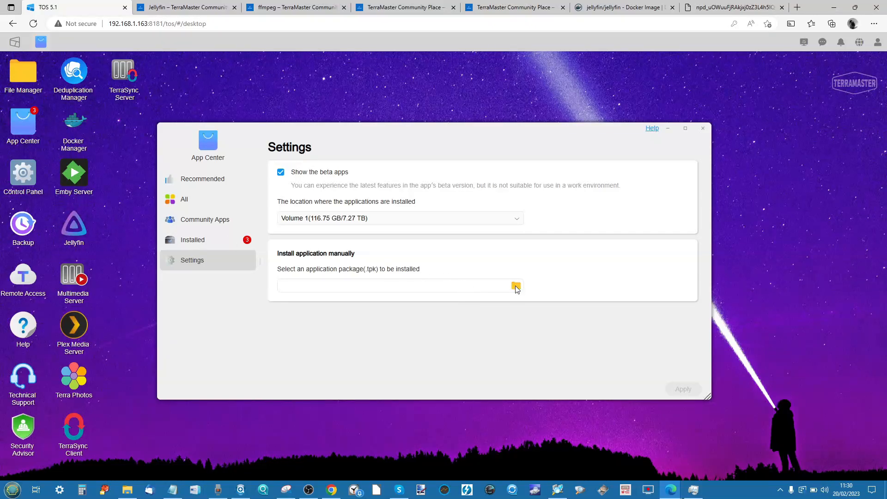
- Manually install the ffmpeg 4.4.3.0 TOS5 .tpk package from the downloaded file
click(515, 285)
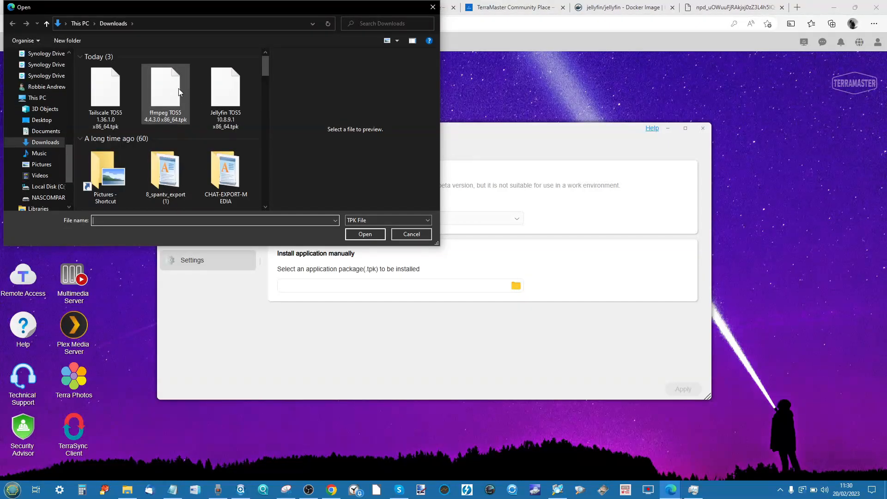
click(165, 85)
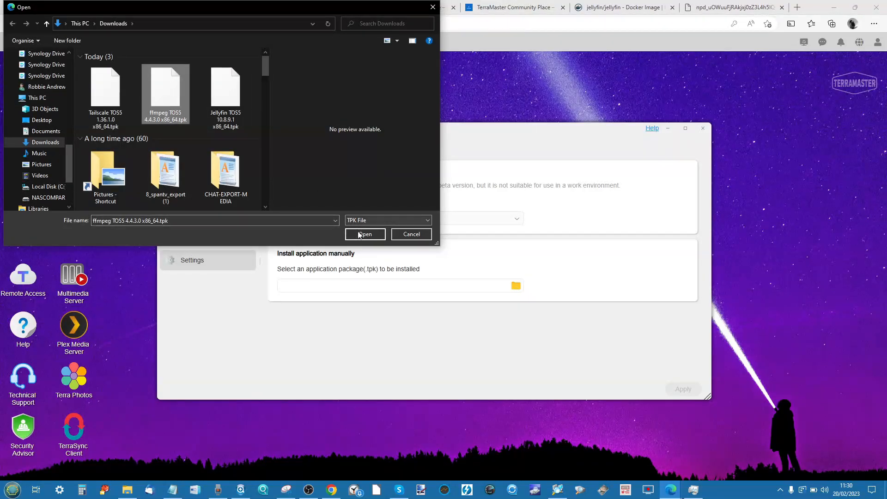
click(364, 233)
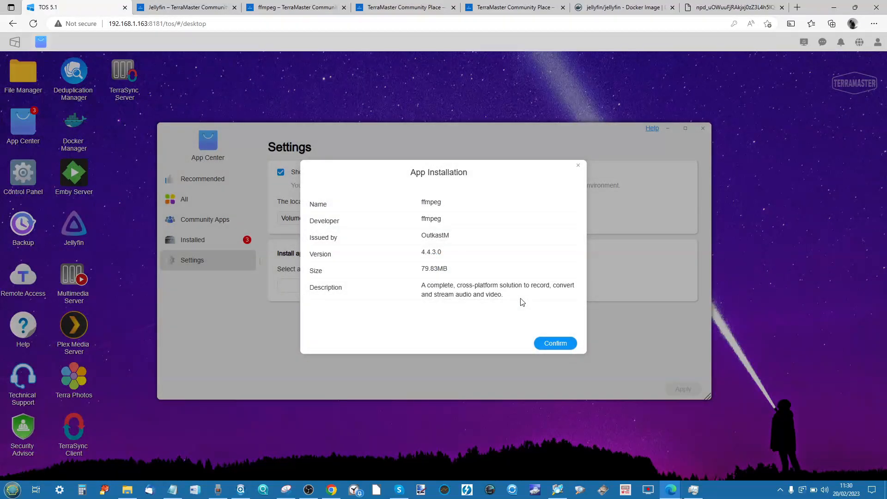
click(555, 343)
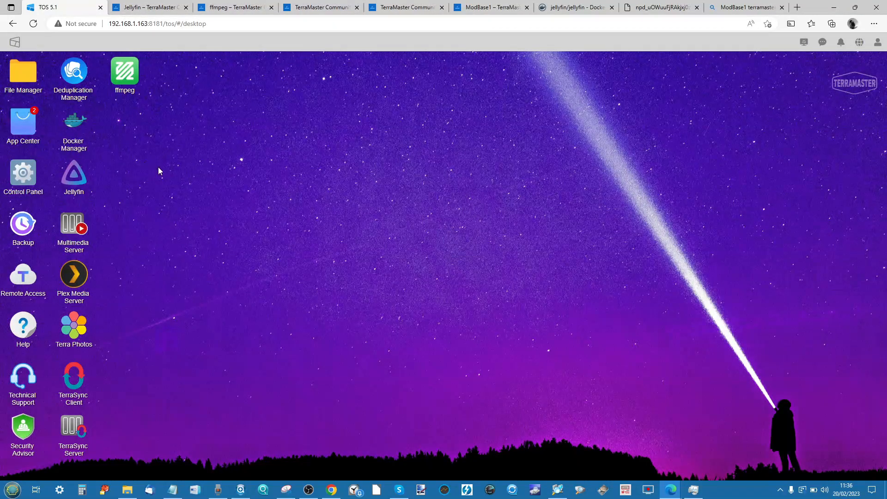
mouse_move(74, 128)
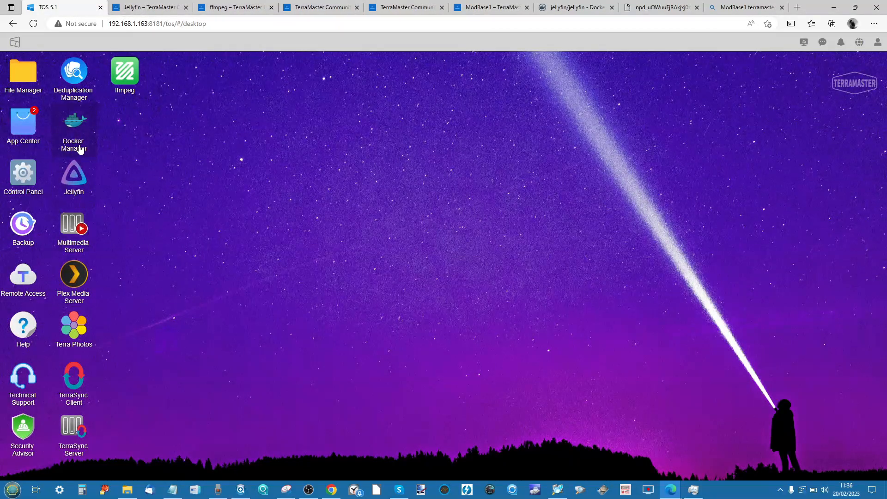
mouse_move(128, 77)
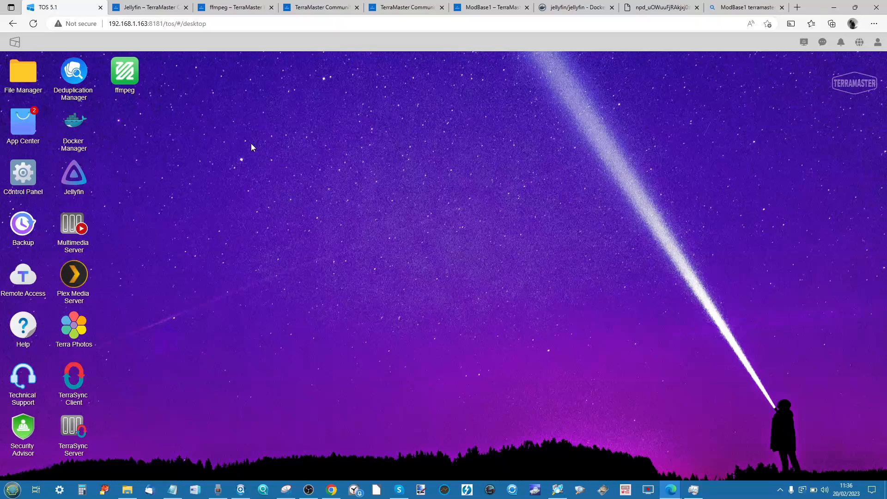
- Open the Jellyfin app window and stop the Jellyfin module via Application Control
double_click(73, 174)
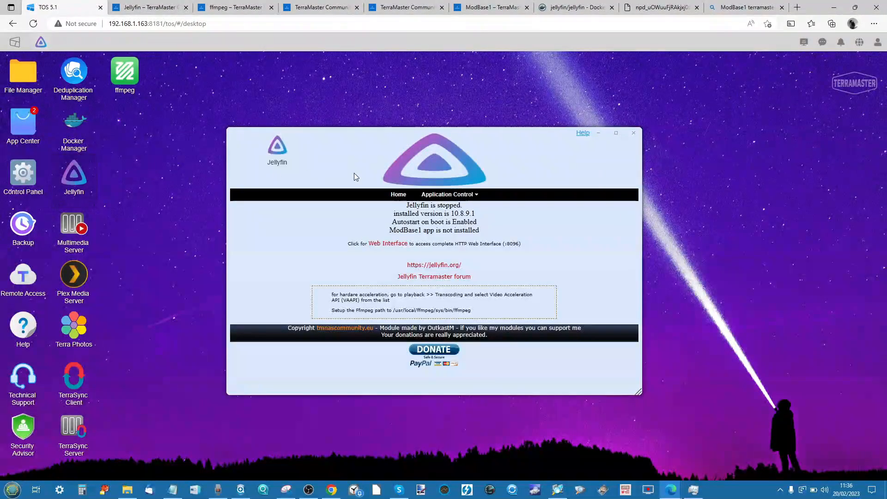
click(450, 194)
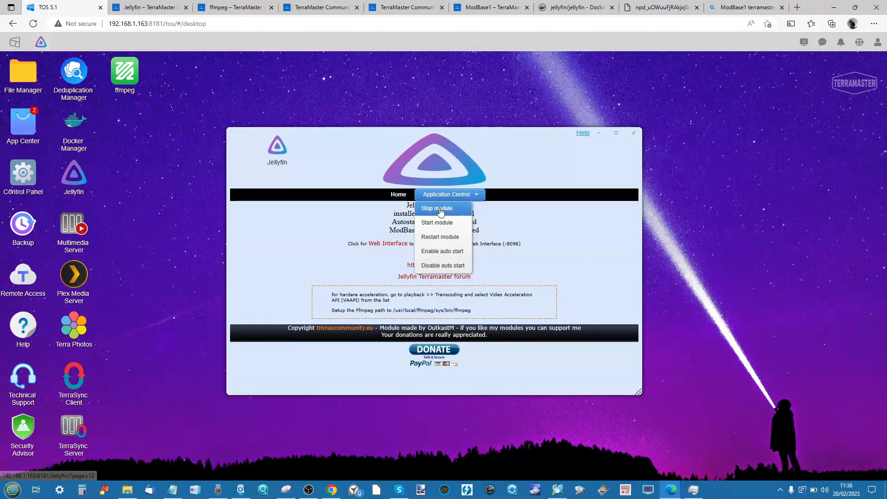
click(437, 208)
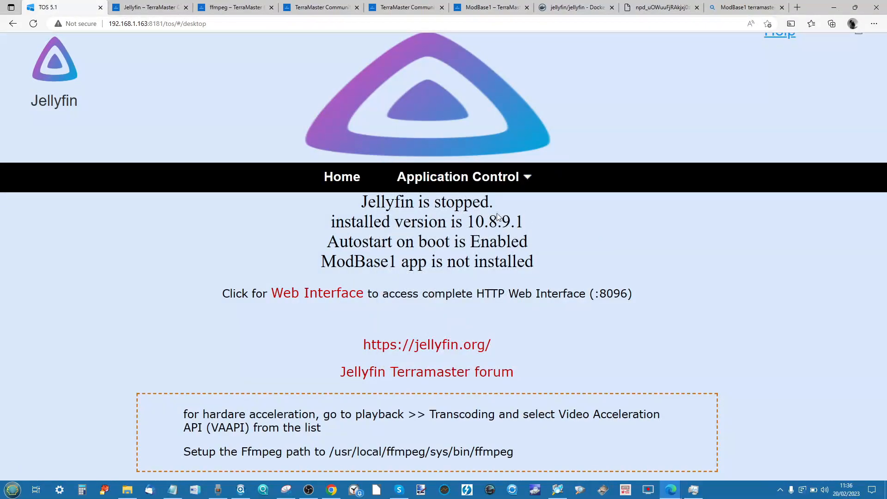
mouse_move(432, 221)
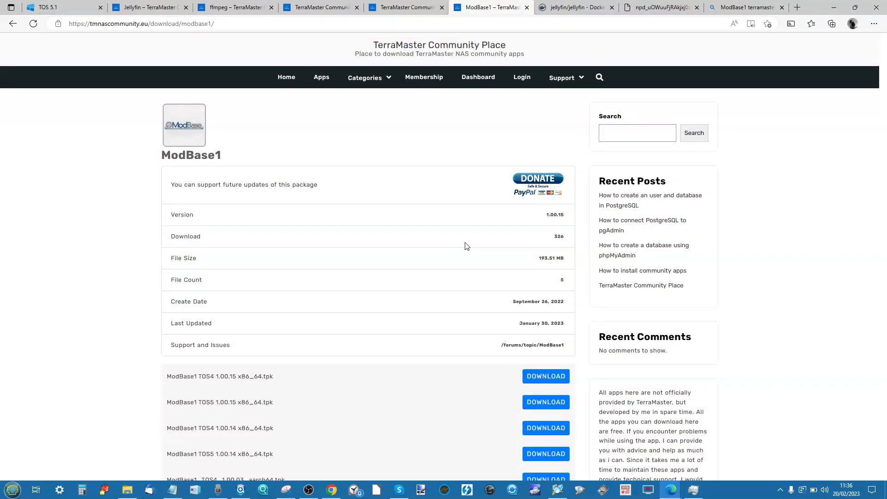
- Scroll through the ModBase1 1.00.15 page, then return to the TOS 5.1 desktop tab
scroll(down, 3)
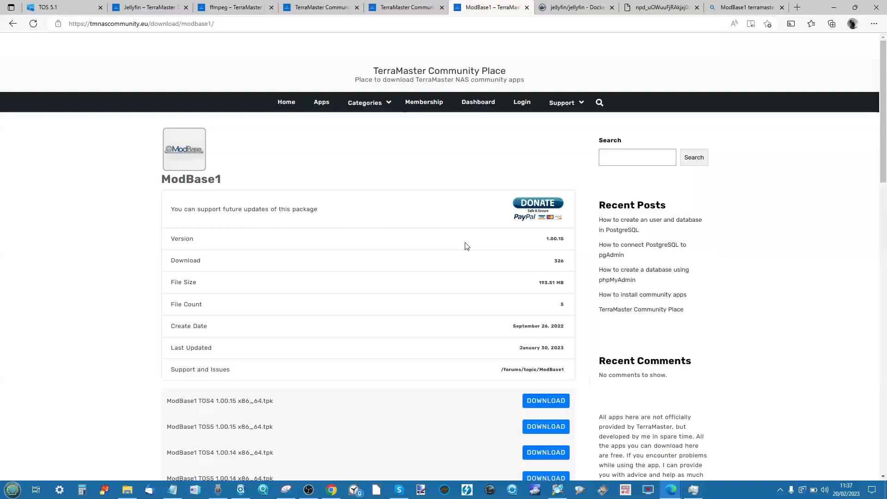
scroll(down, 3)
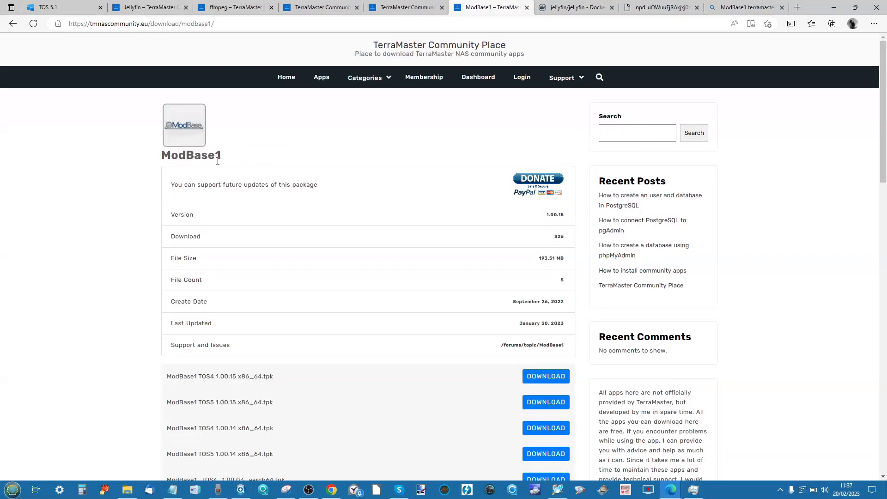
mouse_move(214, 79)
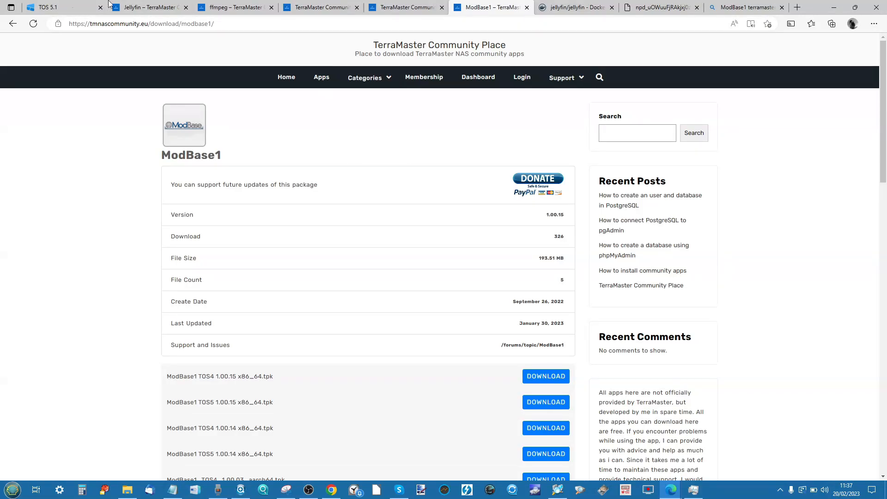
click(51, 7)
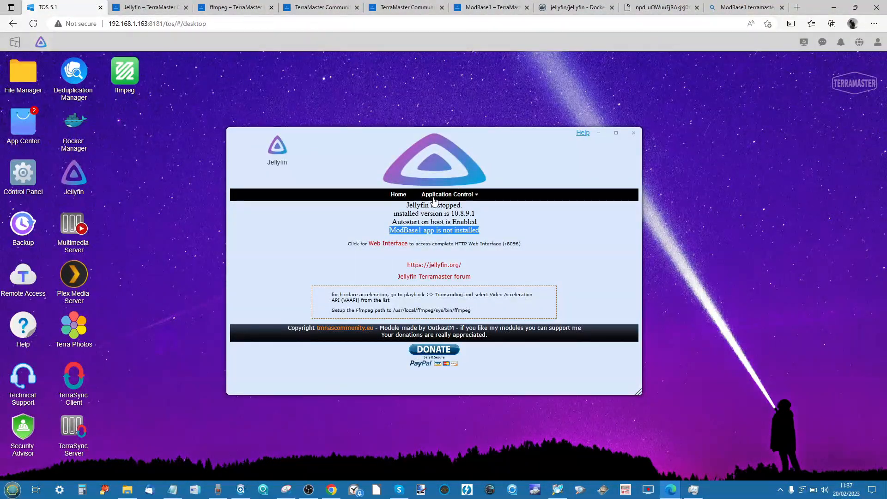
- Start the Jellyfin service and open its Web Interface link in a new browser tab
click(449, 194)
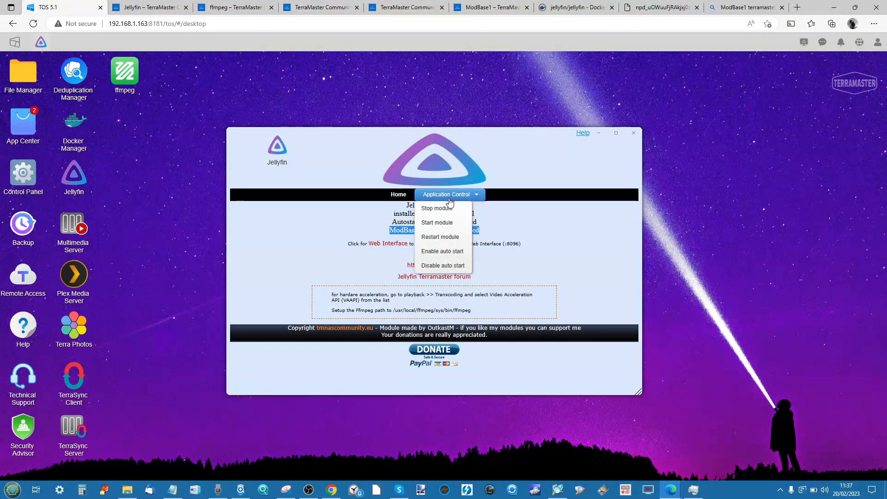
mouse_move(438, 223)
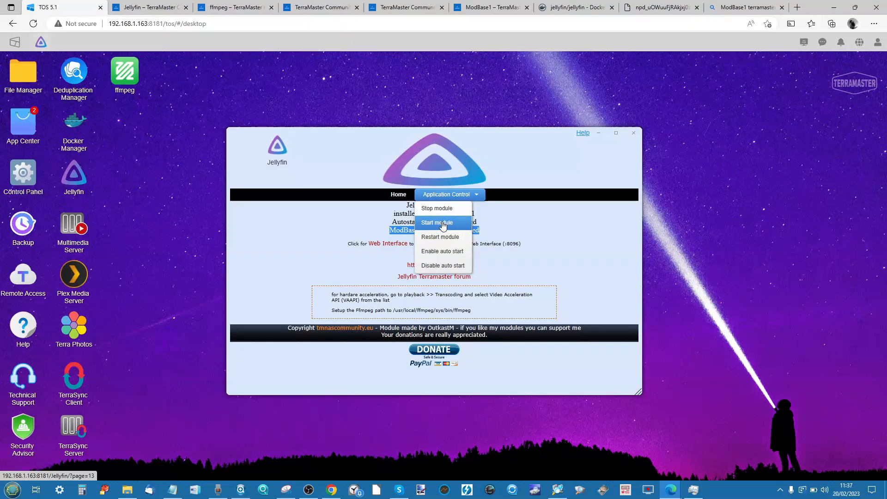
click(437, 222)
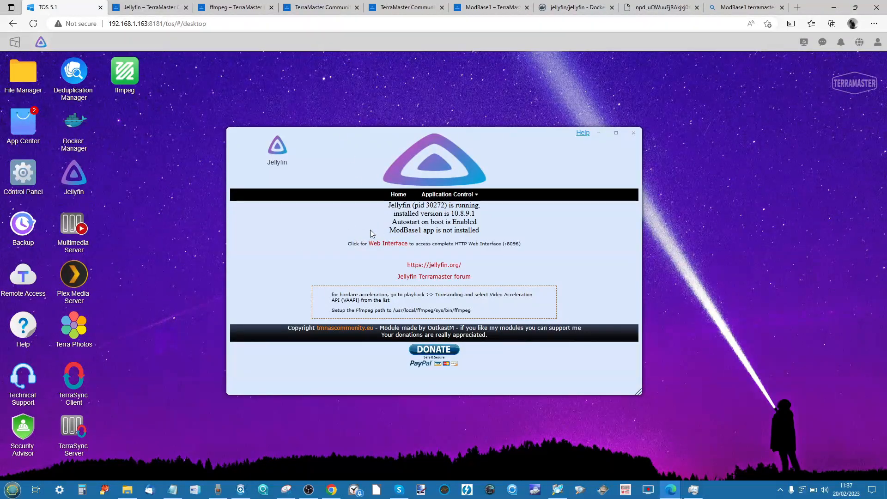
mouse_move(387, 243)
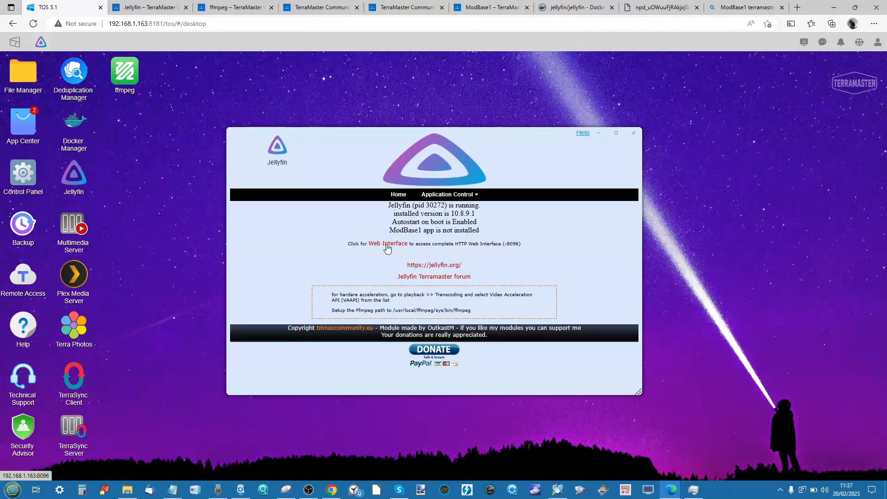
right_click(388, 243)
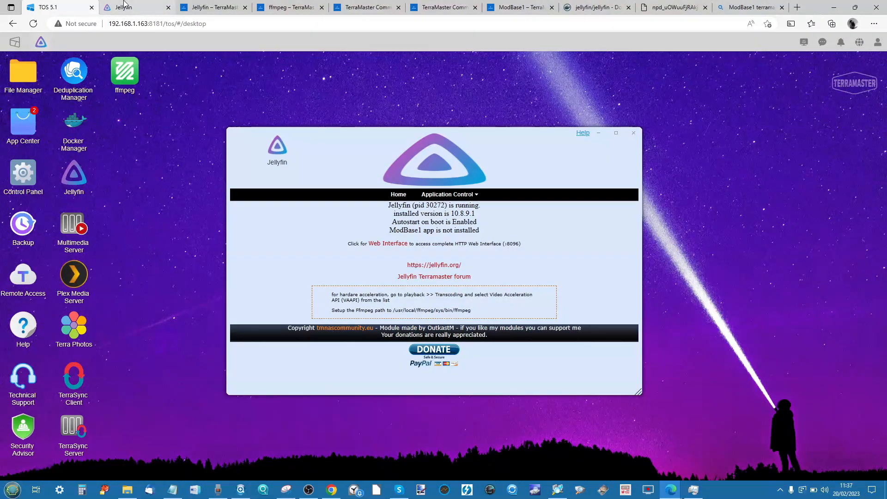
click(387, 244)
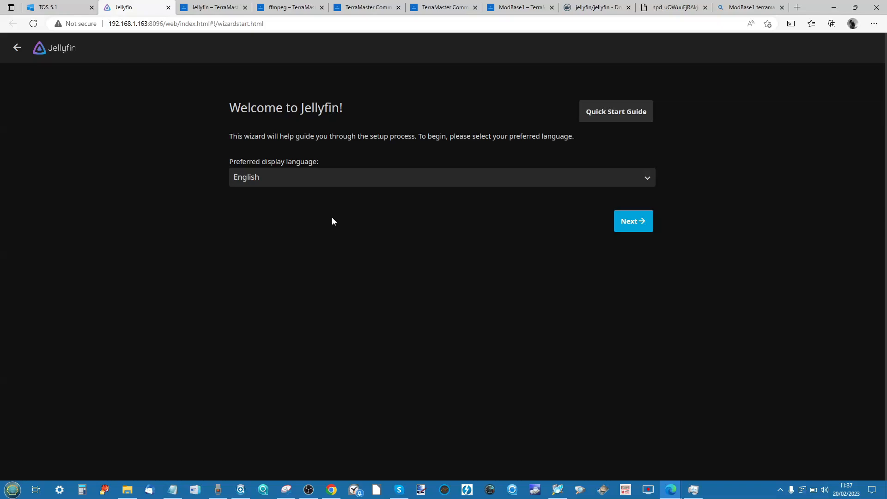
mouse_move(299, 211)
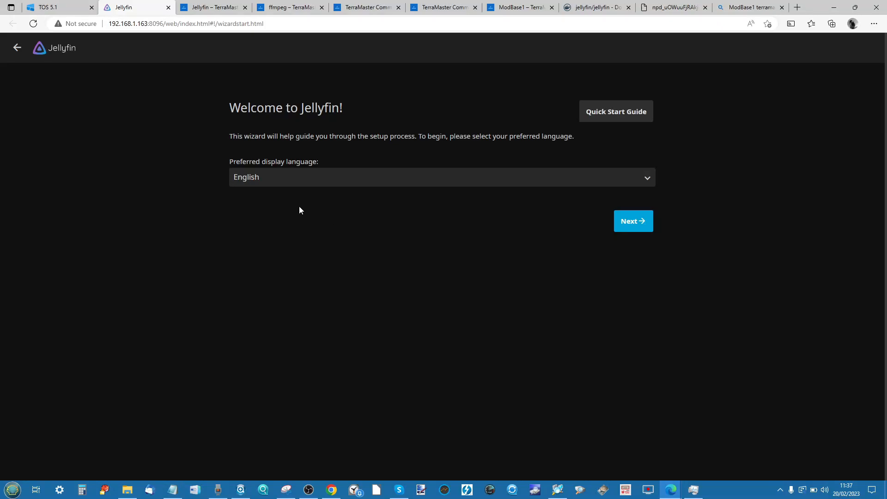
mouse_move(668, 213)
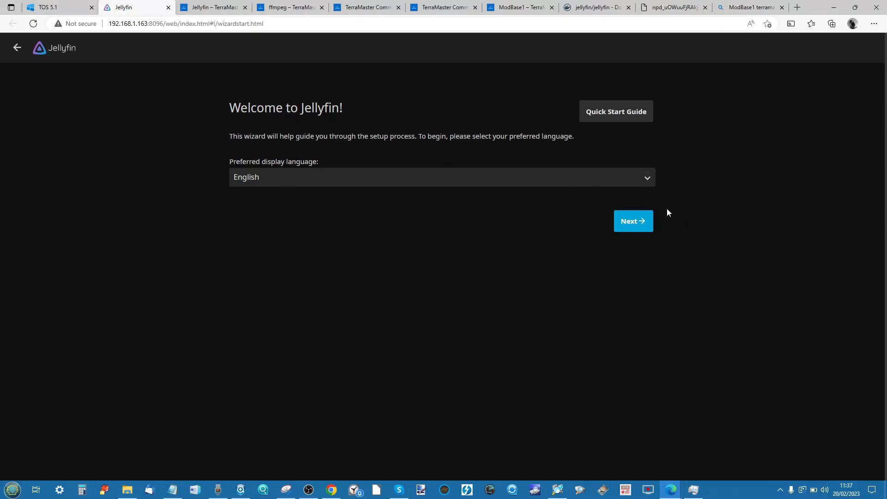
- Keep English, then create the admin account with username and confirmed password
click(632, 221)
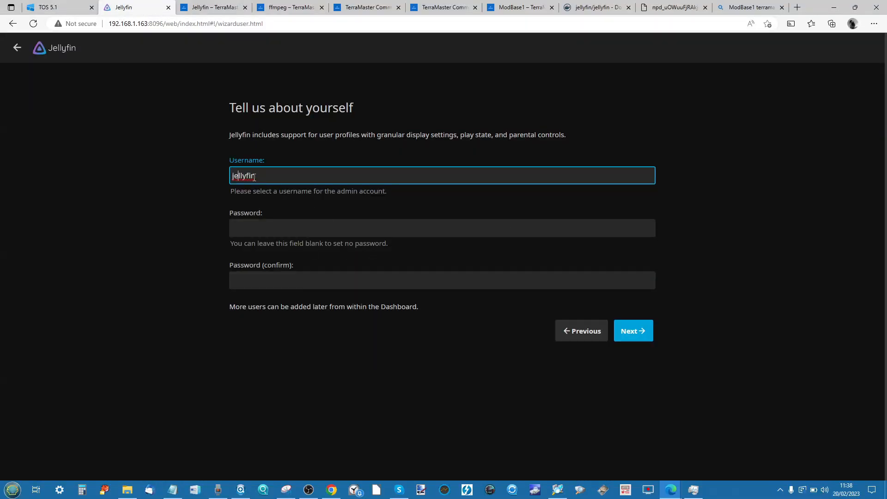
text(A)
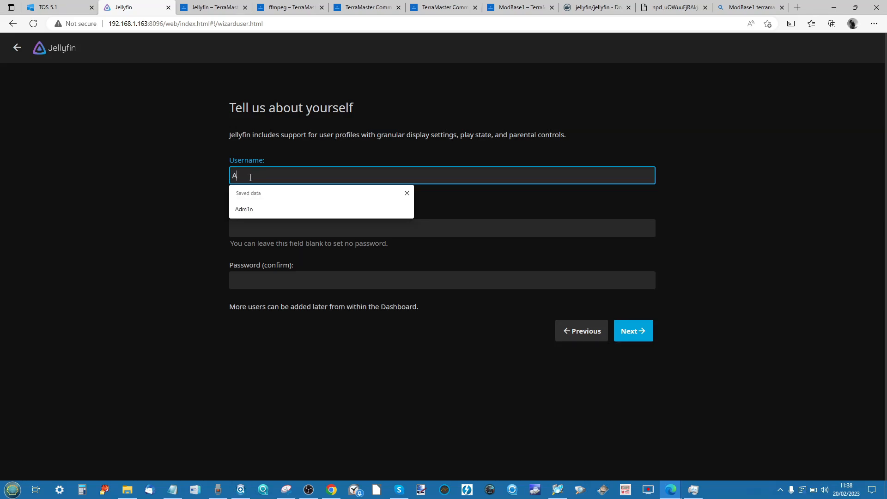
click(244, 209)
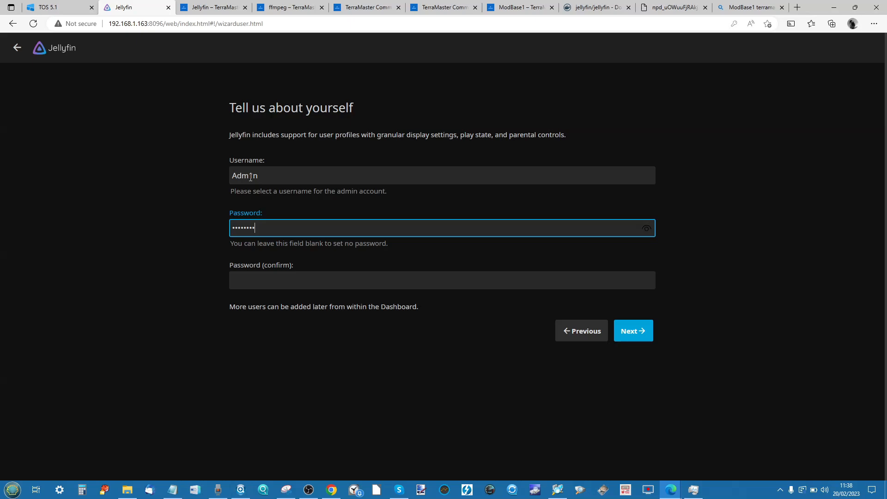
text(••••••)
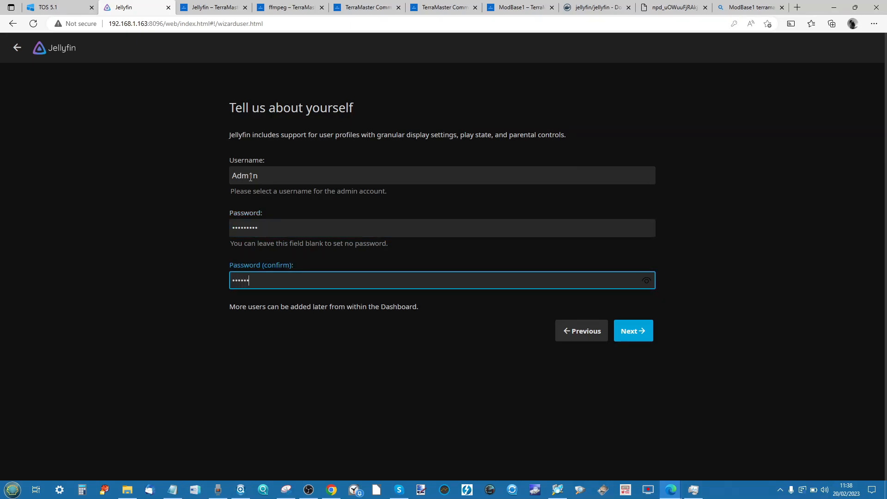
text(•••)
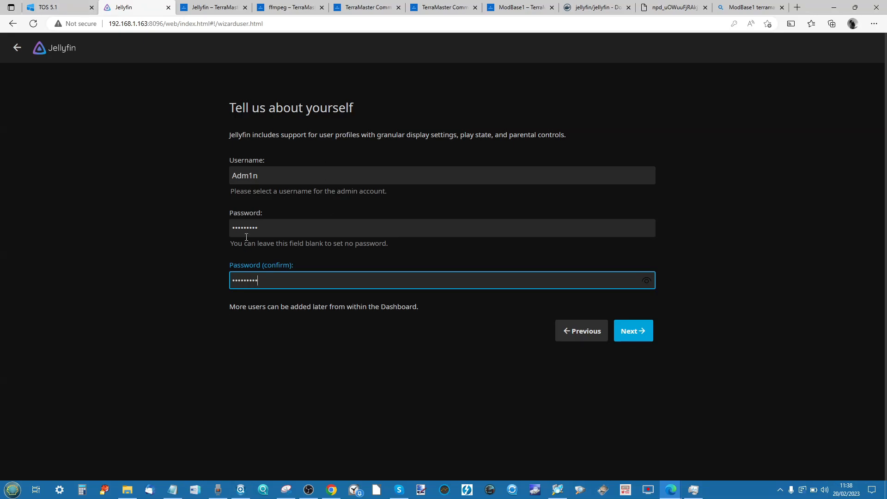
mouse_move(633, 331)
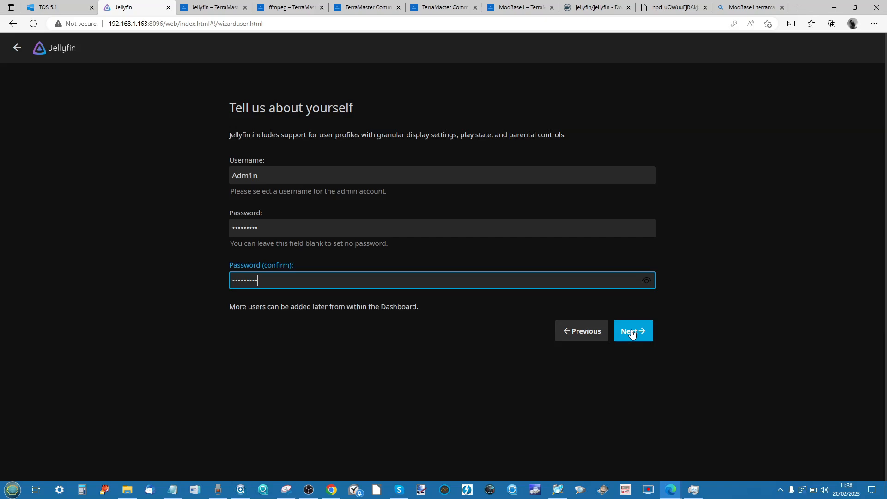
click(633, 331)
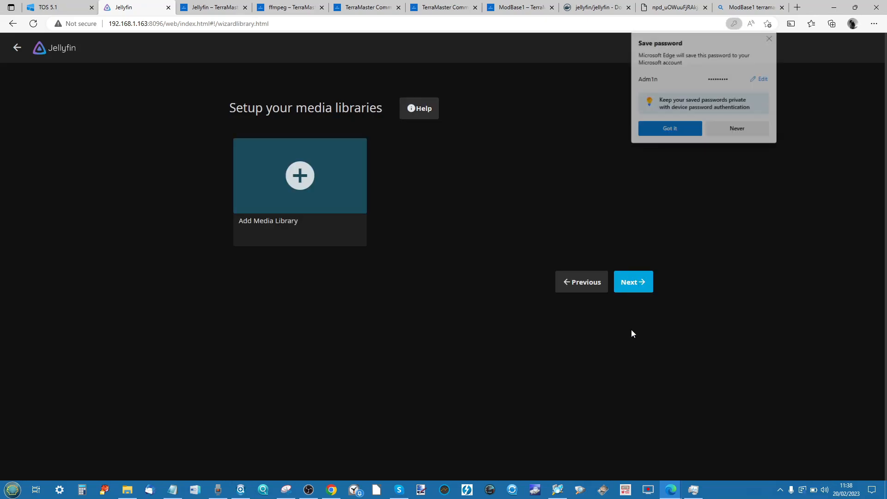
- Dismiss Edge's save-password prompt and start a new library with content type Movies
click(669, 128)
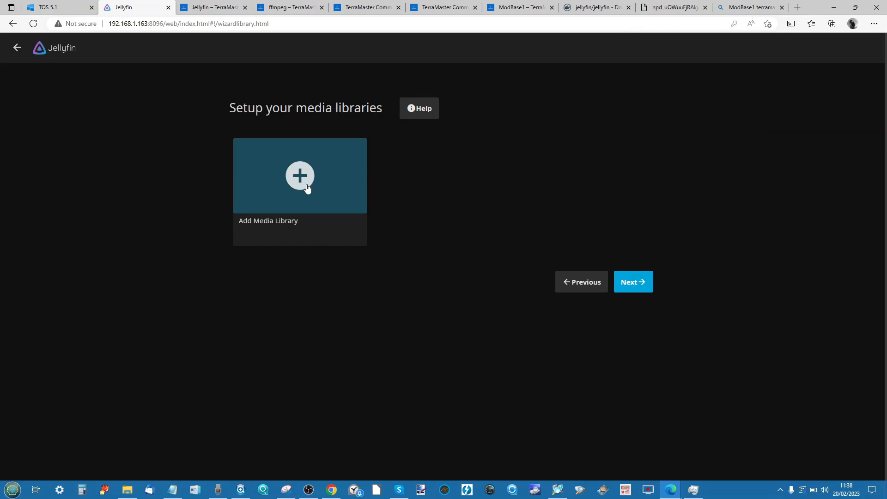
mouse_move(290, 186)
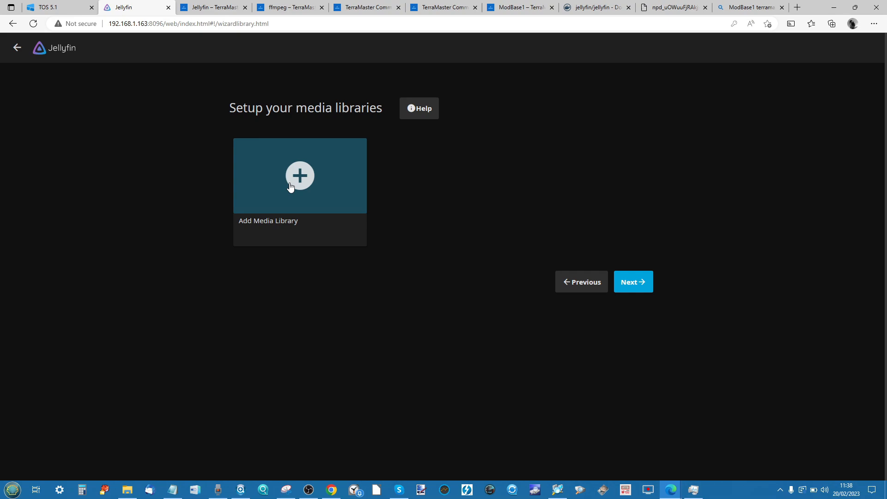
click(299, 175)
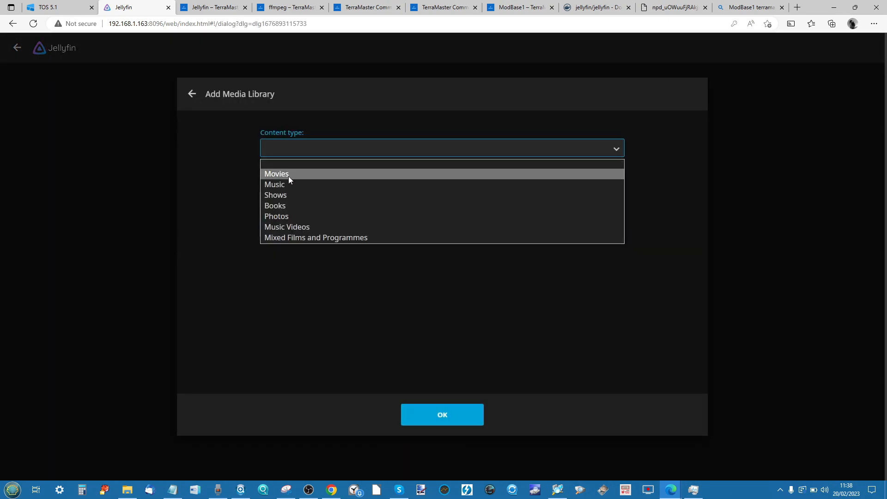
click(276, 174)
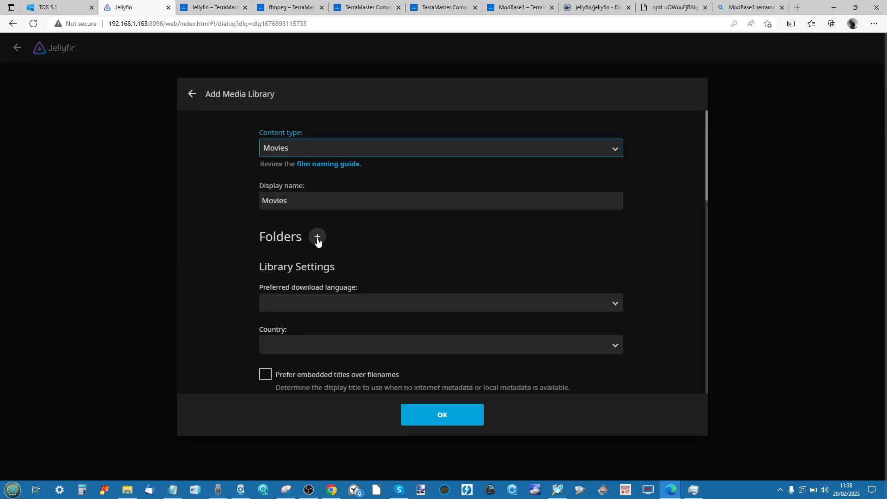
click(317, 236)
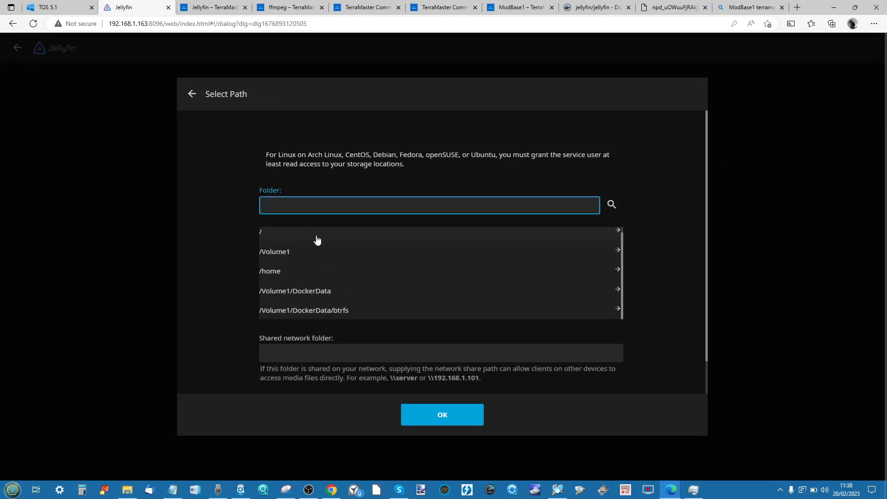
mouse_move(309, 312)
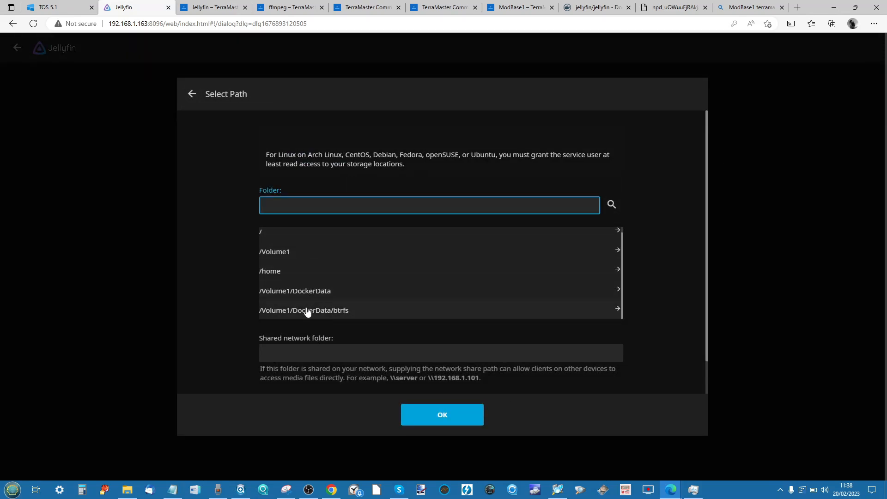
- Add /Volume1/Plex as a folder of the Movies library
click(274, 252)
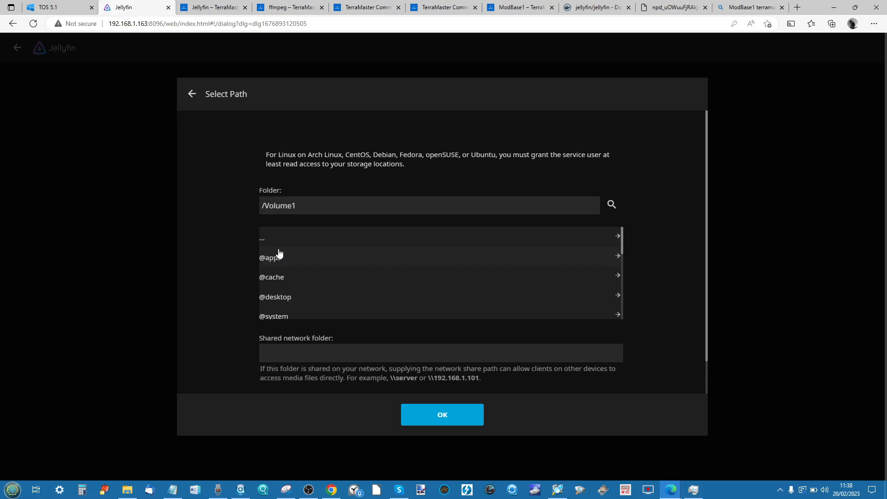
scroll(down, 3)
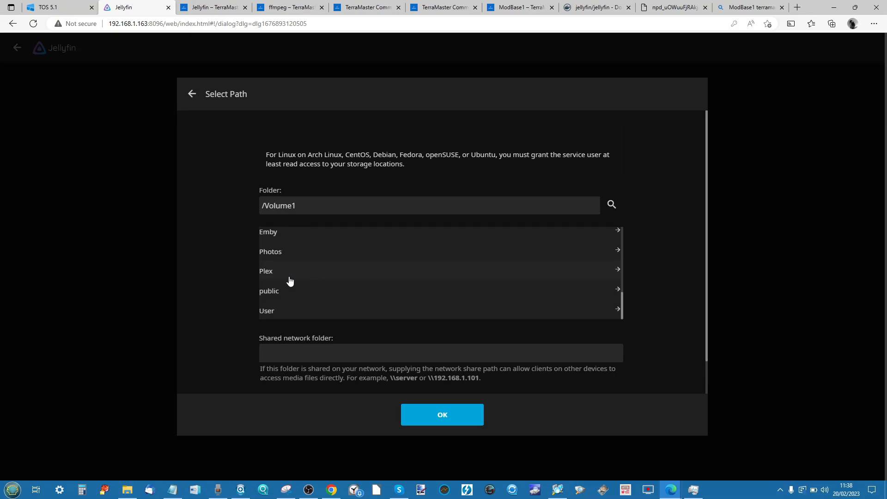
click(266, 271)
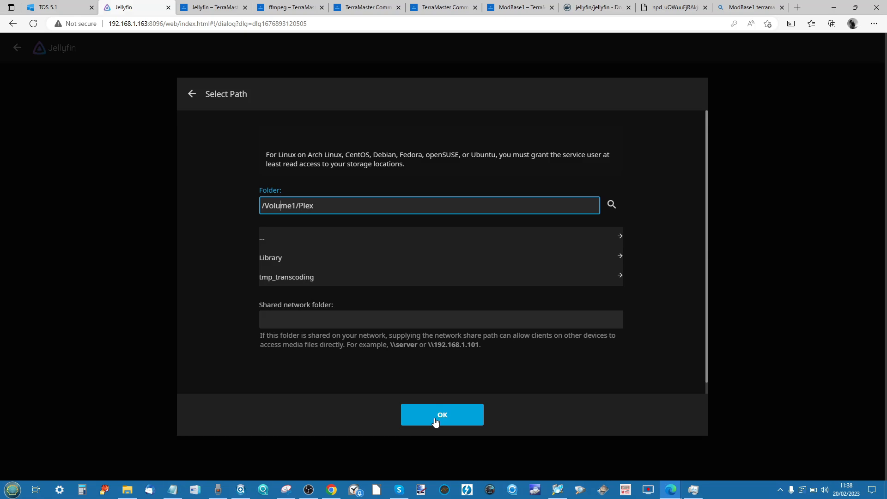
click(442, 415)
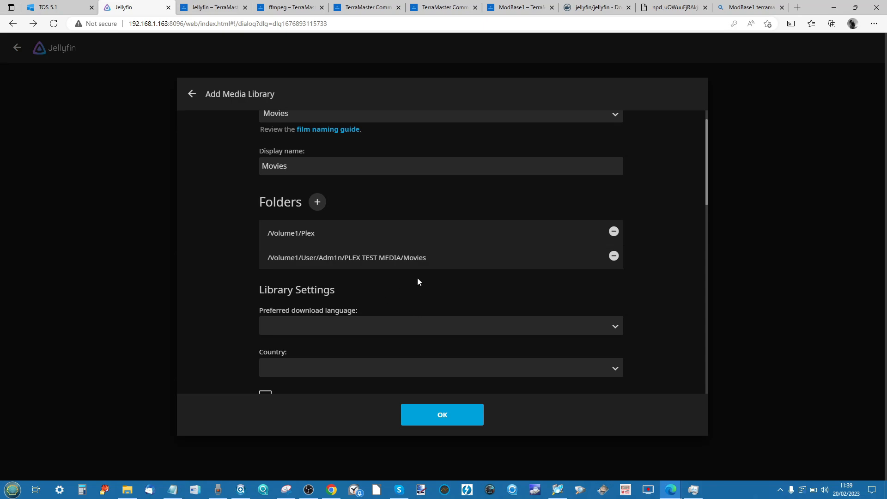
- Set the Movies library country to United Kingdom
scroll(down, 3)
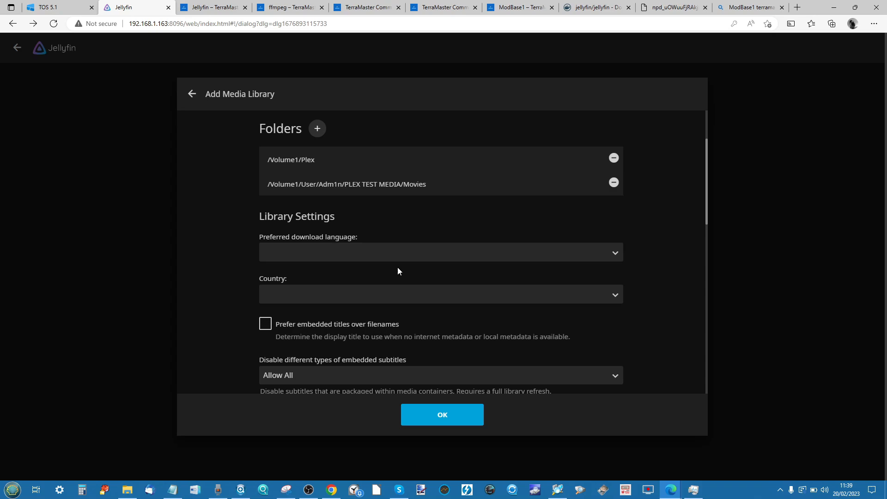
mouse_move(514, 256)
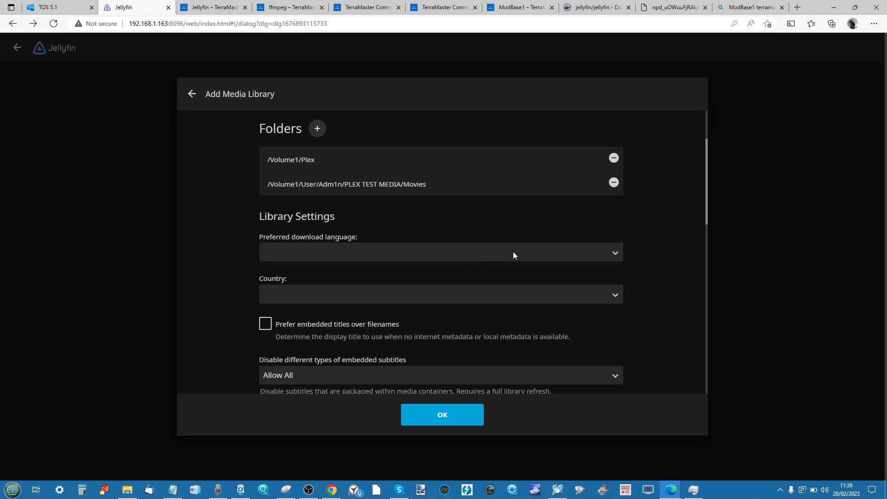
click(440, 252)
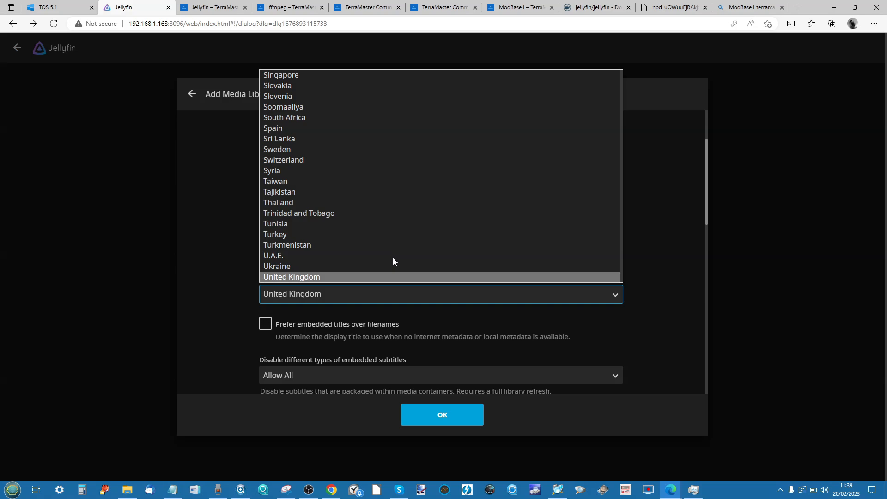
click(291, 277)
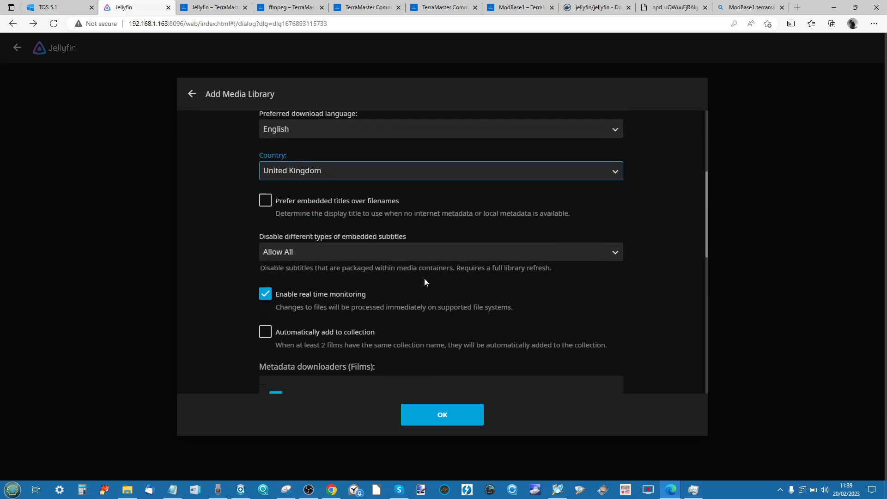
scroll(down, 3)
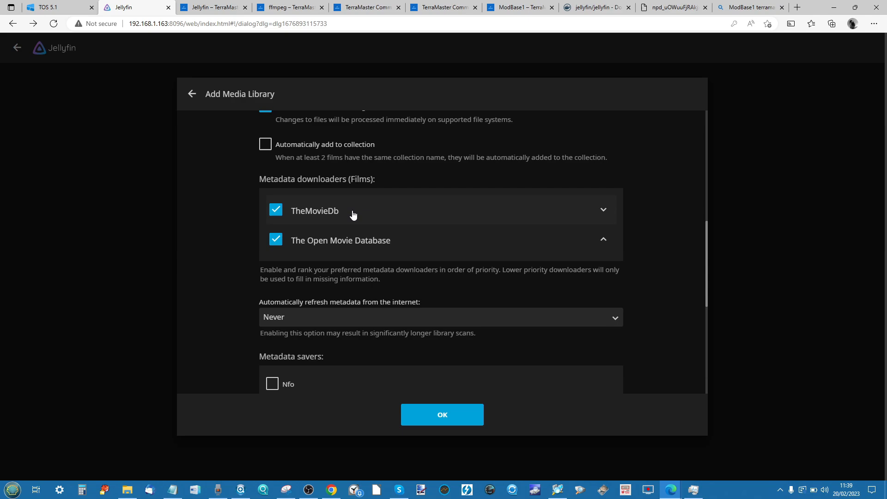
- Enable Nfo metadata saving and saving artwork into media folders
scroll(down, 3)
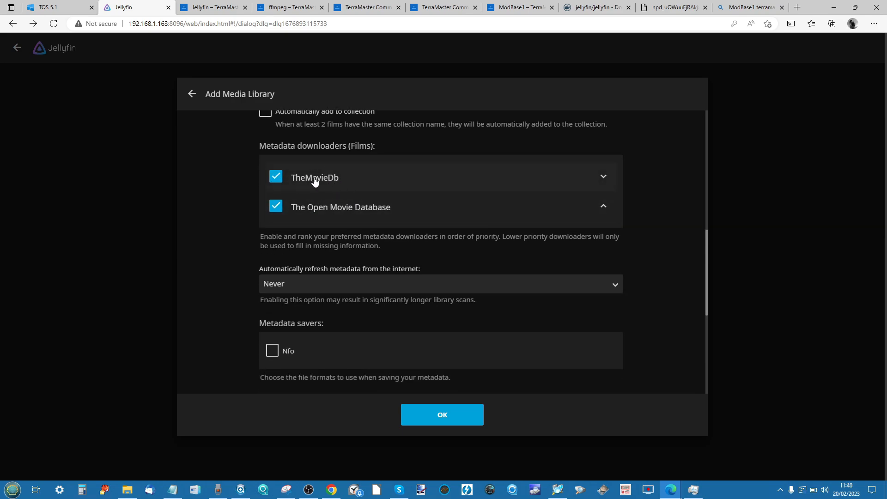
scroll(down, 3)
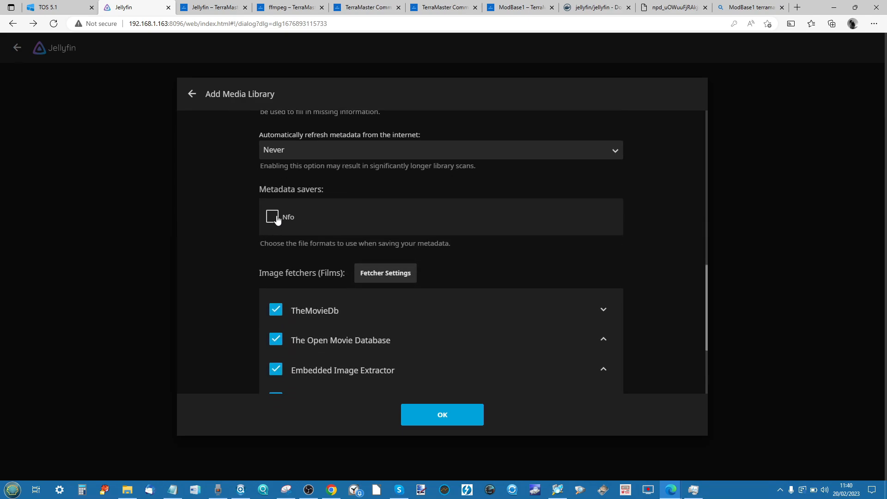
click(272, 216)
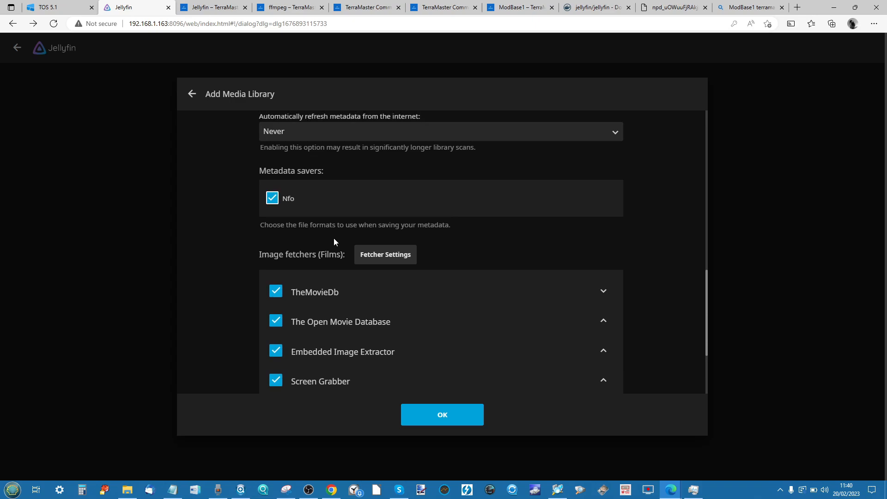
scroll(down, 3)
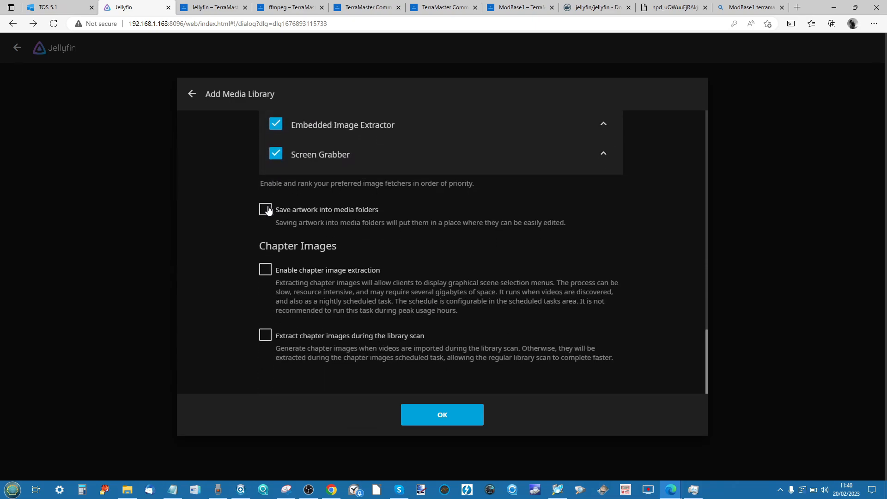
click(265, 210)
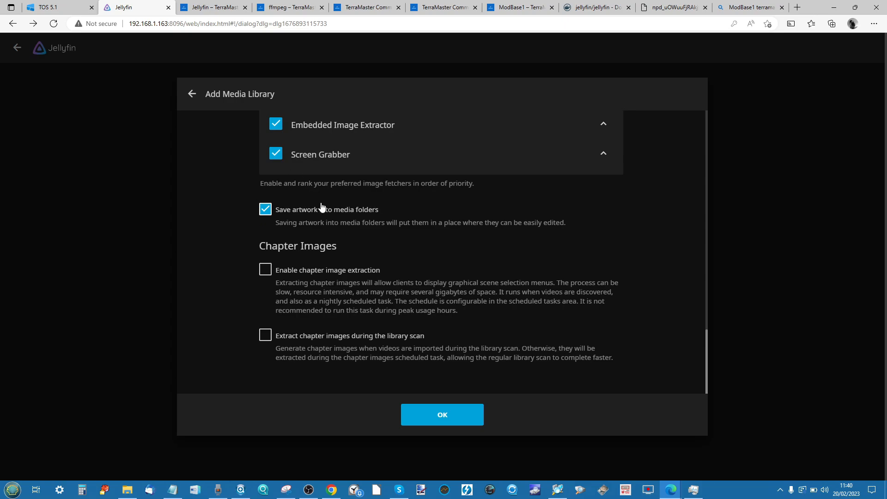
mouse_move(367, 264)
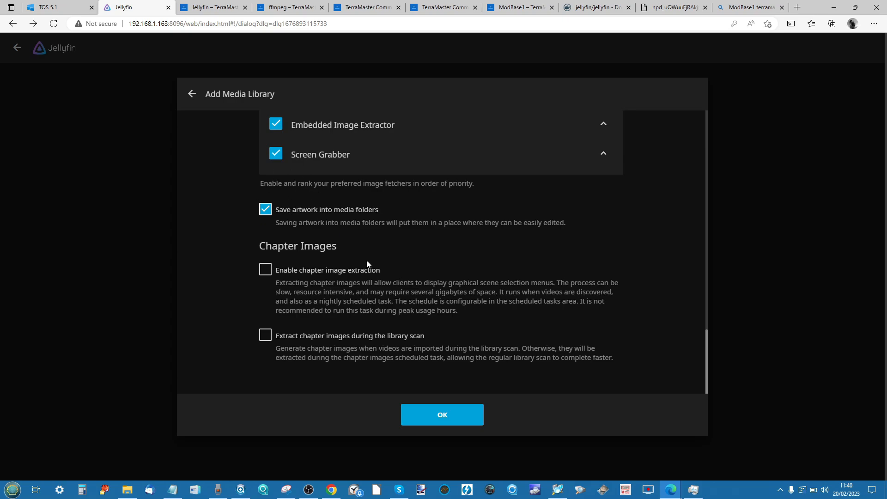
- Save the Movies library and start a Music library, opening its folder picker
click(442, 414)
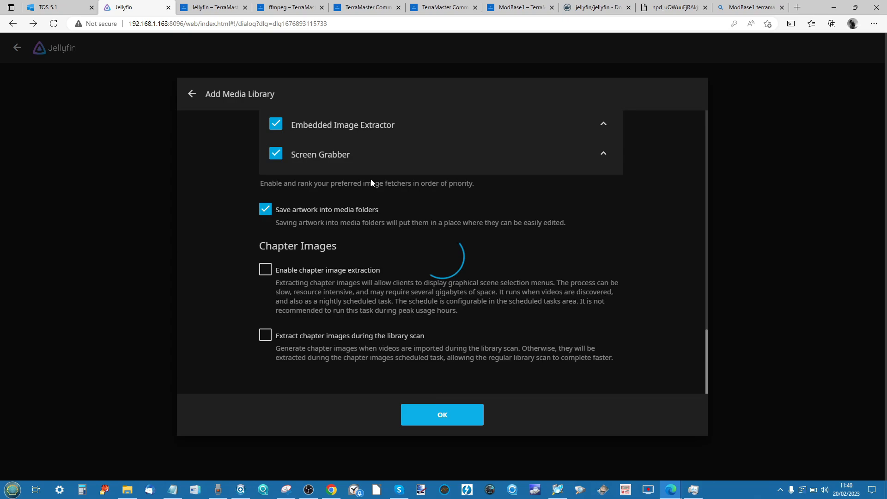
click(442, 415)
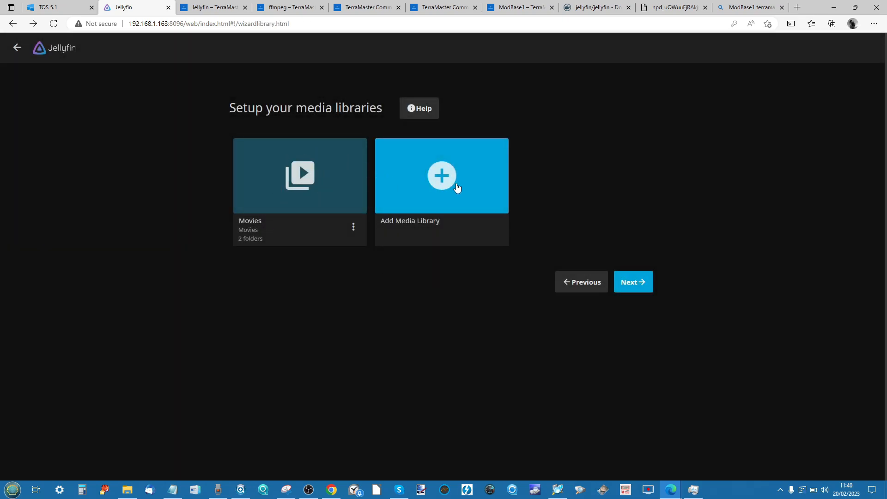
click(442, 175)
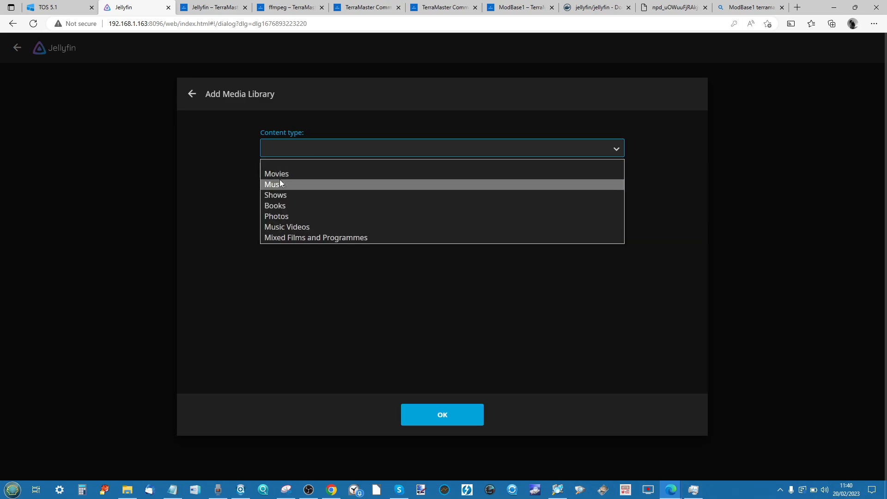
click(274, 184)
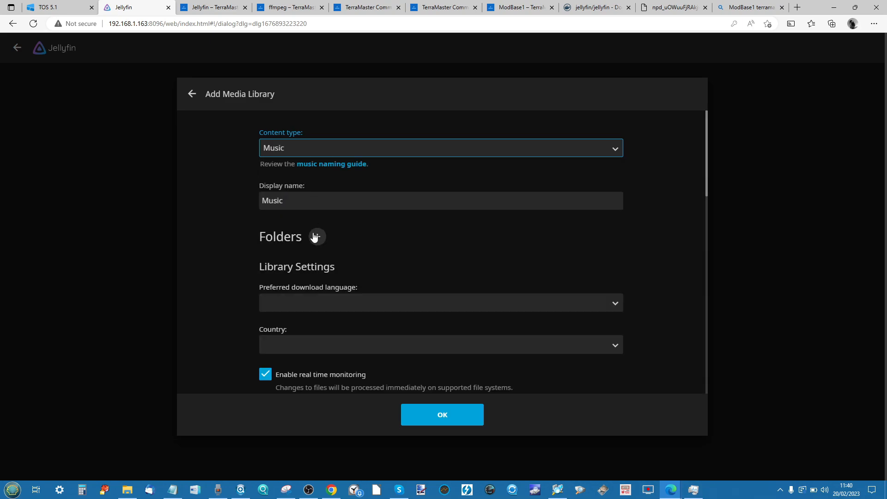
click(317, 237)
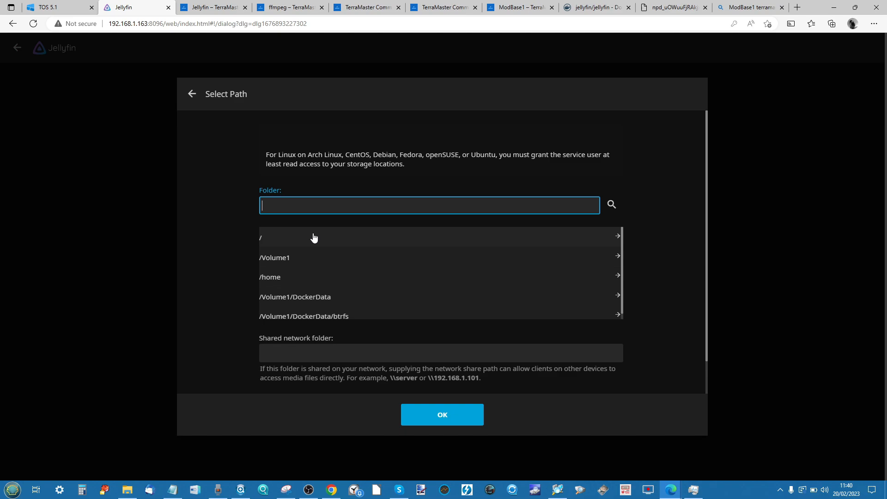
mouse_move(300, 254)
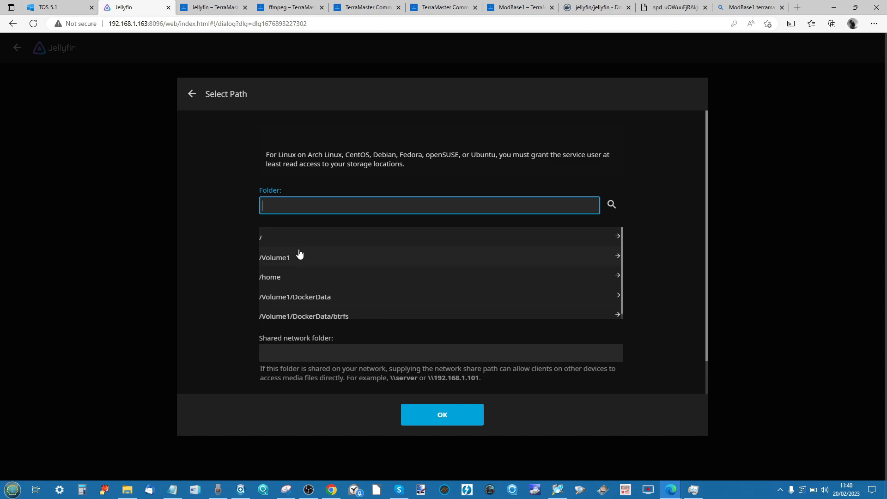
mouse_move(288, 259)
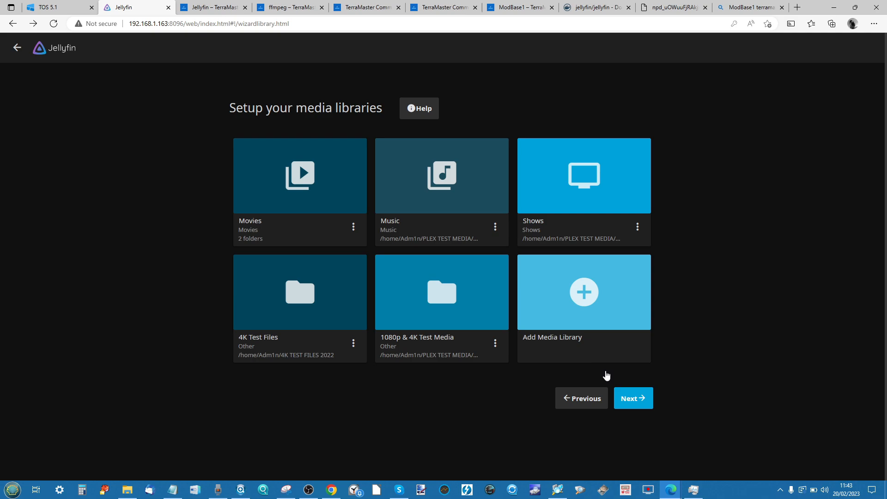
- Continue past library setup to the Preferred Metadata Language step (English, United States)
click(632, 398)
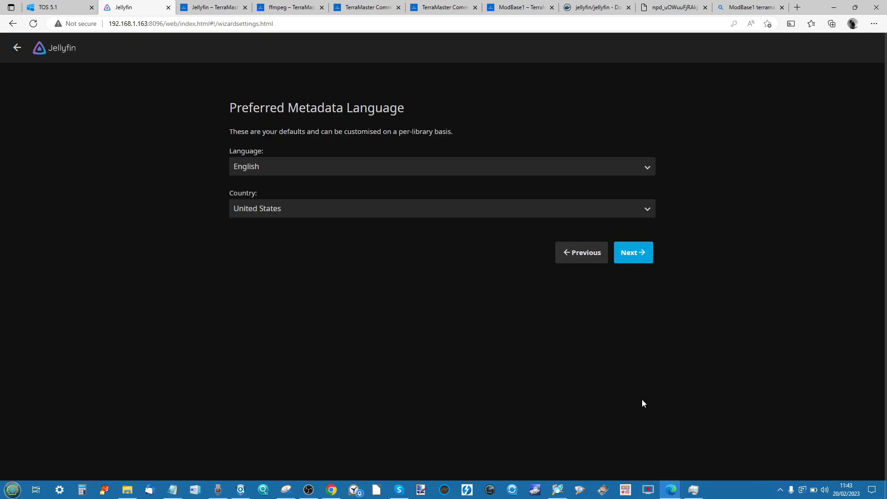
mouse_move(280, 144)
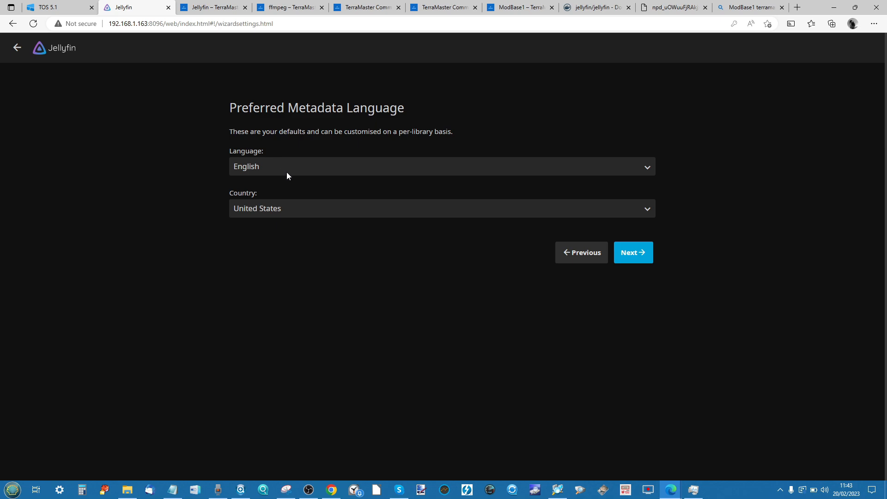
mouse_move(294, 203)
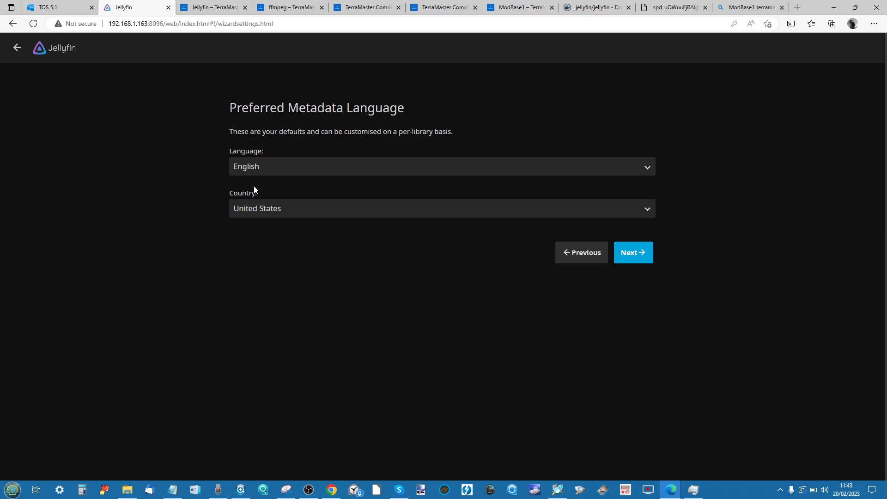
mouse_move(268, 135)
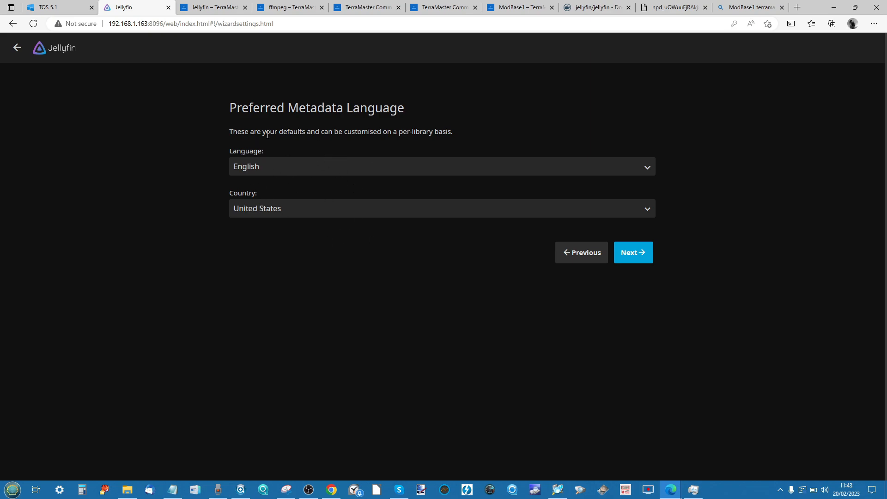
mouse_move(619, 279)
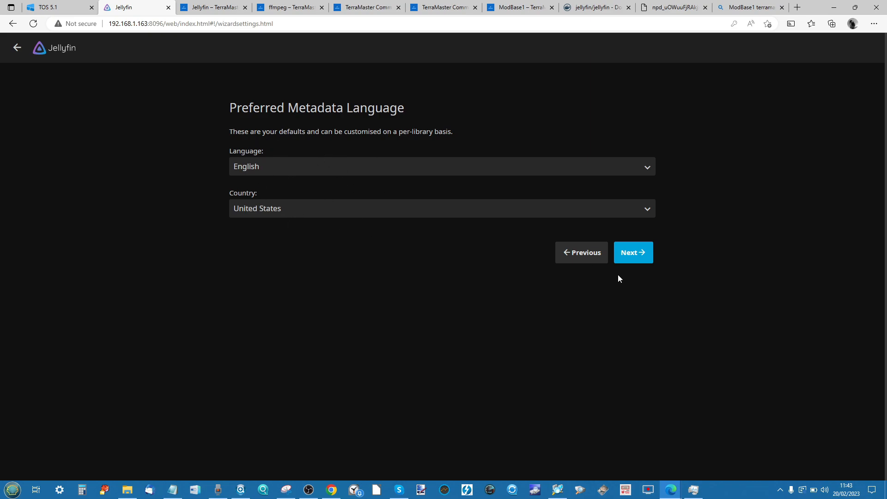
- Keep remote connections allowed without port mapping and advance to the You're Done! page
click(632, 252)
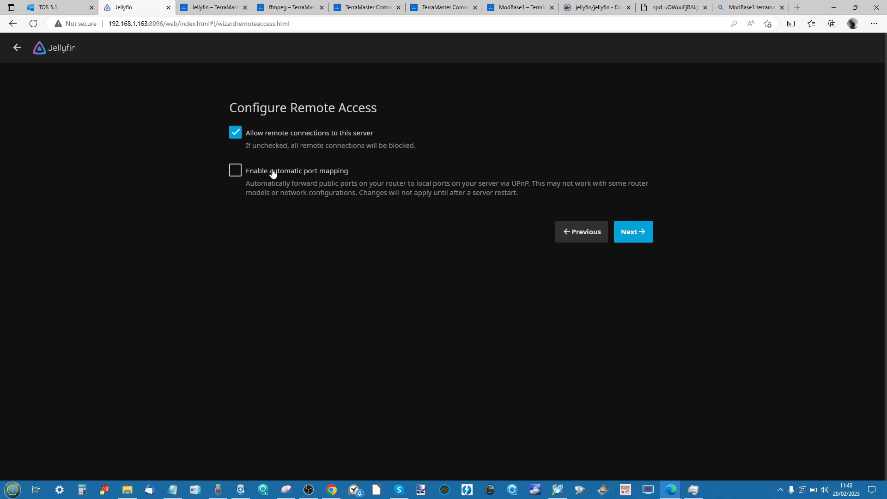
mouse_move(413, 164)
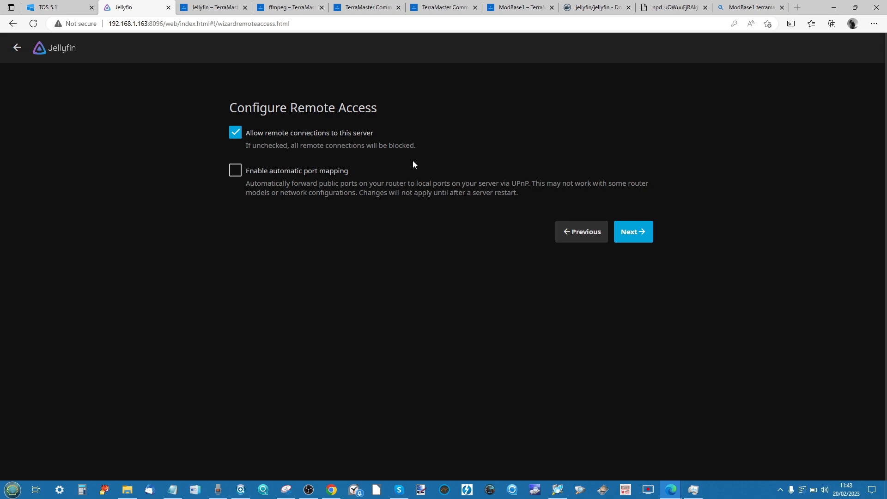
mouse_move(261, 170)
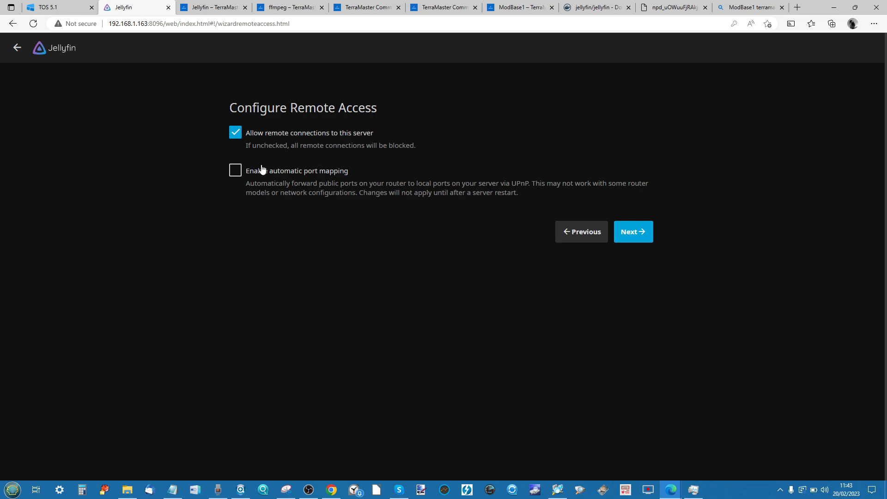
mouse_move(255, 176)
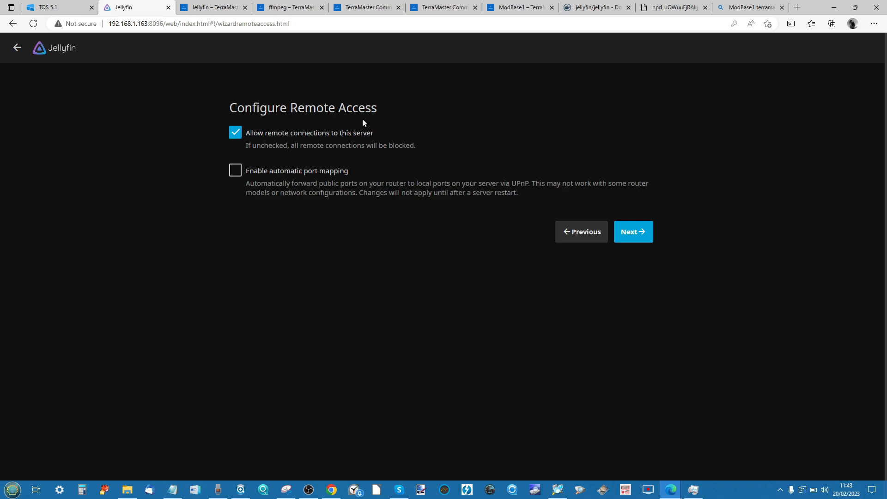
mouse_move(633, 232)
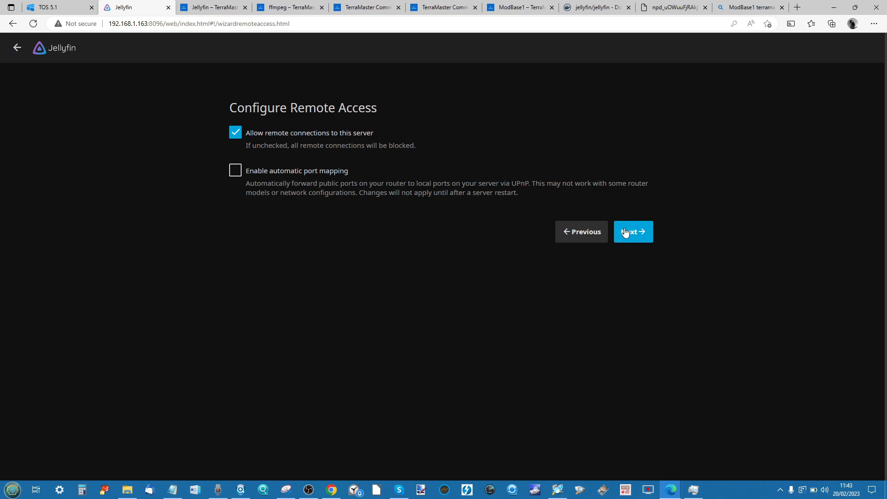
mouse_move(624, 235)
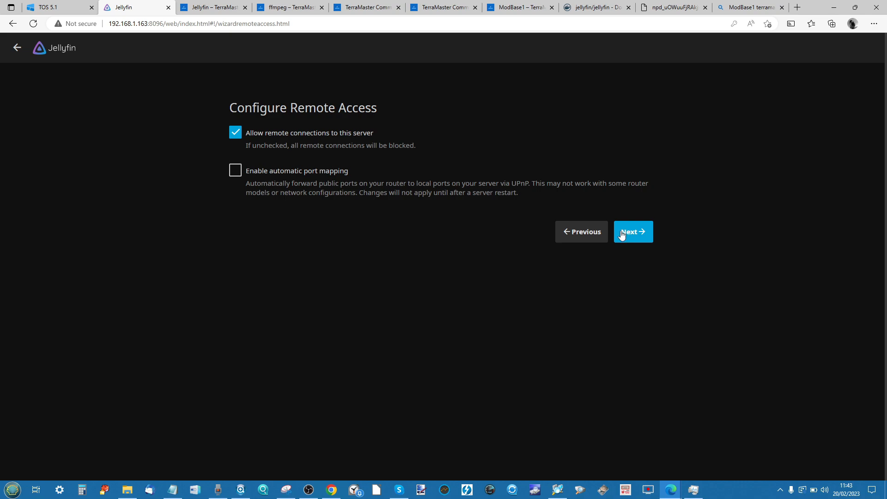
mouse_move(648, 197)
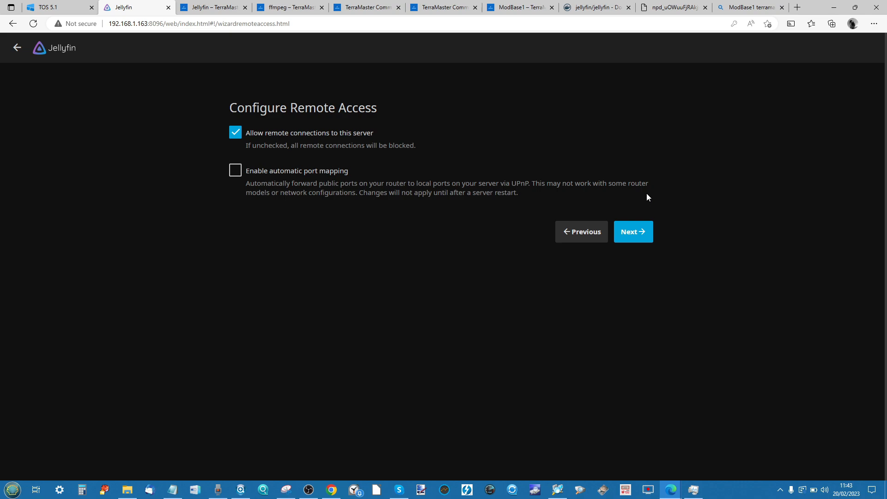
mouse_move(633, 231)
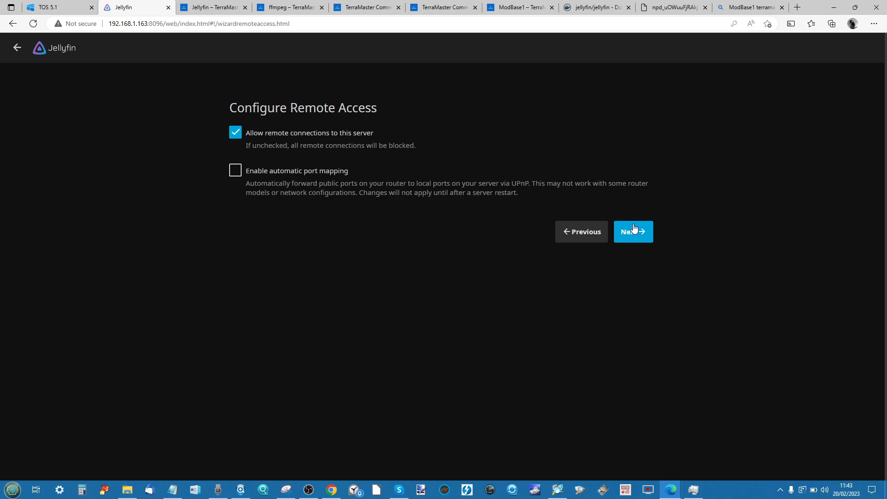
mouse_move(512, 102)
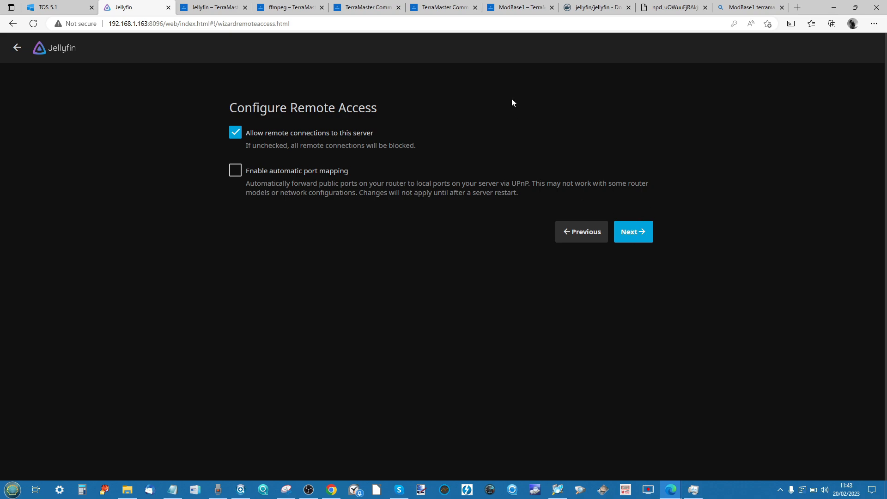
mouse_move(368, 7)
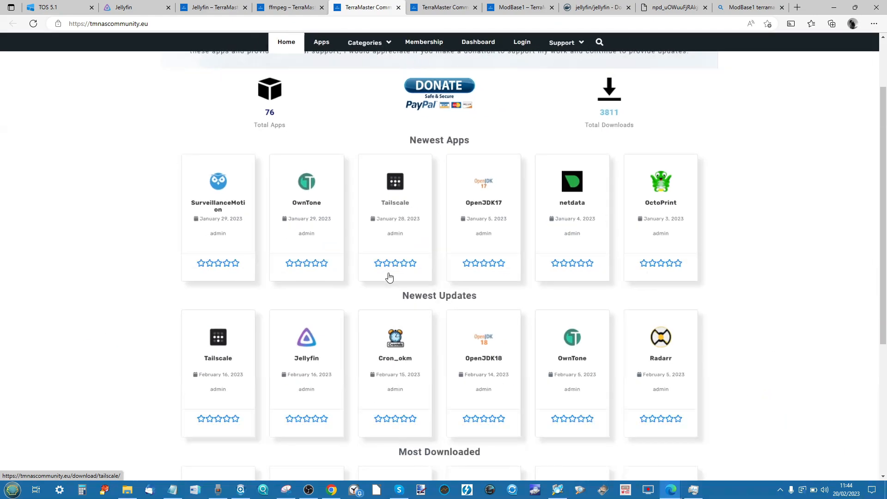
click(45, 6)
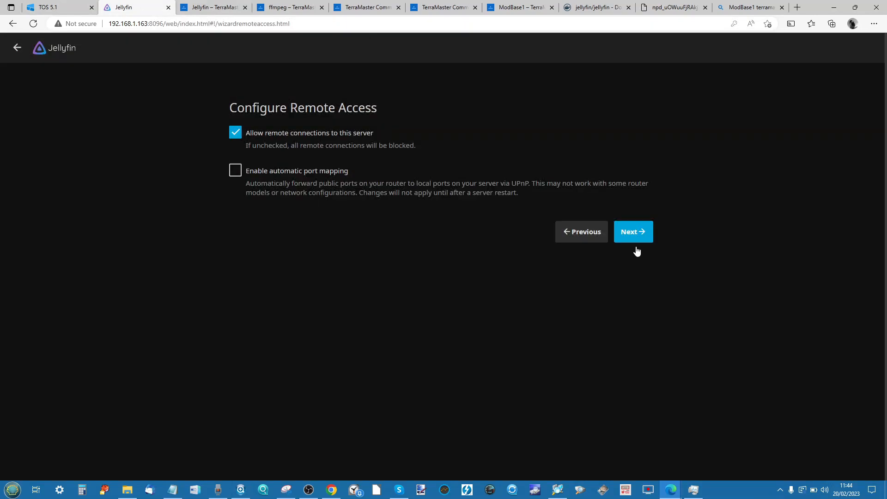
click(632, 231)
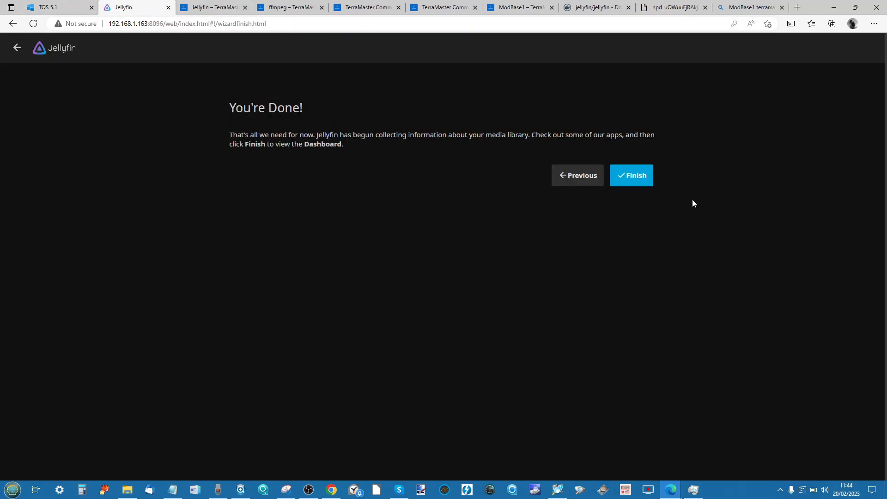
- Finish the wizard and sign in as the saved administrator, reaching the home page
click(632, 175)
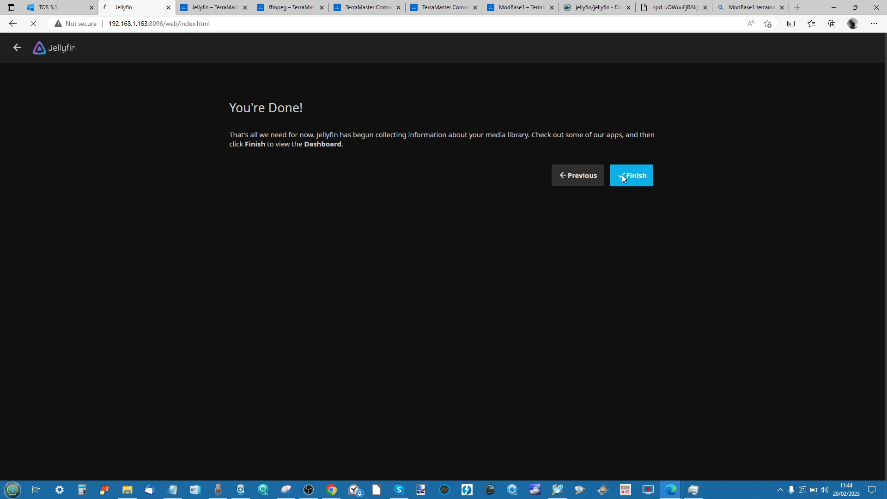
click(632, 176)
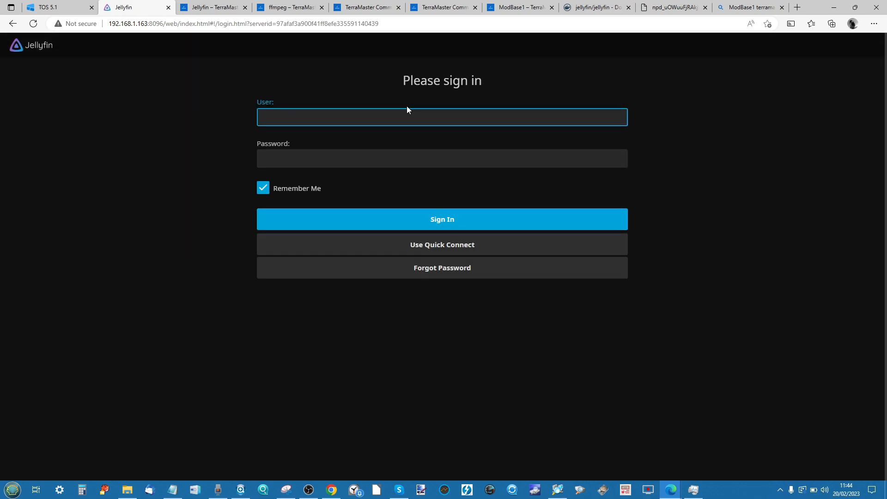
text(A)
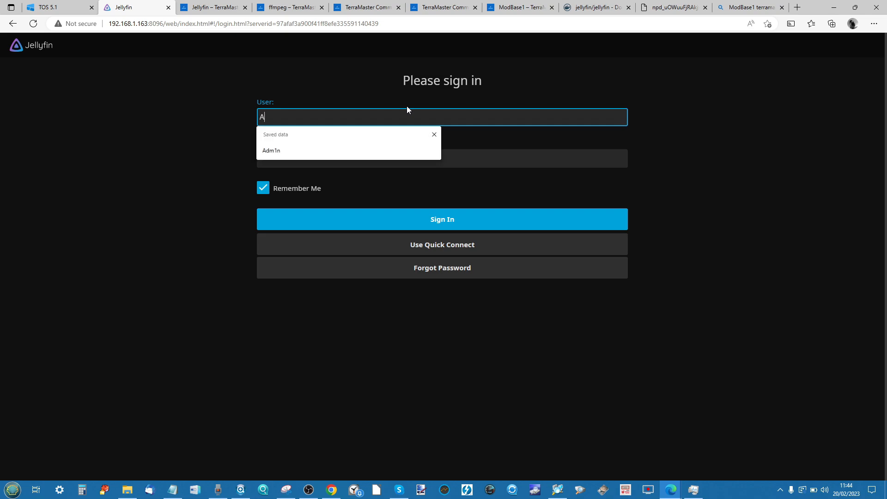
click(271, 151)
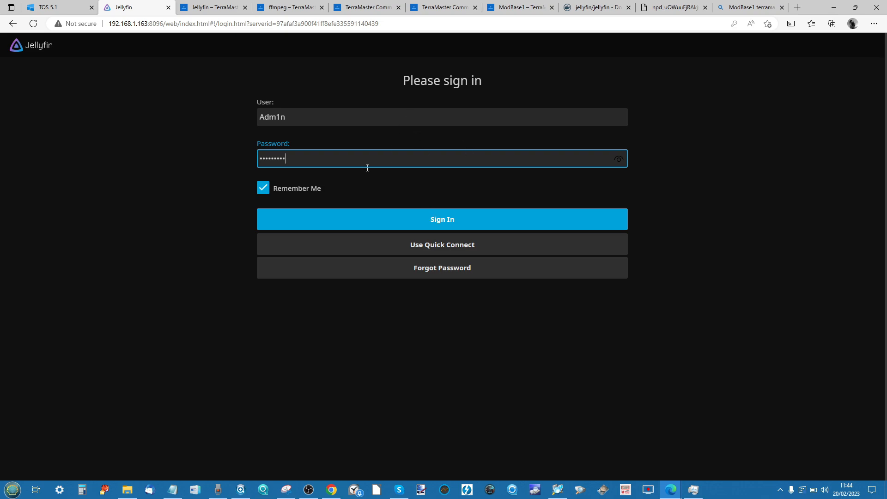
mouse_move(437, 157)
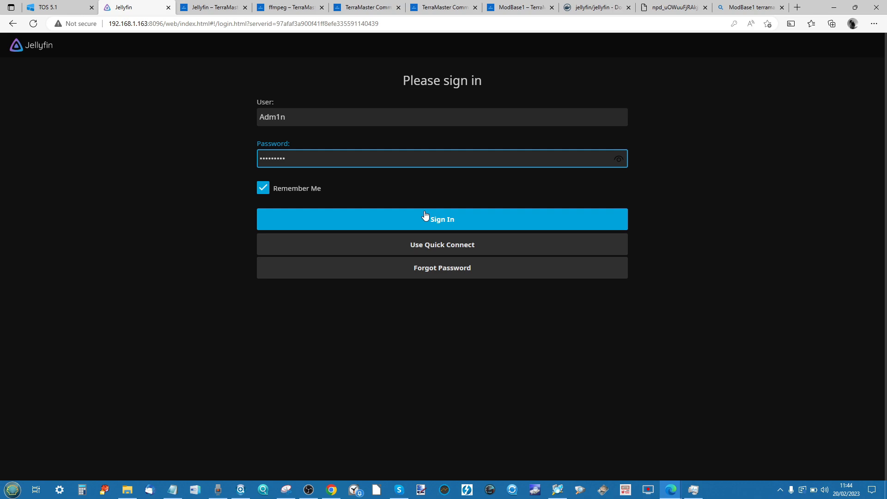
click(442, 219)
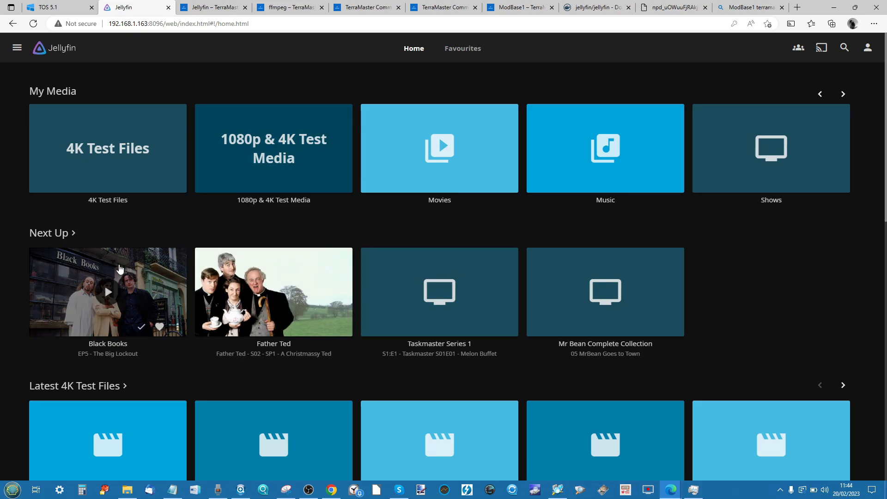
click(107, 292)
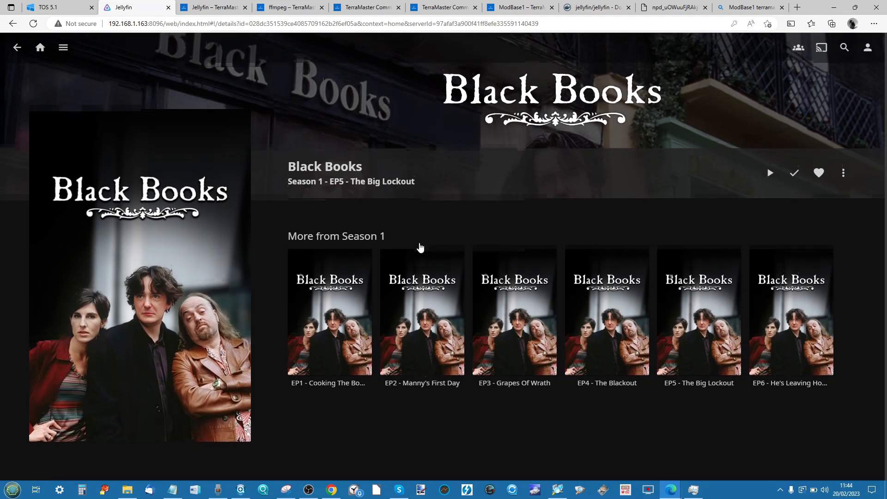
click(329, 312)
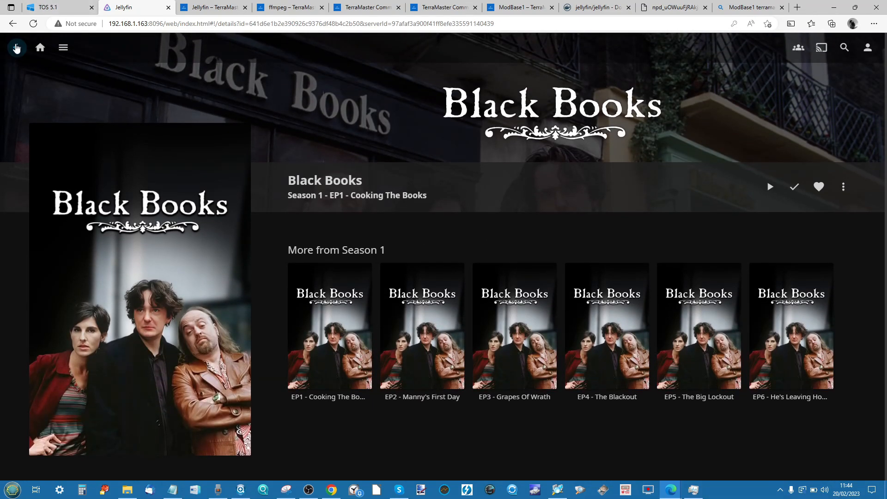
click(13, 47)
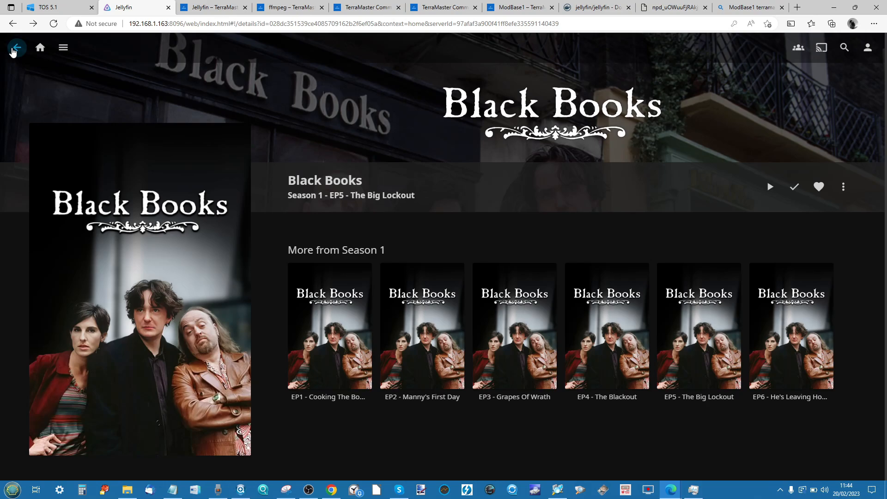
click(13, 47)
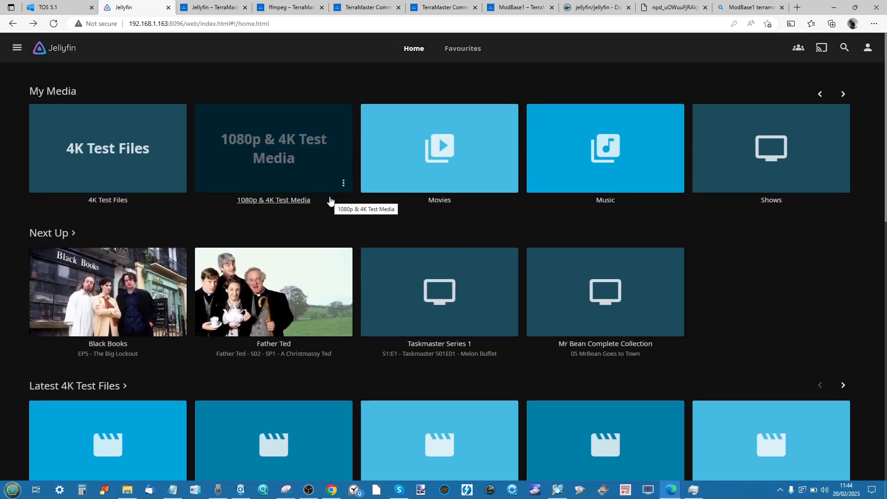
mouse_move(251, 168)
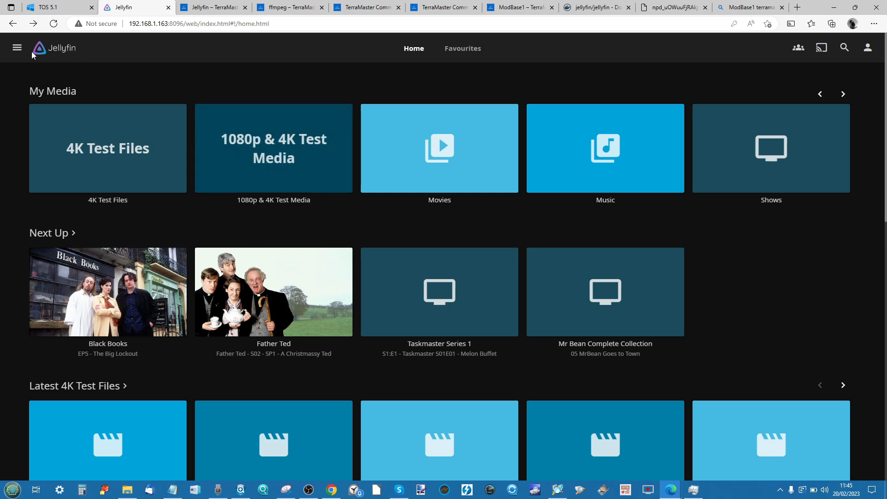
- Reach the admin Dashboard for server TNAS-8BCF from the main navigation menu
click(17, 47)
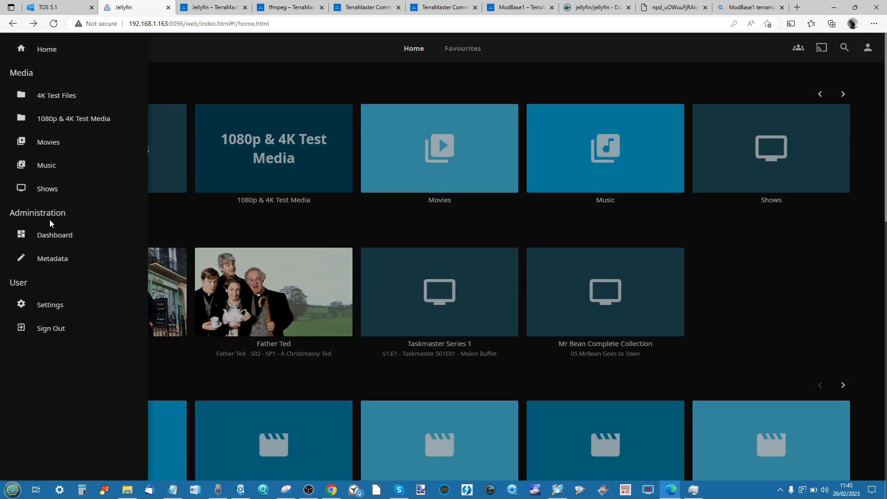
click(54, 234)
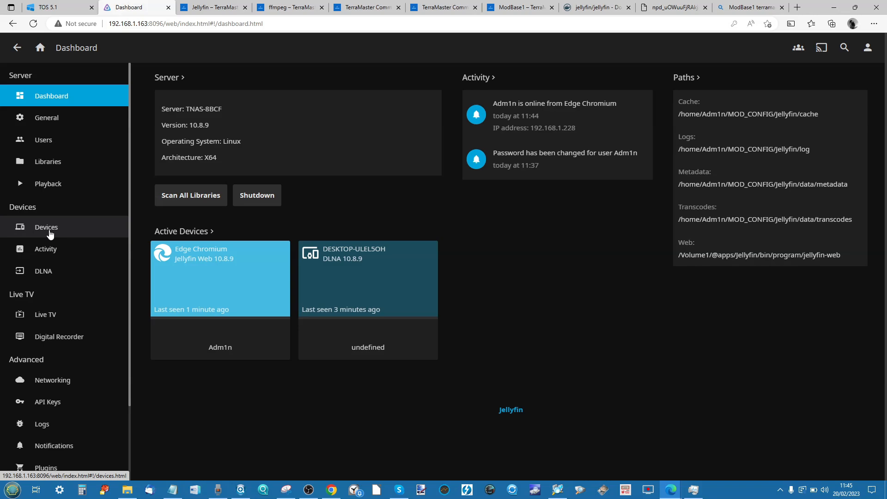
mouse_move(47, 183)
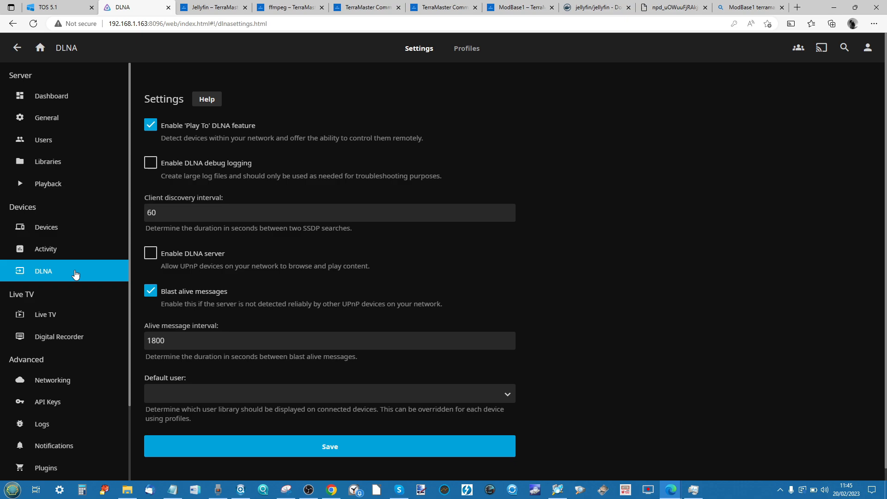
mouse_move(298, 152)
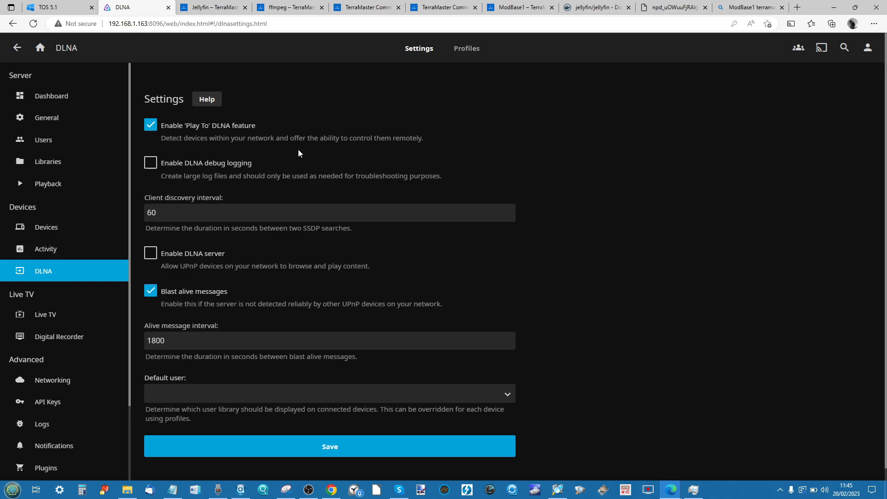
mouse_move(317, 314)
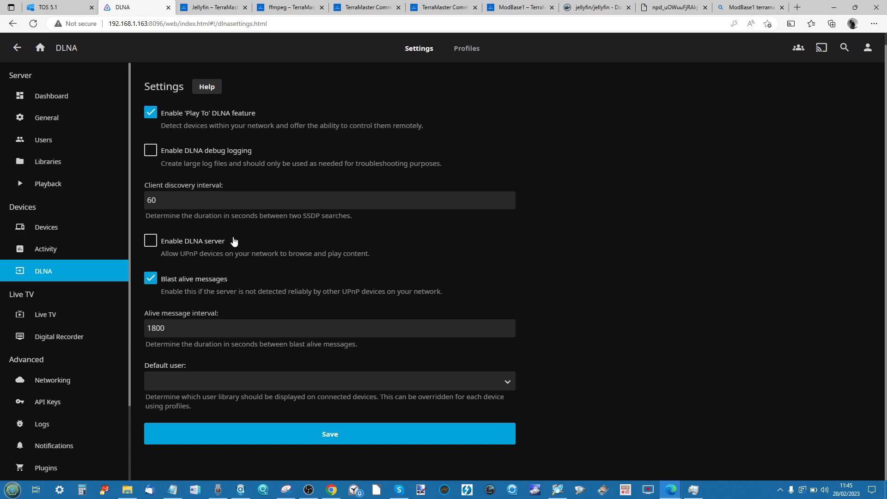
mouse_move(181, 238)
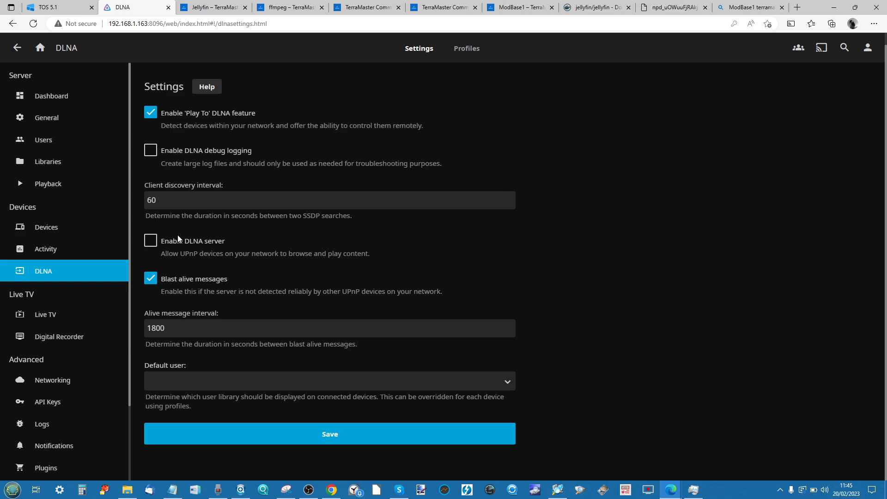
mouse_move(234, 251)
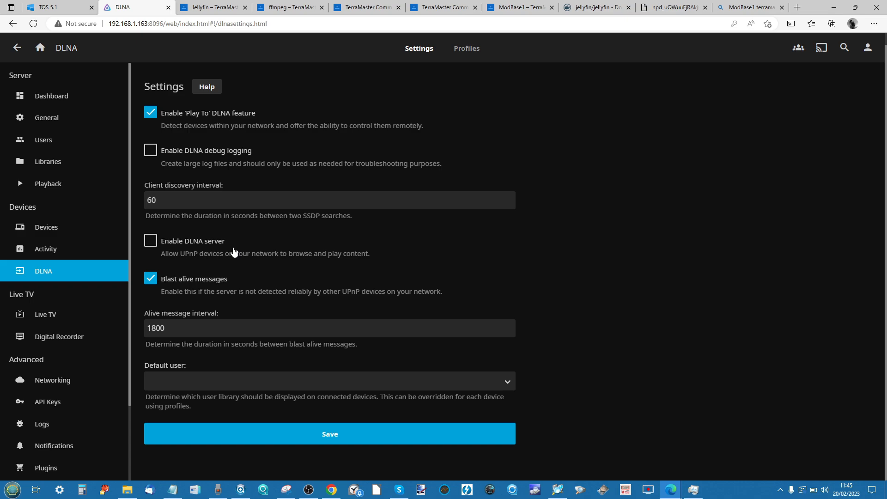
mouse_move(244, 177)
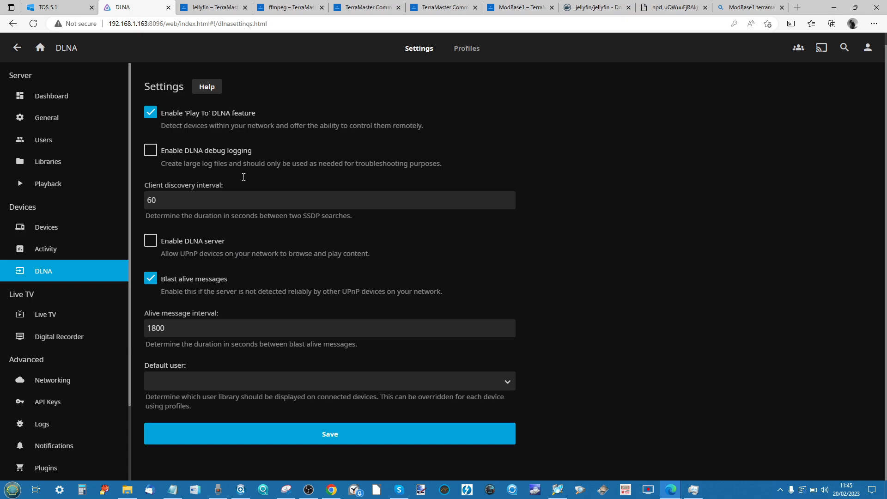
mouse_move(47, 161)
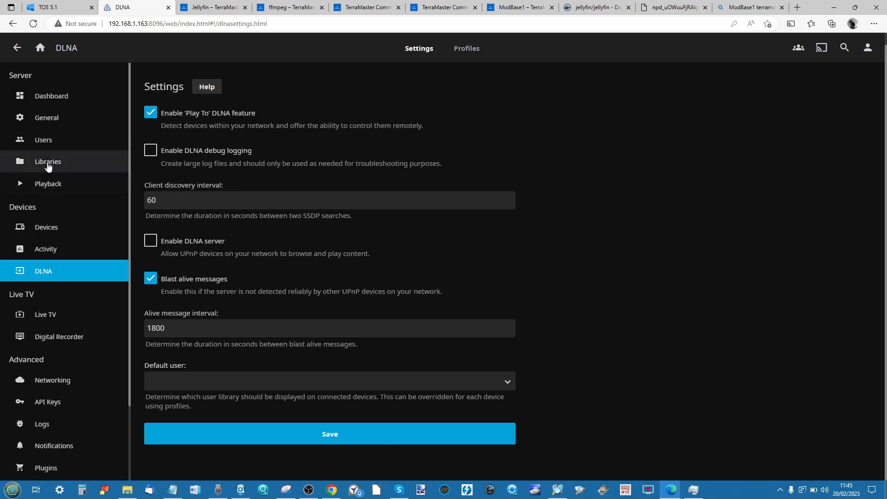
- Show the Playback transcoding settings, with hardware acceleration still None
click(48, 183)
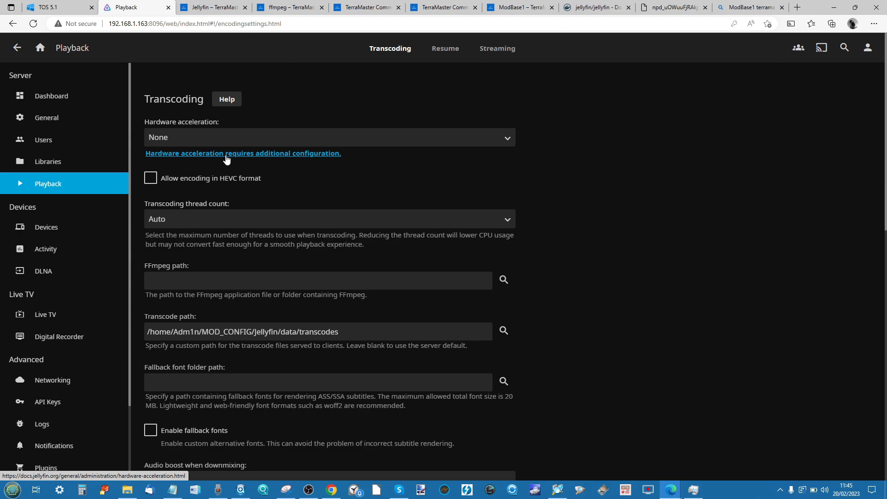
mouse_move(231, 159)
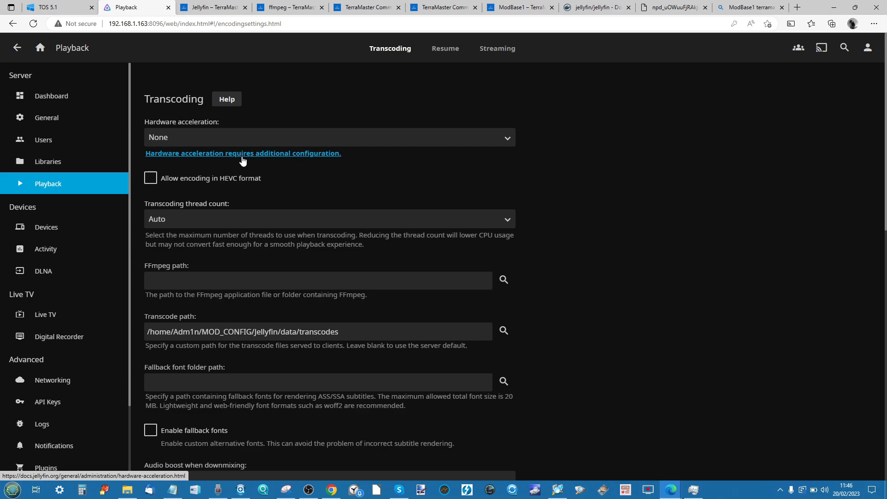
mouse_move(238, 140)
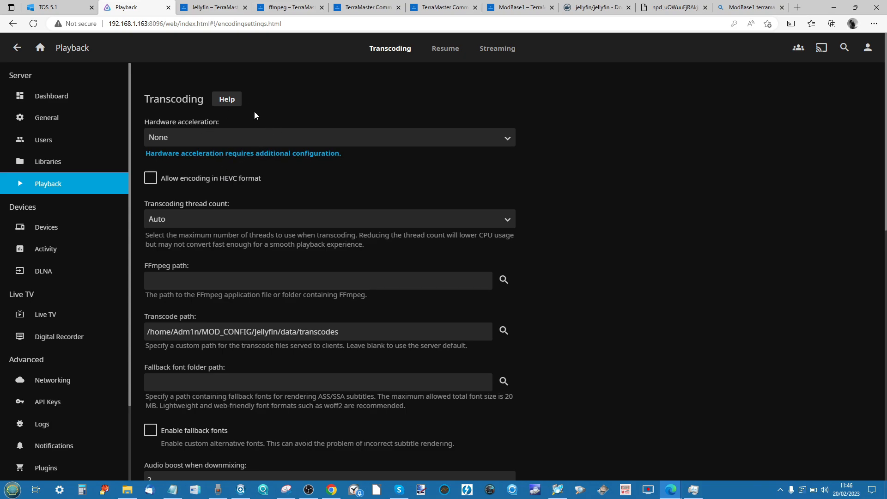
mouse_move(192, 145)
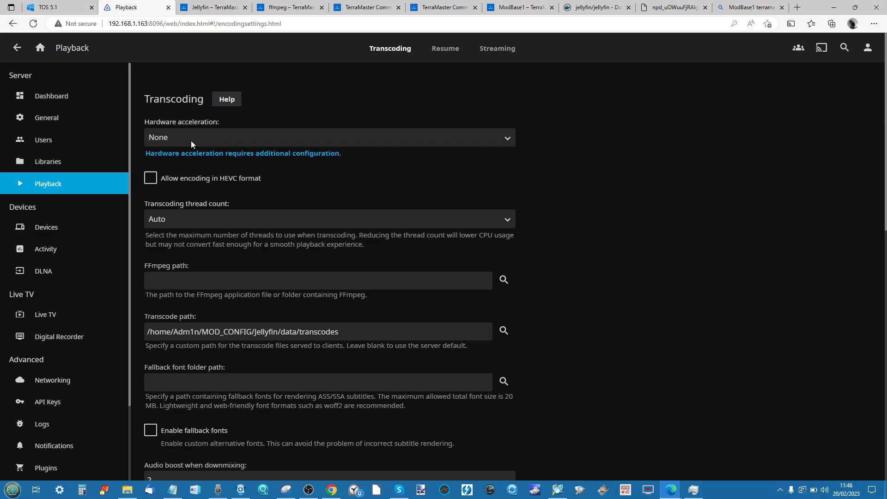
mouse_move(189, 136)
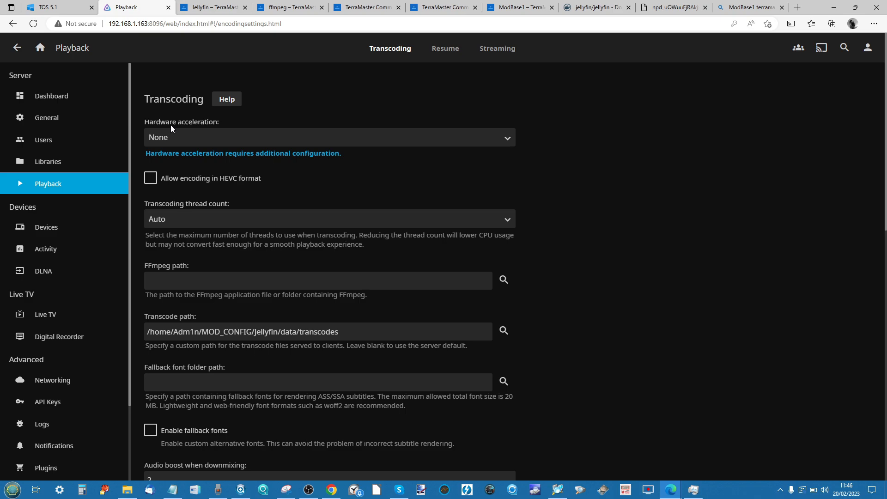
mouse_move(183, 123)
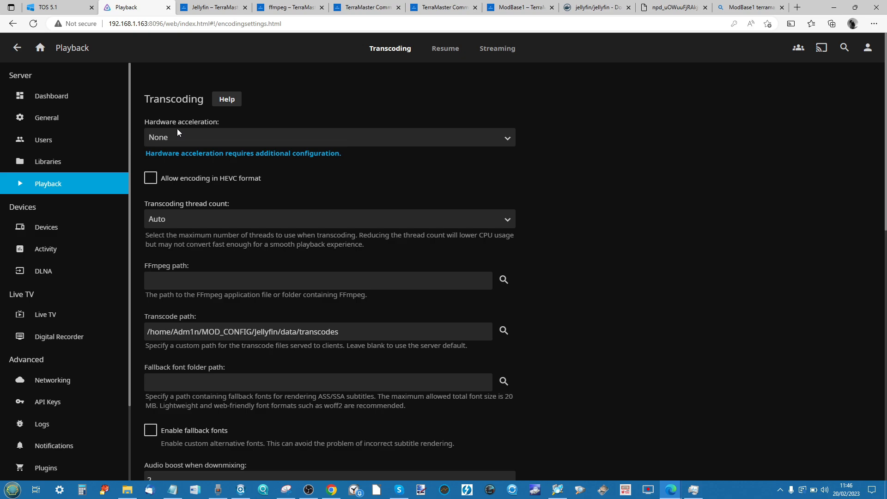
mouse_move(185, 113)
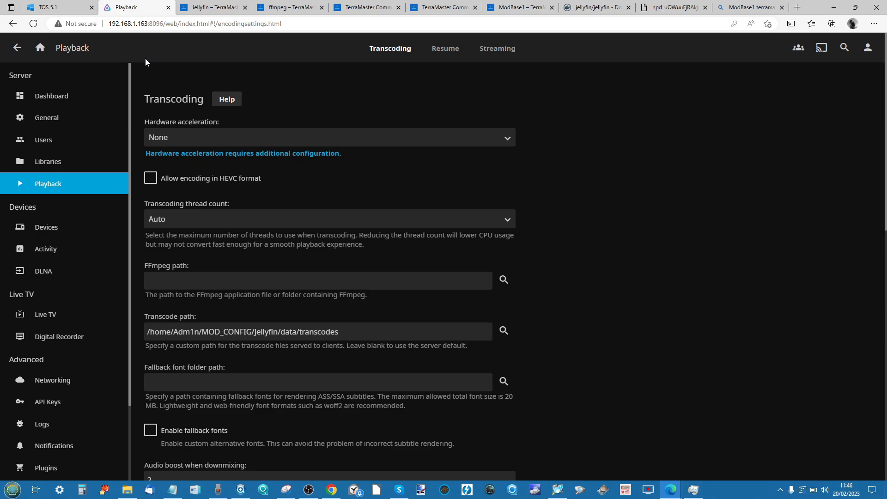
mouse_move(142, 92)
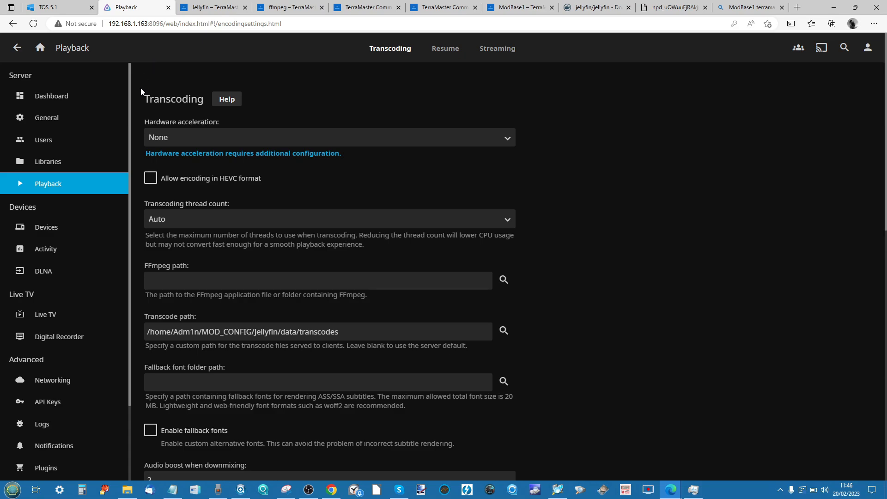
mouse_move(168, 140)
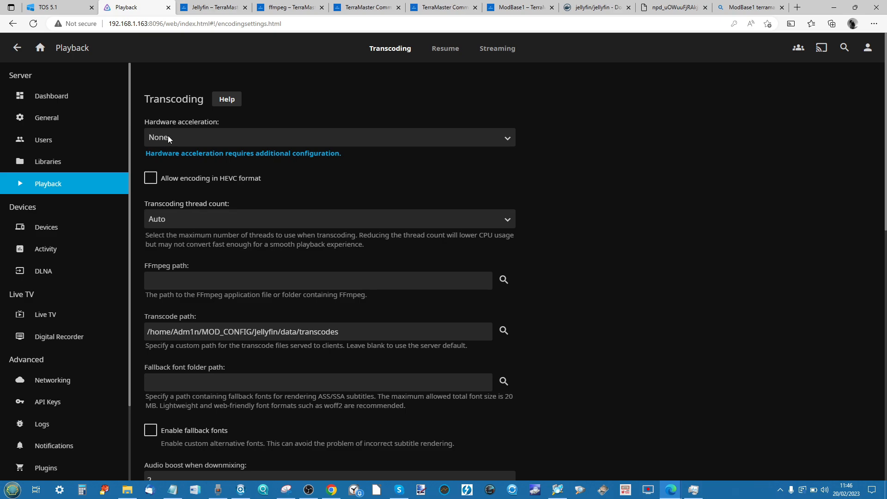
- Set hardware acceleration to Video Acceleration API (VAAPI) on /dev/dri/renderD128
click(329, 137)
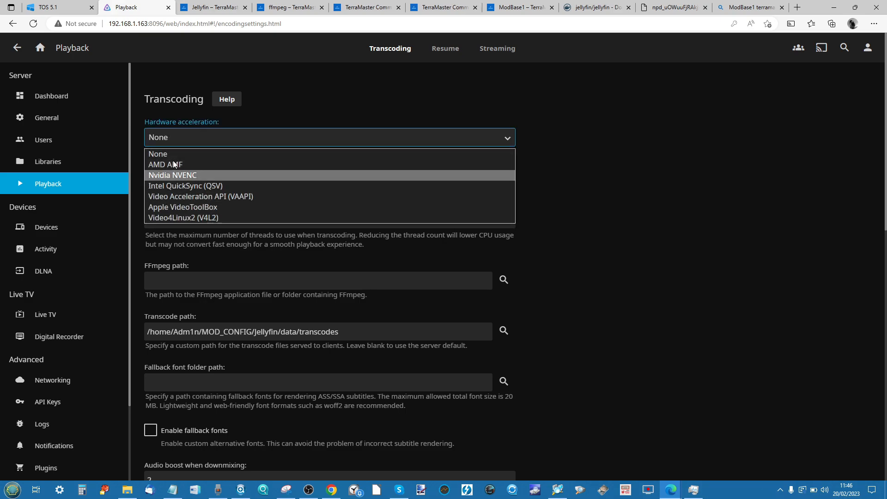
mouse_move(186, 186)
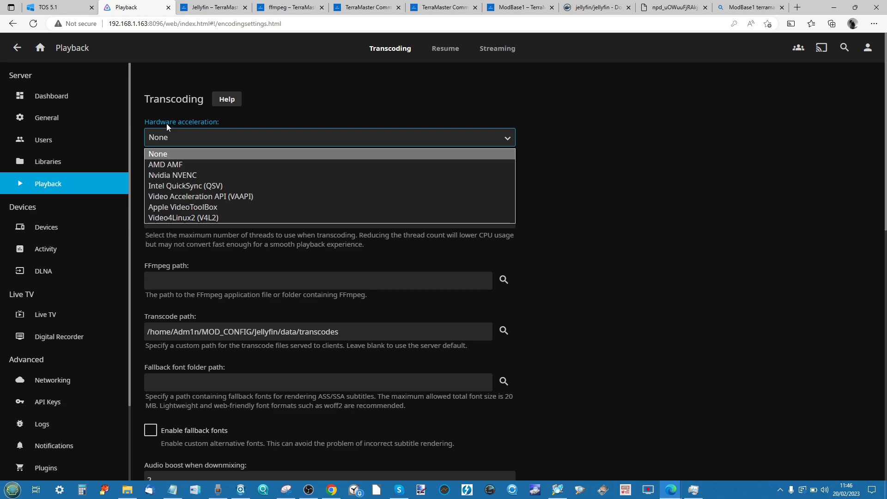
mouse_move(187, 175)
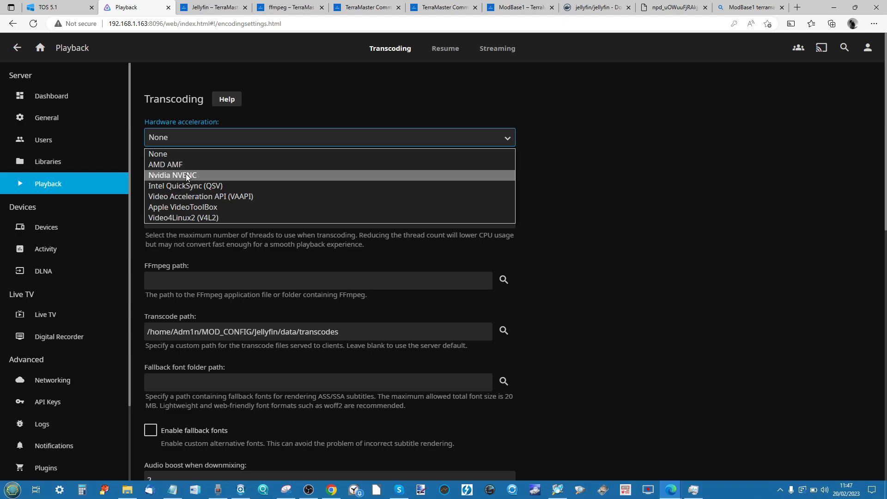
mouse_move(183, 207)
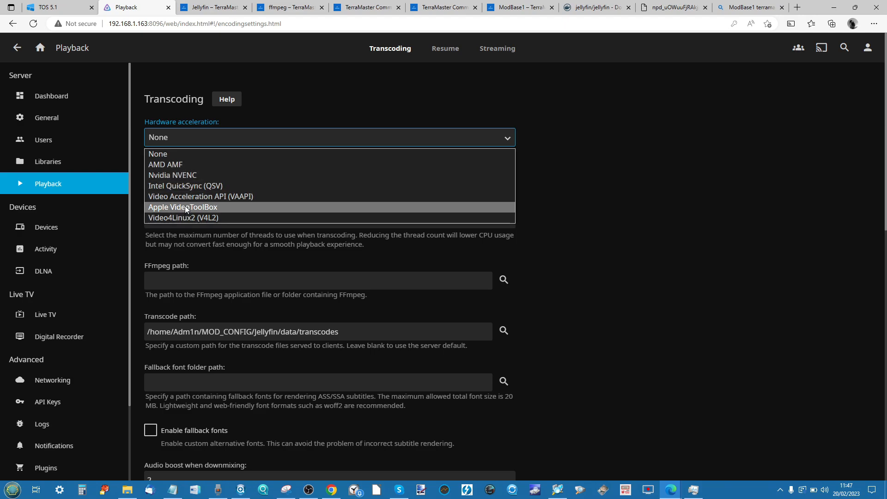
mouse_move(186, 186)
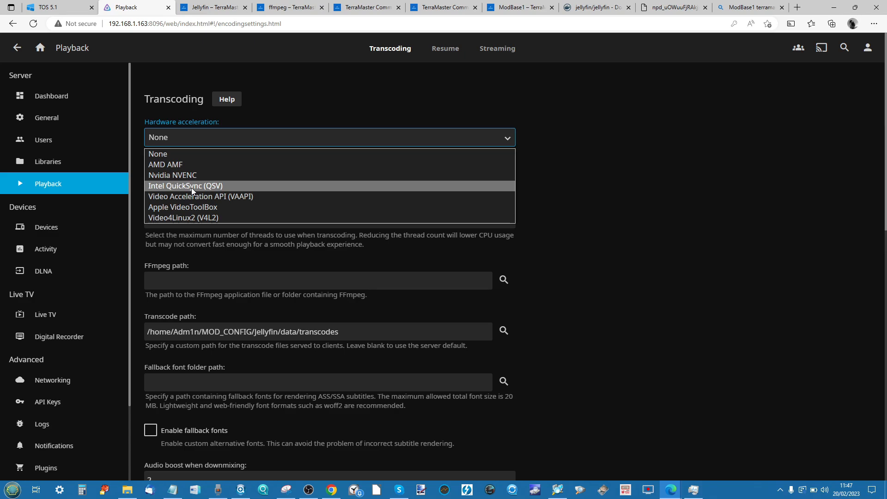
mouse_move(201, 196)
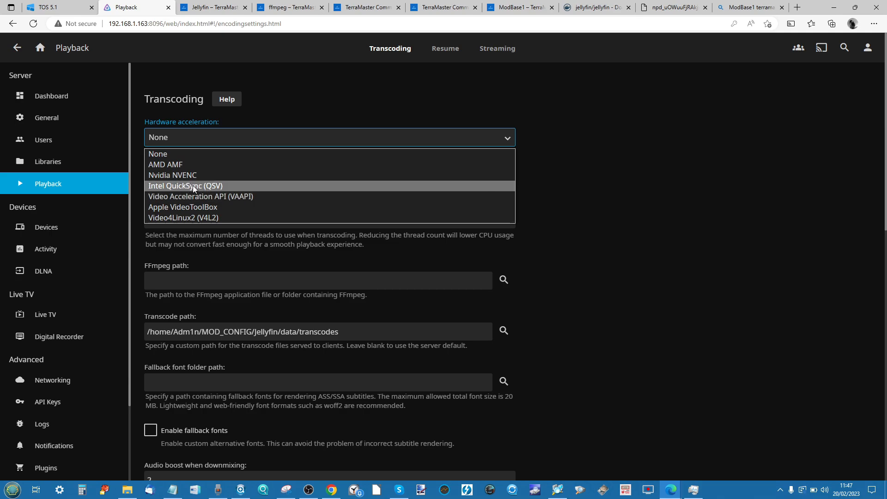
mouse_move(200, 196)
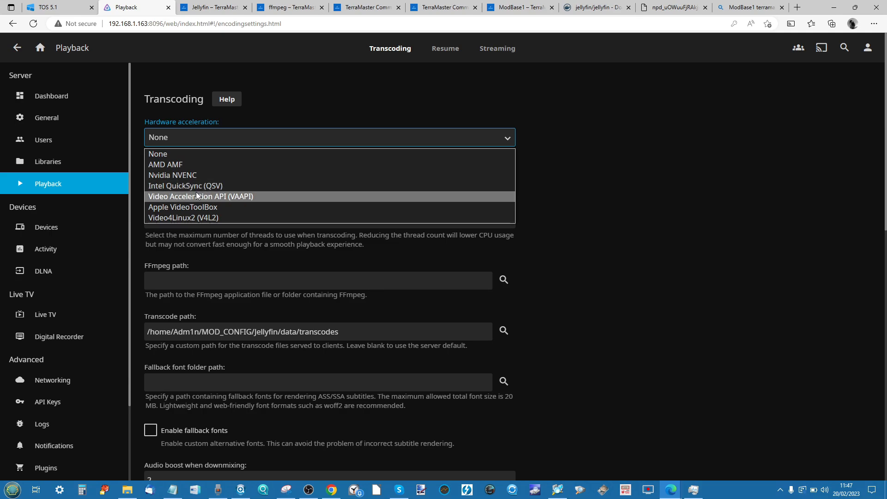
click(200, 196)
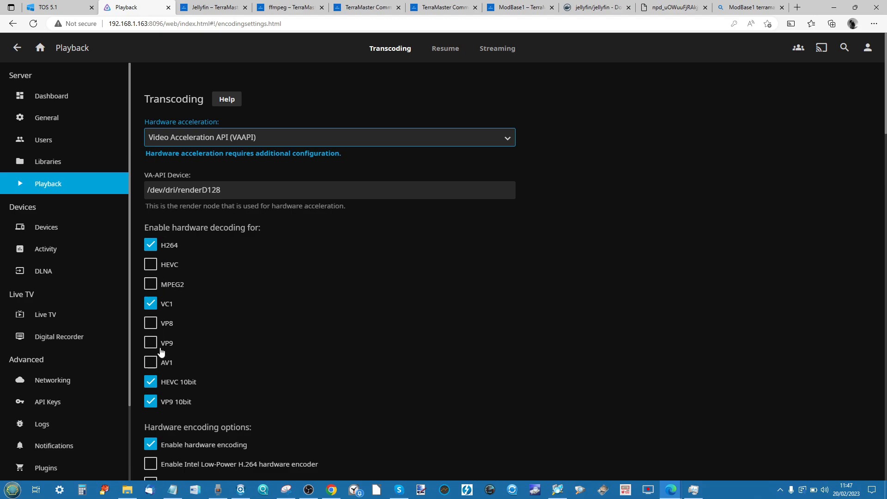
mouse_move(184, 221)
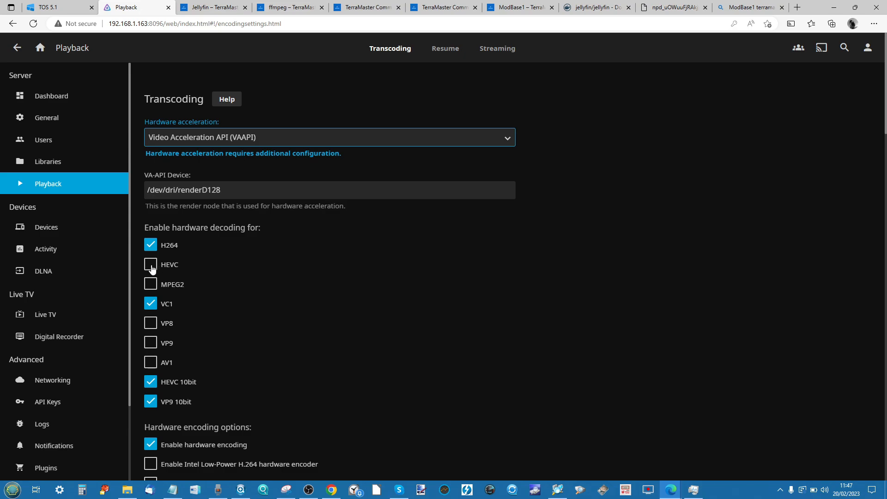
- Enable HEVC and AV1 hardware decoding, save the VAAPI settings and return home
click(151, 264)
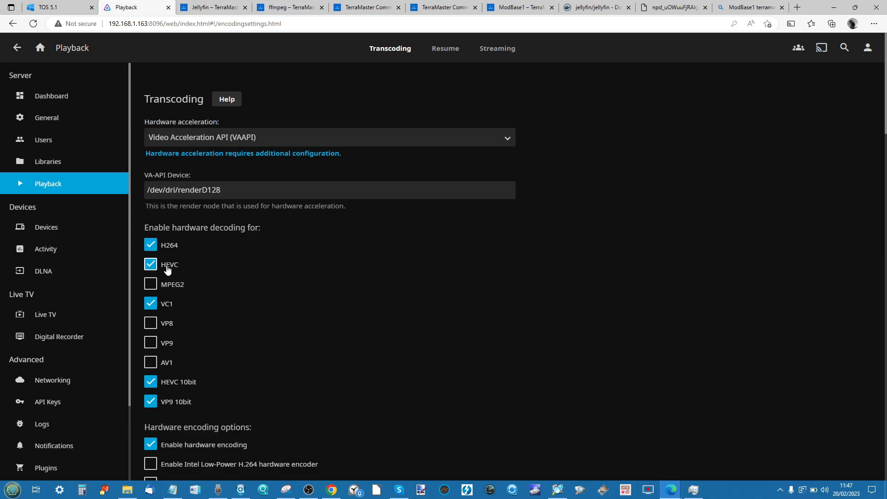
mouse_move(180, 272)
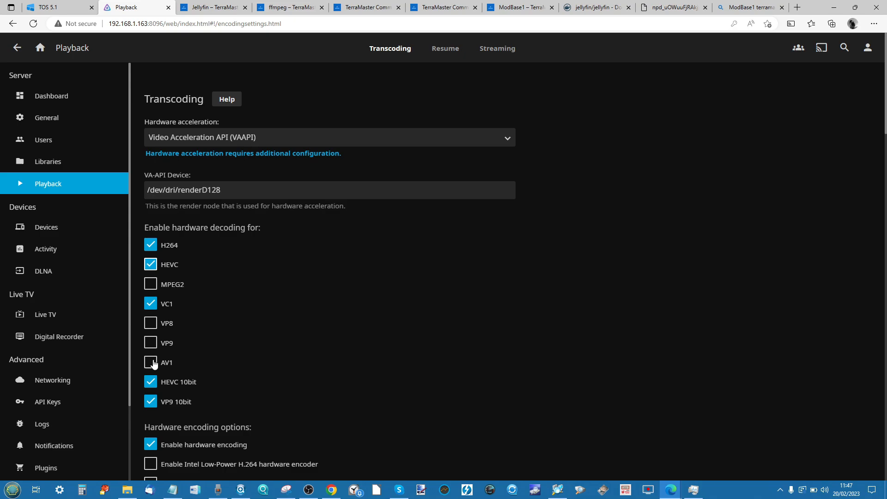
click(151, 362)
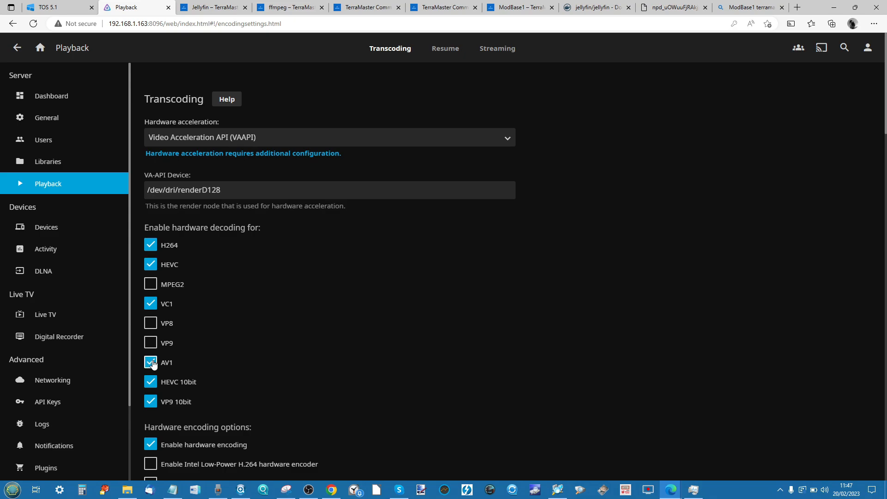
click(151, 363)
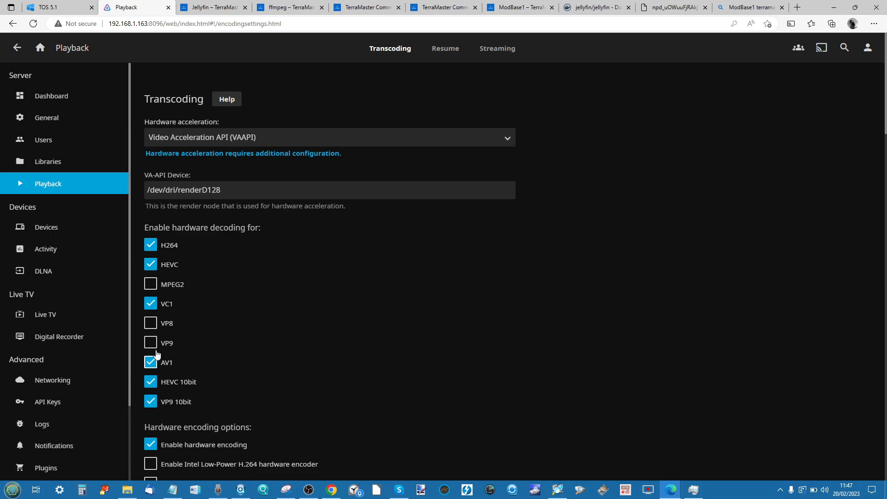
scroll(down, 3)
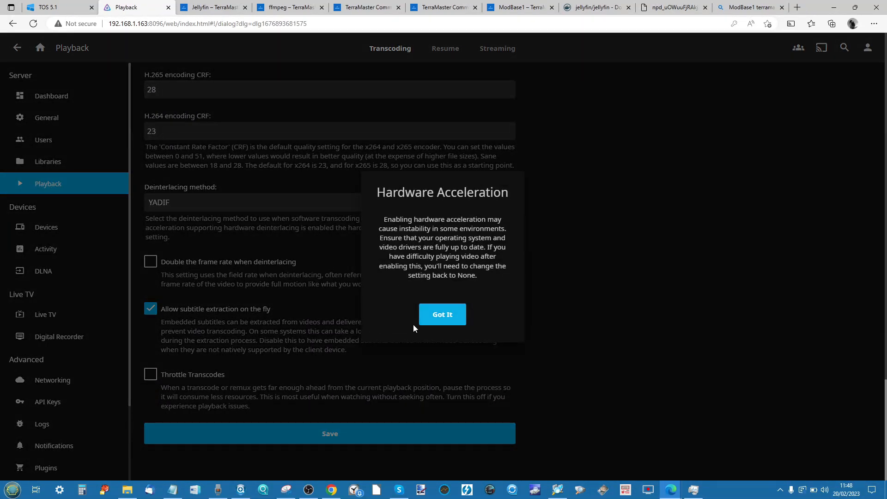
mouse_move(403, 313)
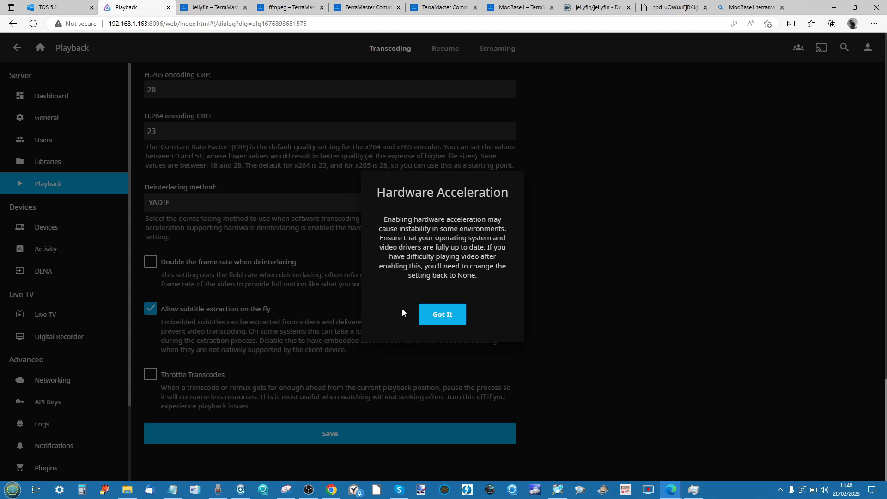
click(442, 315)
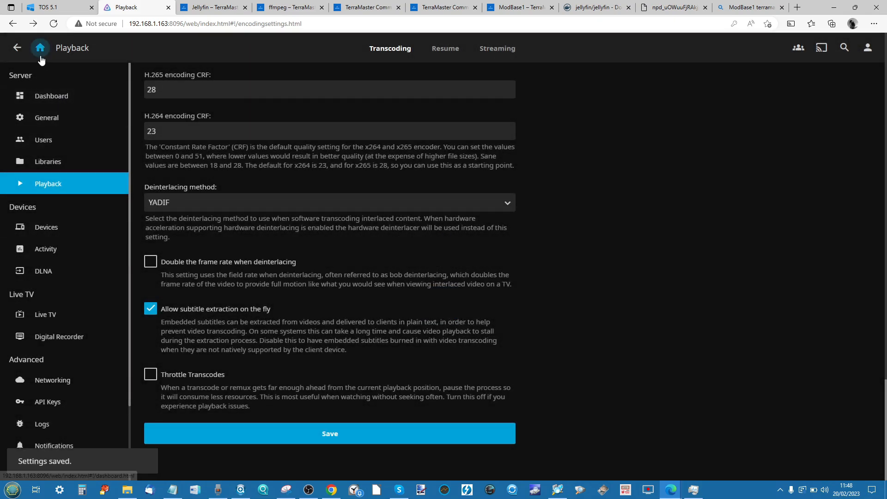
click(40, 47)
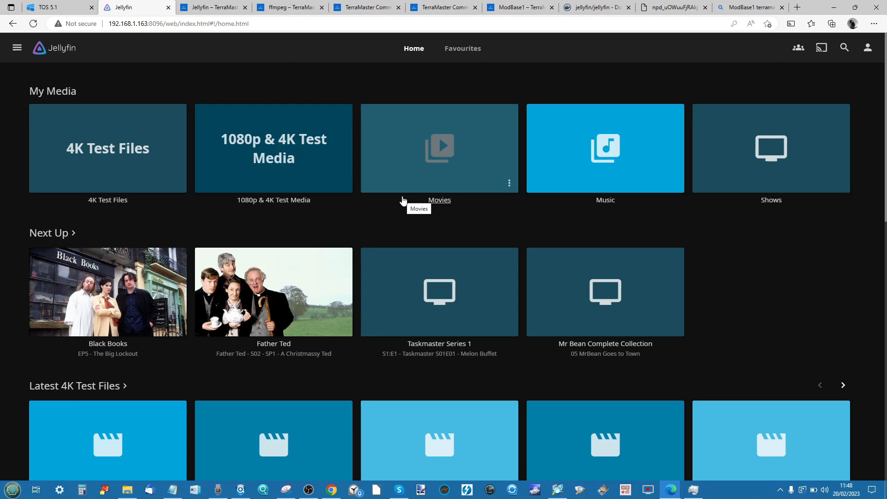
mouse_move(159, 82)
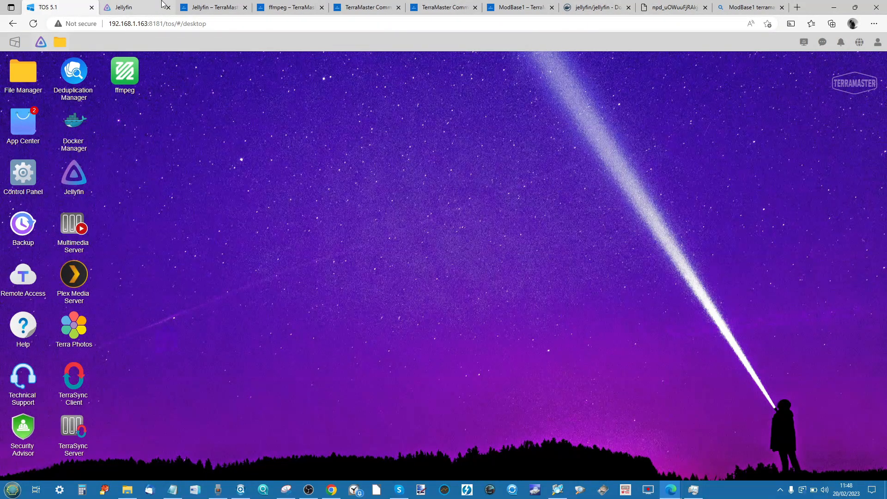
- Check the Jellyfin home page, then switch to the TerraMaster TOS desktop tab
click(130, 7)
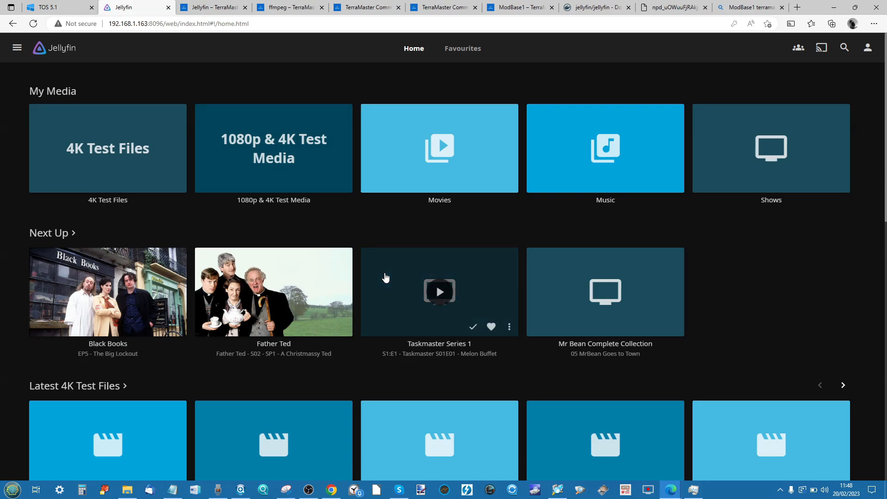
mouse_move(367, 308)
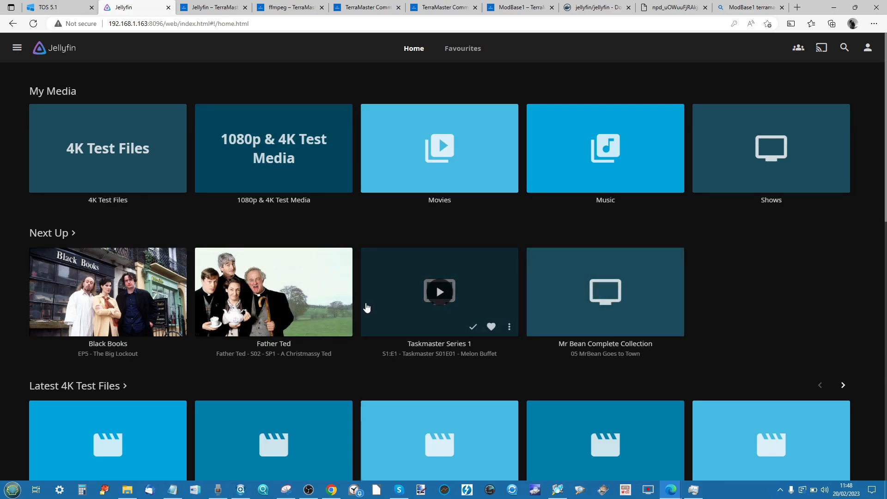
mouse_move(316, 301)
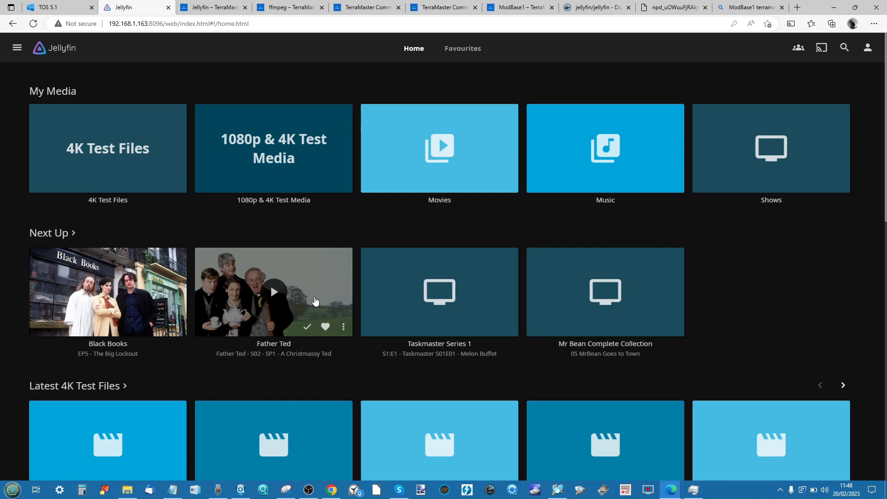
click(54, 6)
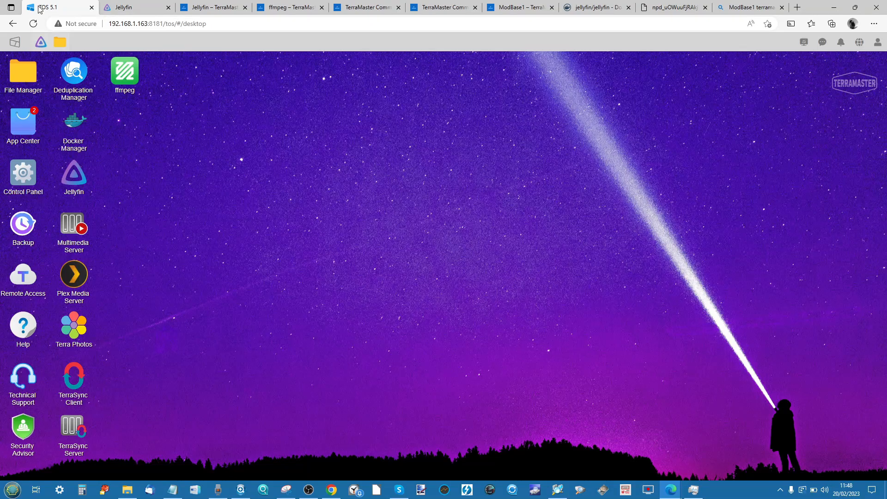
mouse_move(180, 61)
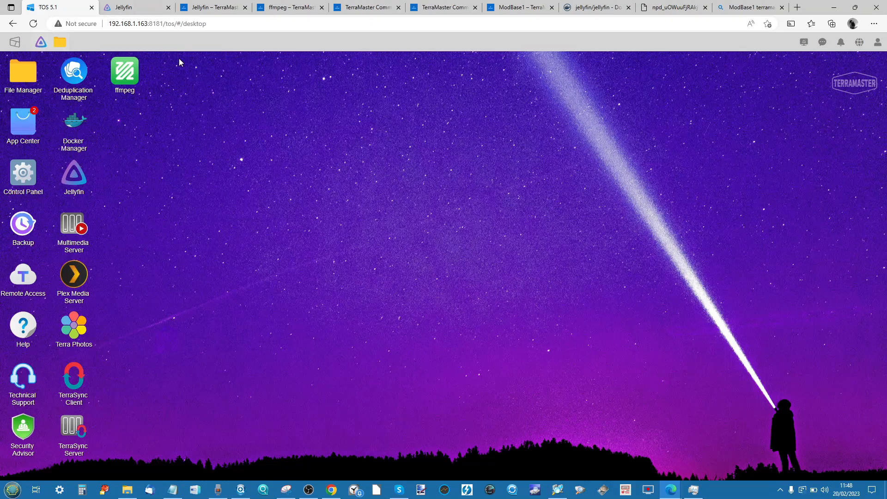